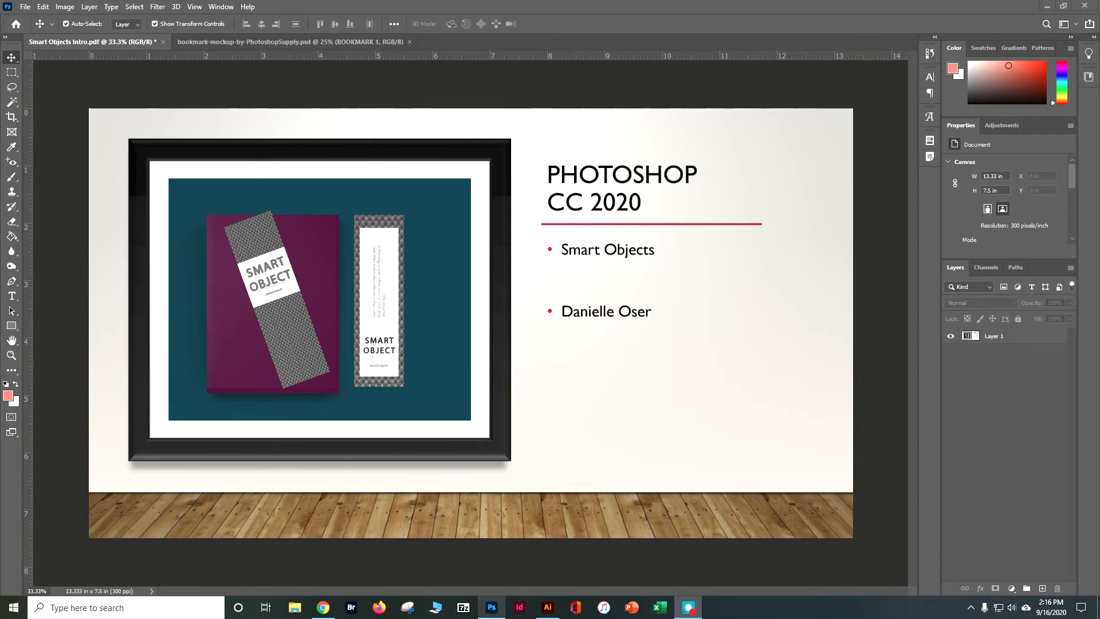
pyautogui.moveTo(392, 96)
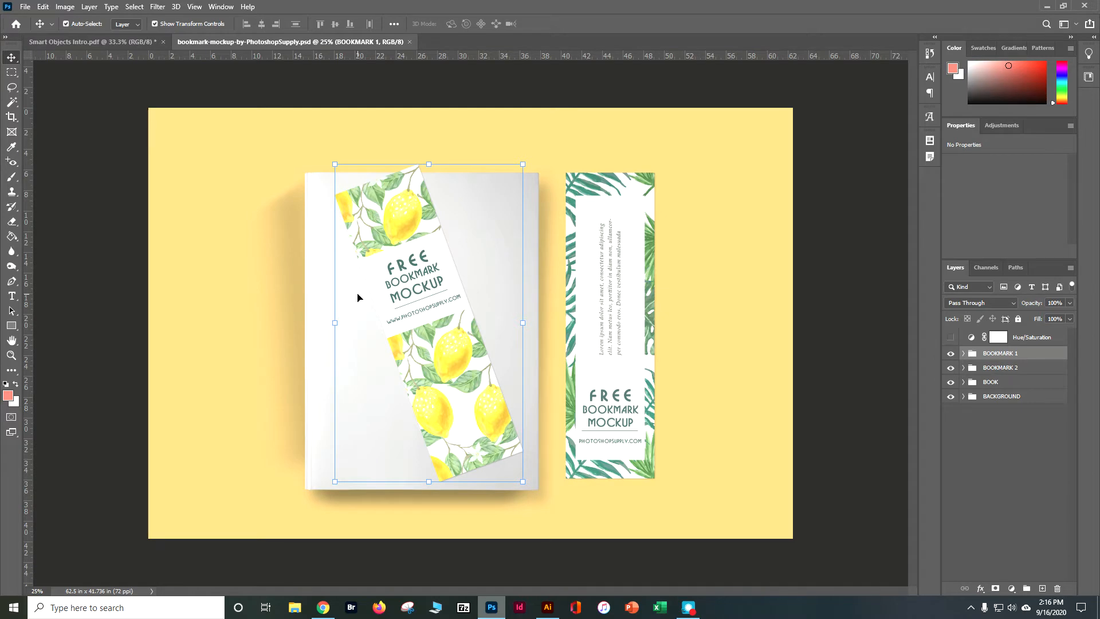
pyautogui.moveTo(218, 175)
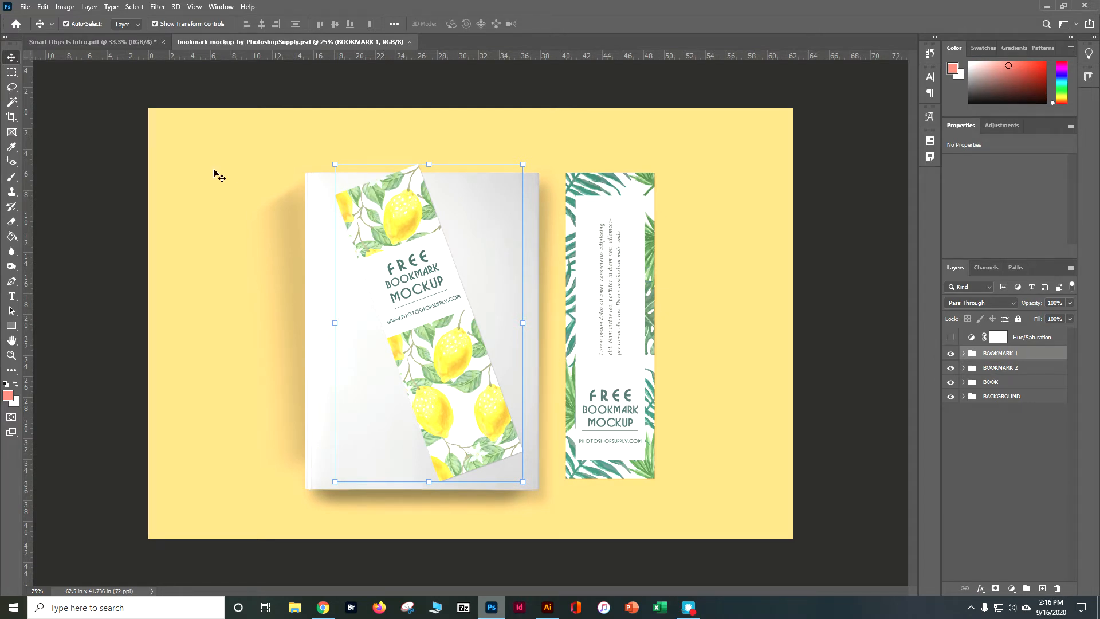
# Step: Start Save As and name the file doser_smart object
pyautogui.click(24, 7)
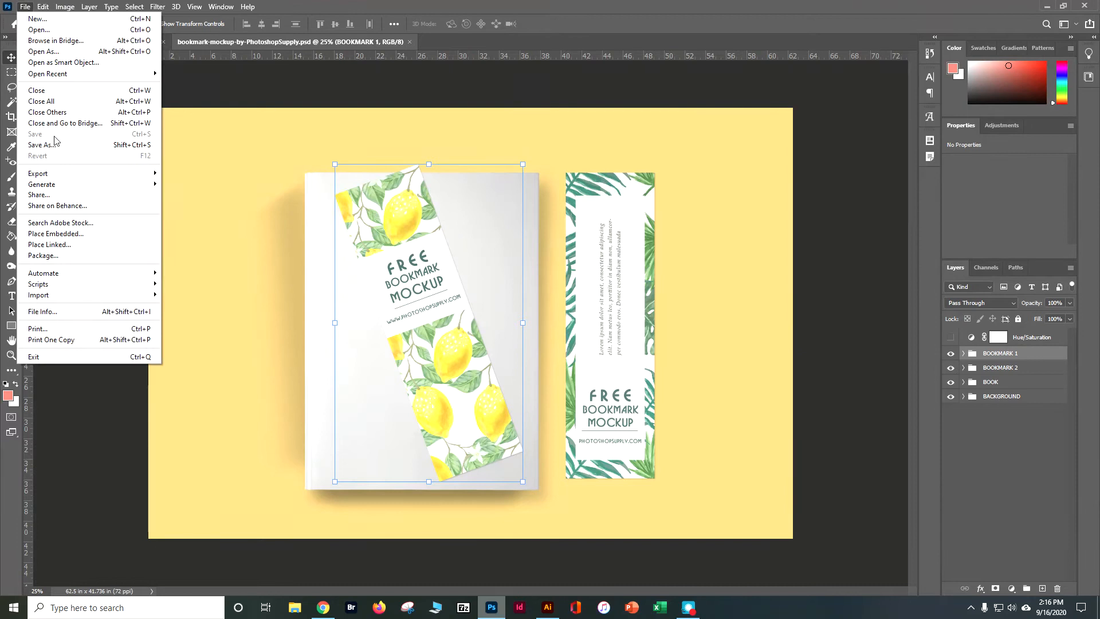
pyautogui.click(42, 145)
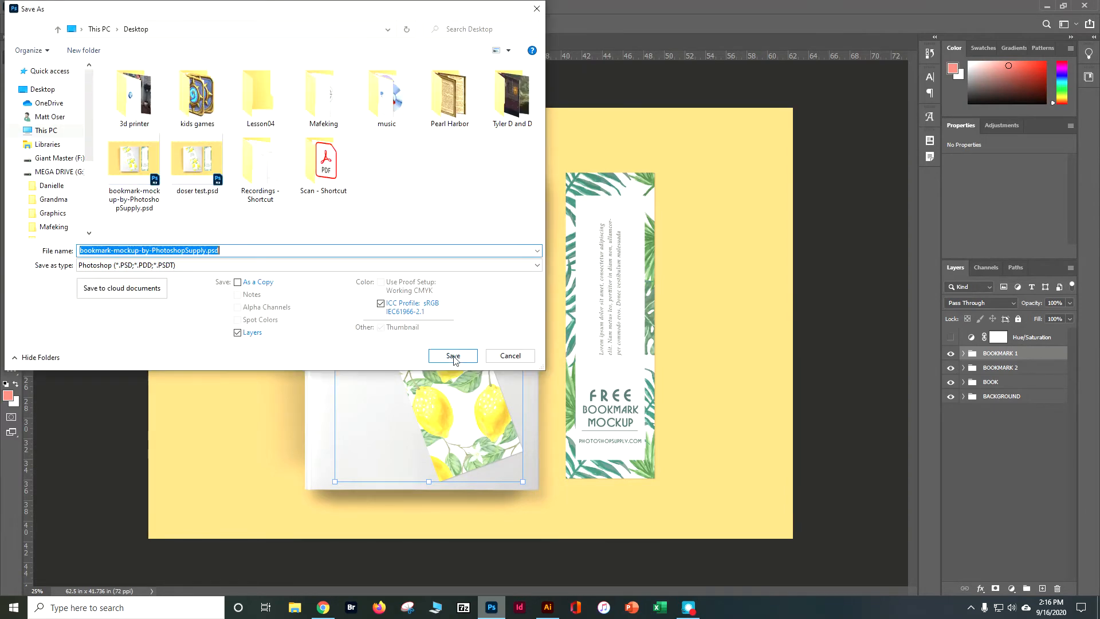
pyautogui.write('doser')
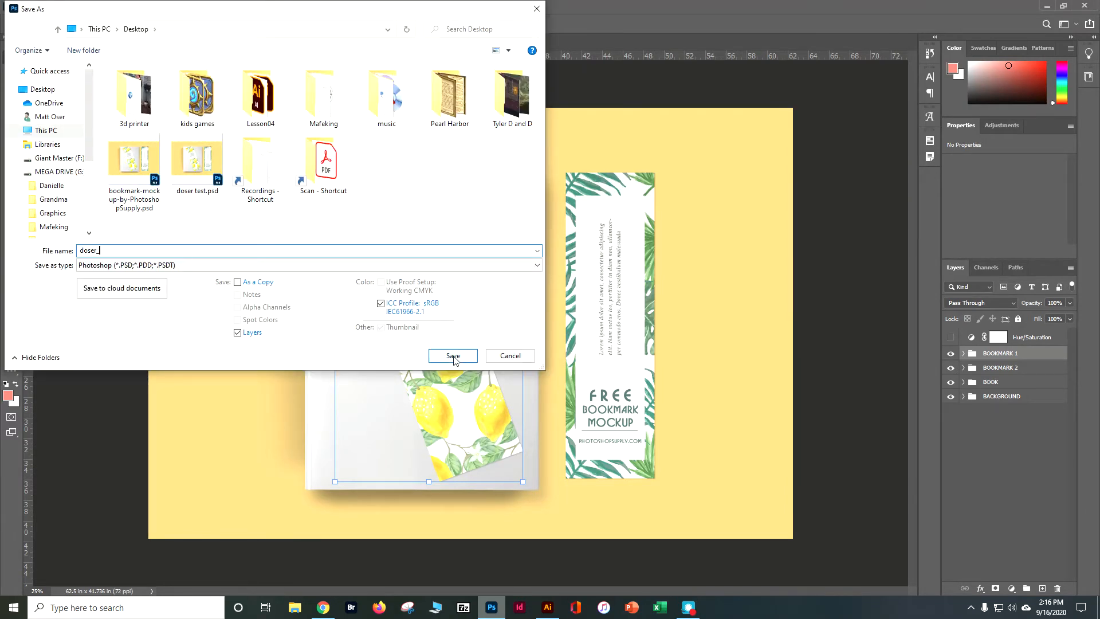
pyautogui.write('_smart')
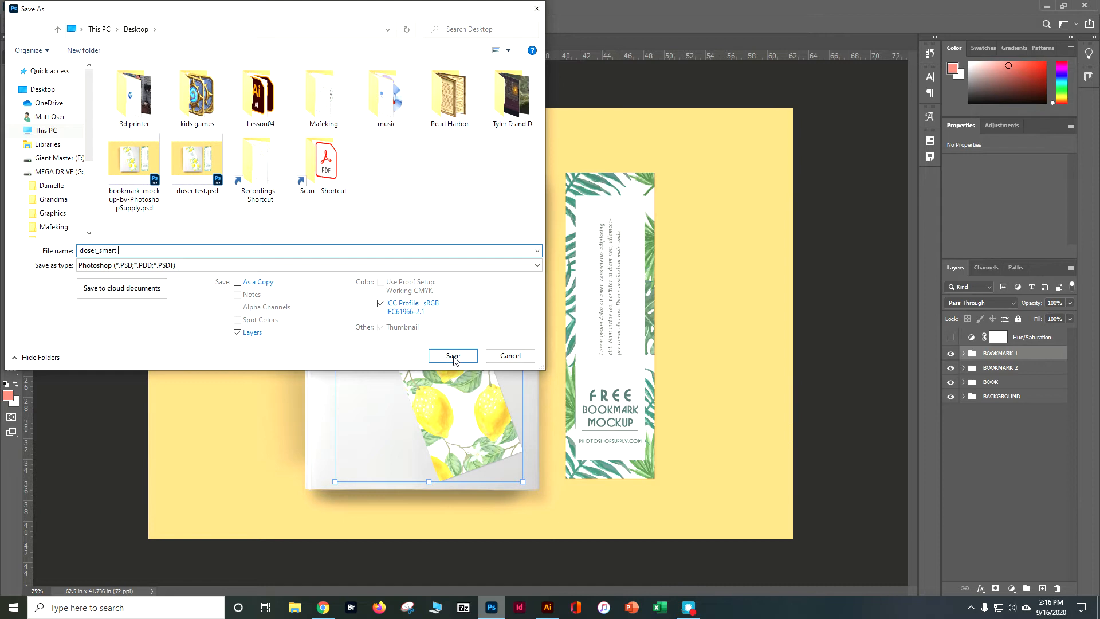
pyautogui.write('obj')
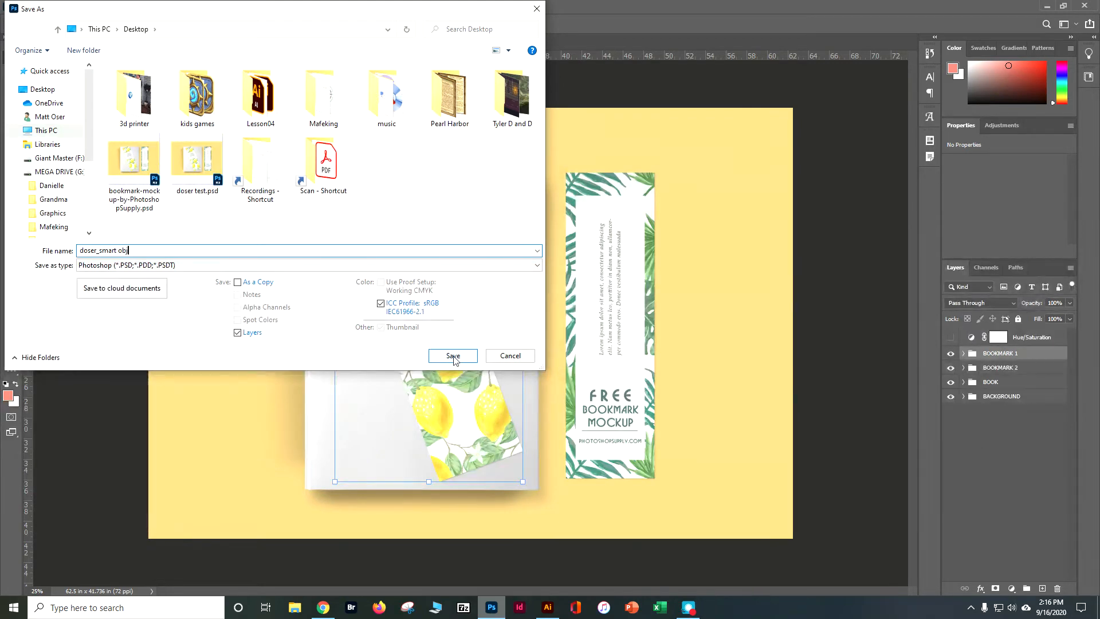
pyautogui.write('ect')
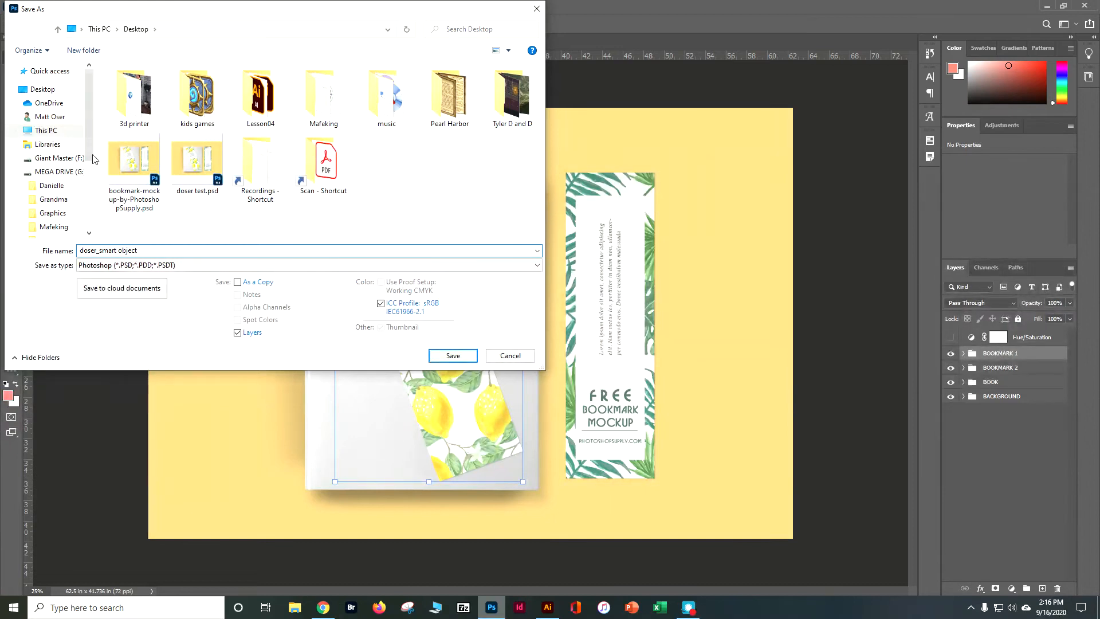
# Step: Browse to Revised Tutorials CC2020 > PS Tutorials CC 2020 > PS Smart Objects and save the PSD there
pyautogui.scroll(-3)
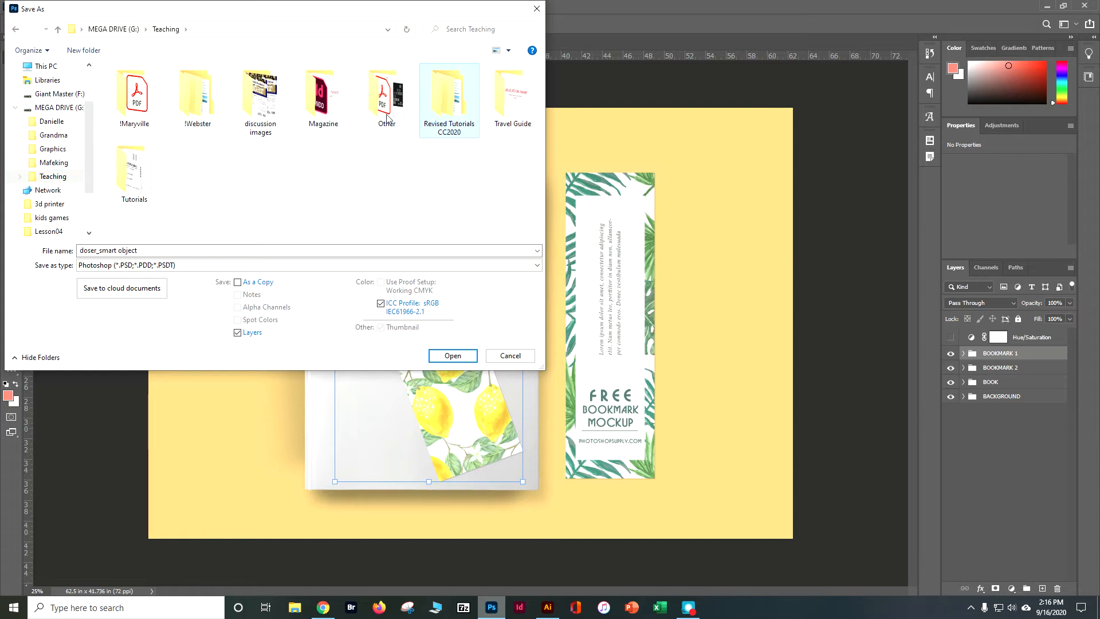
pyautogui.doubleClick(448, 92)
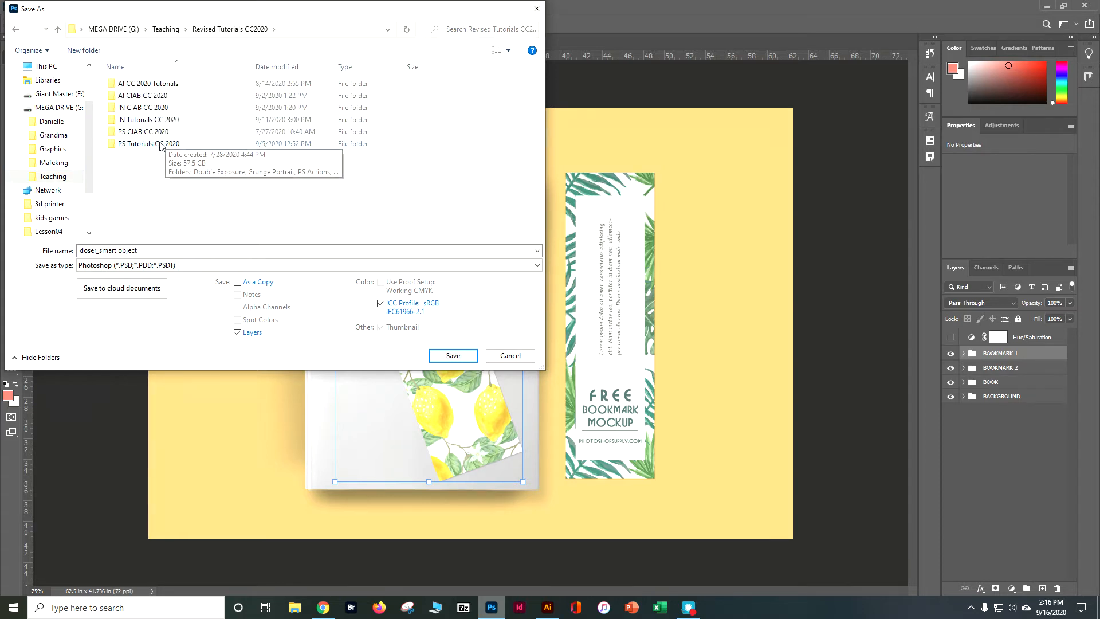
pyautogui.doubleClick(148, 143)
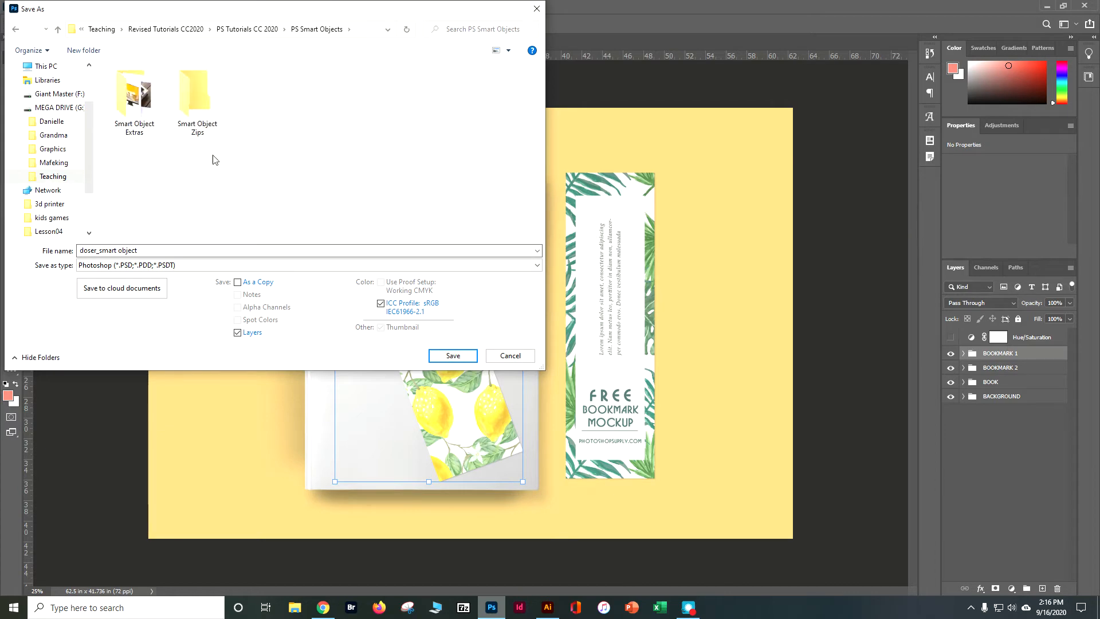
pyautogui.click(453, 355)
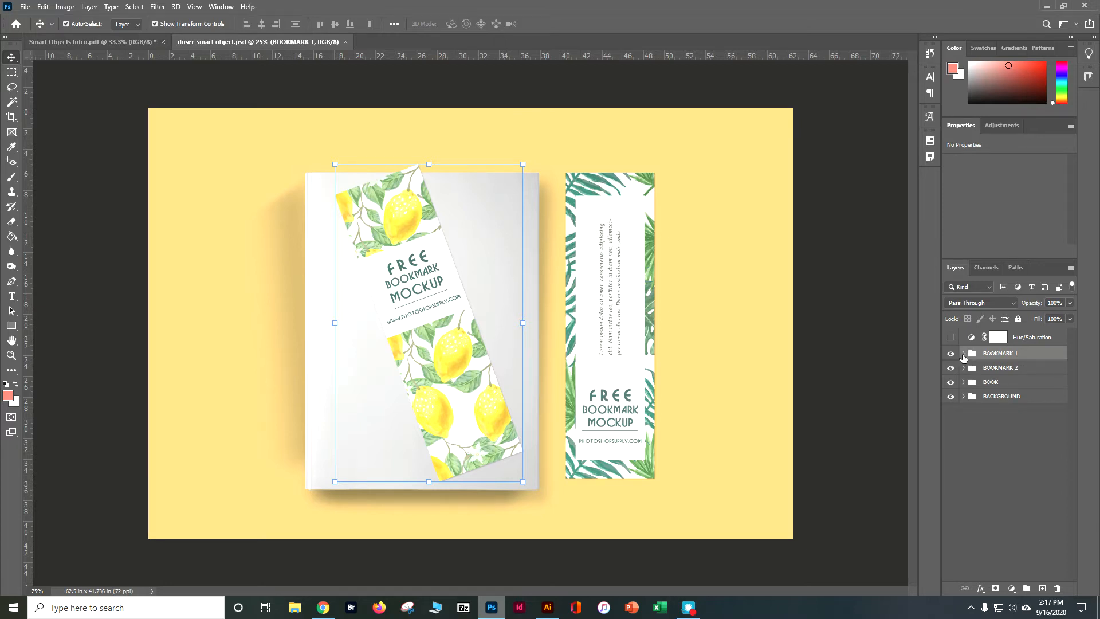
# Step: Expand the BOOKMARK 1 group to show its bookmark layer and effects
pyautogui.click(963, 353)
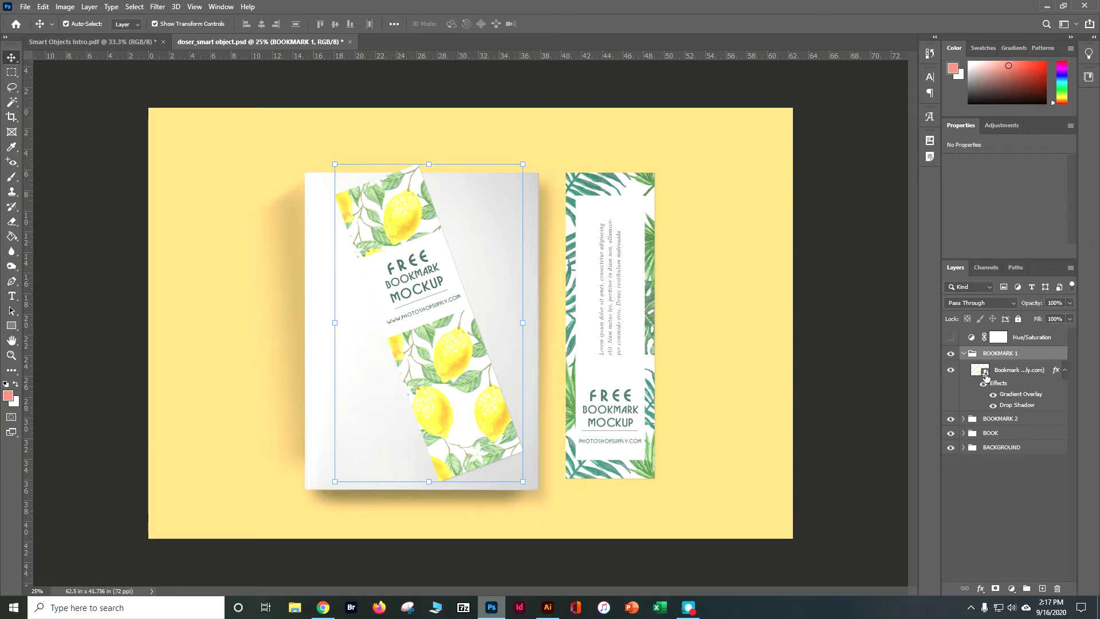
pyautogui.moveTo(983, 372)
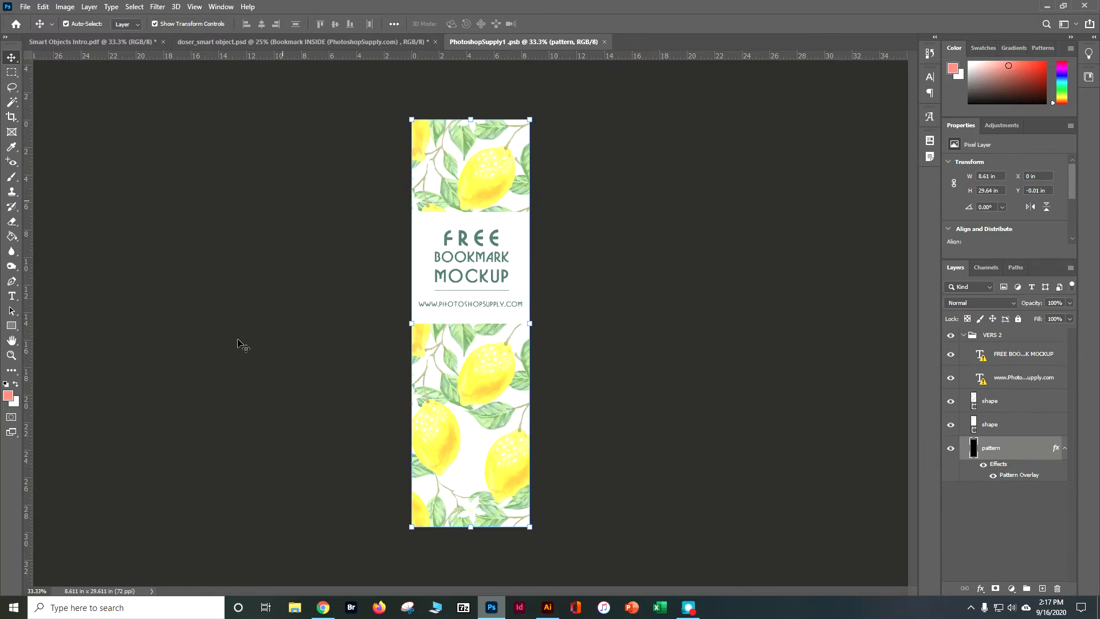
pyautogui.moveTo(566, 366)
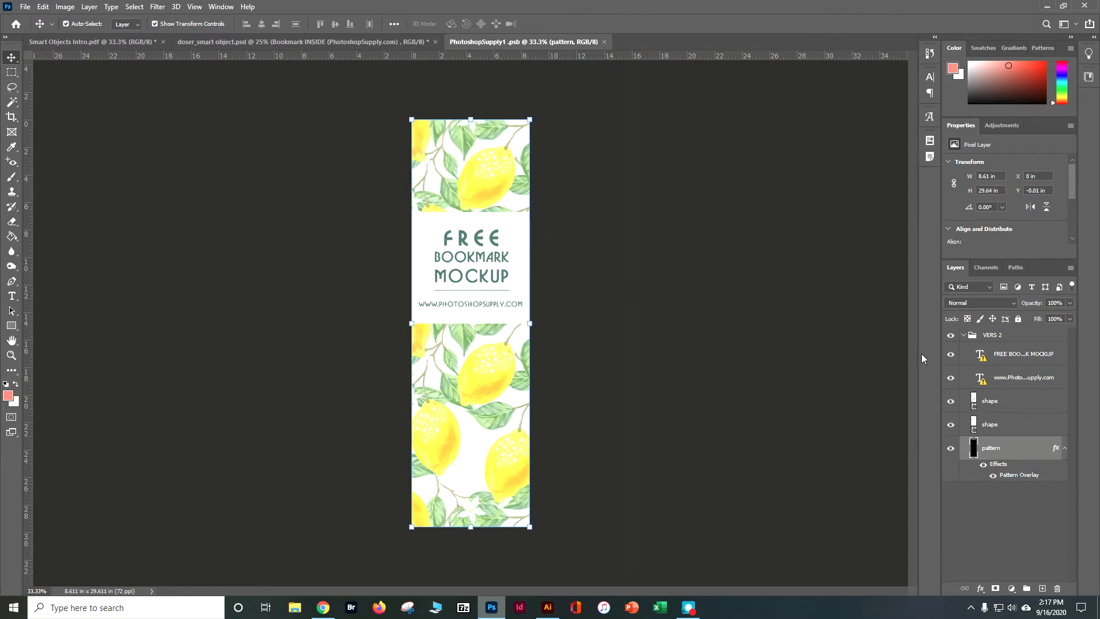
pyautogui.moveTo(1022, 362)
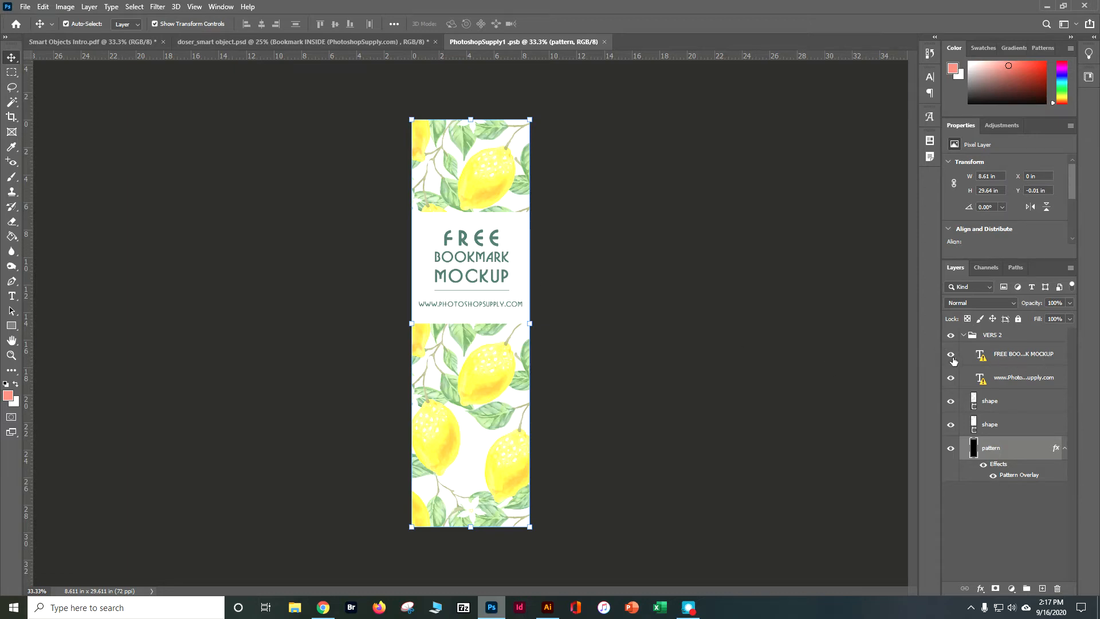
pyautogui.moveTo(981, 357)
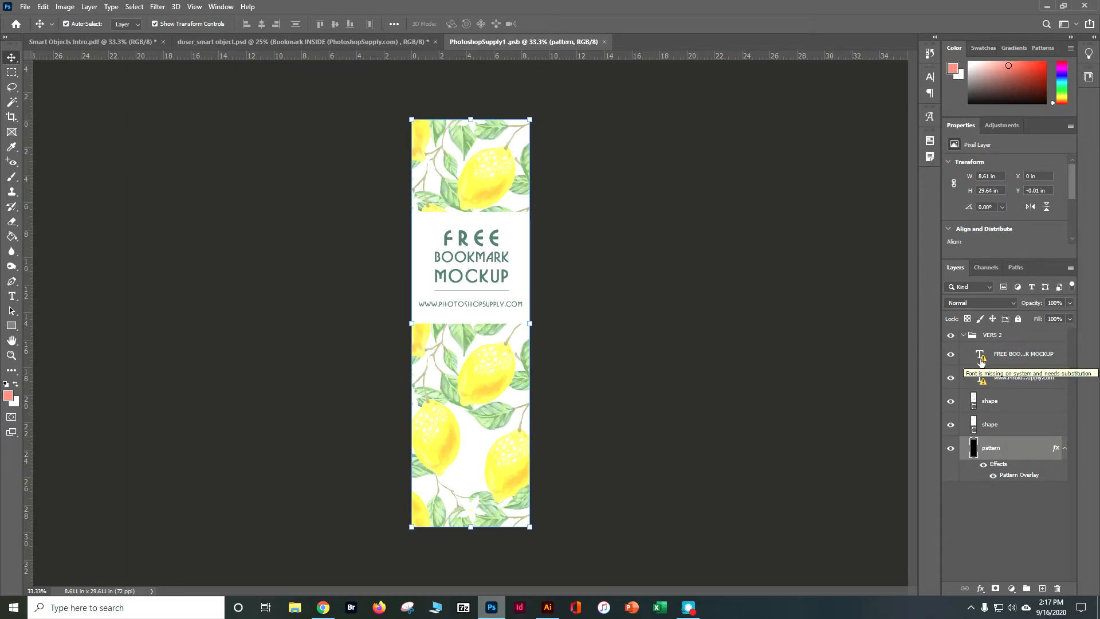
pyautogui.moveTo(977, 379)
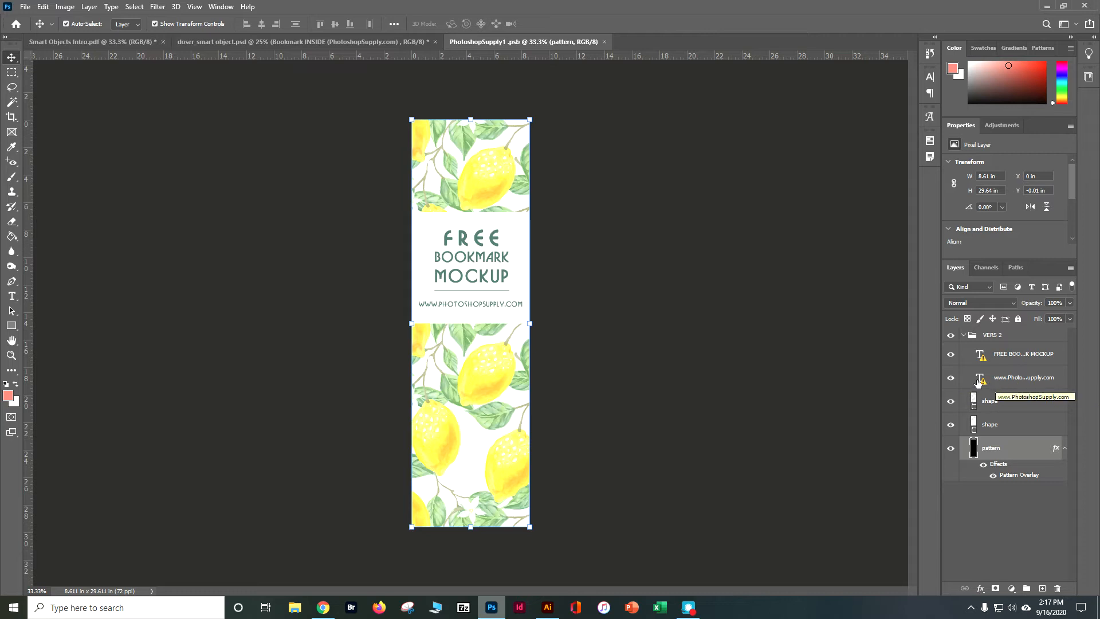
pyautogui.moveTo(974, 407)
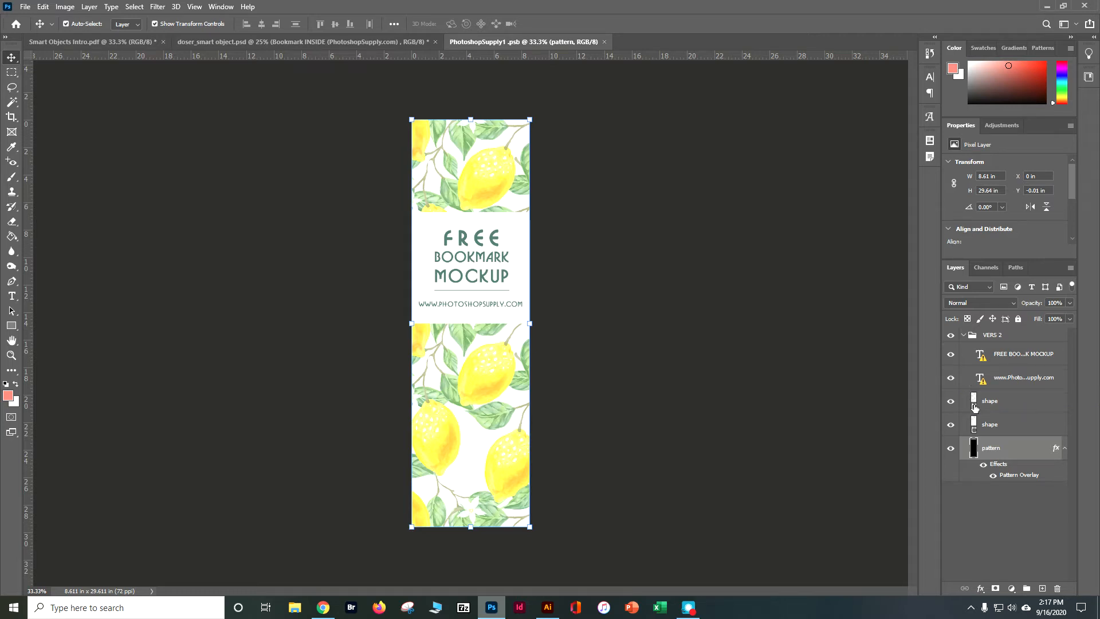
pyautogui.moveTo(867, 403)
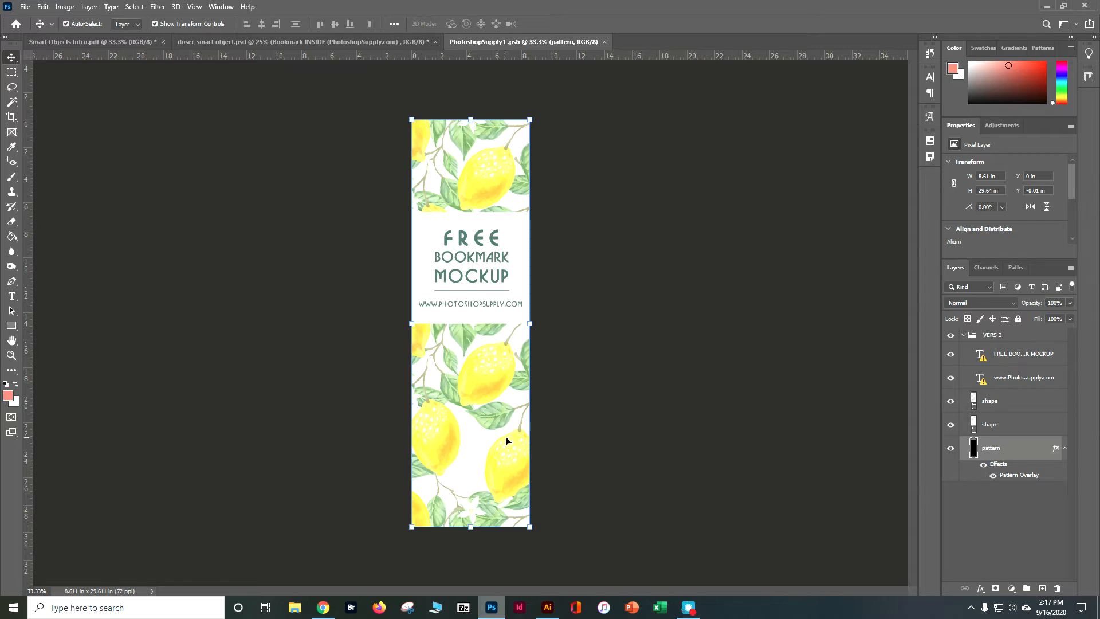
pyautogui.moveTo(1011, 483)
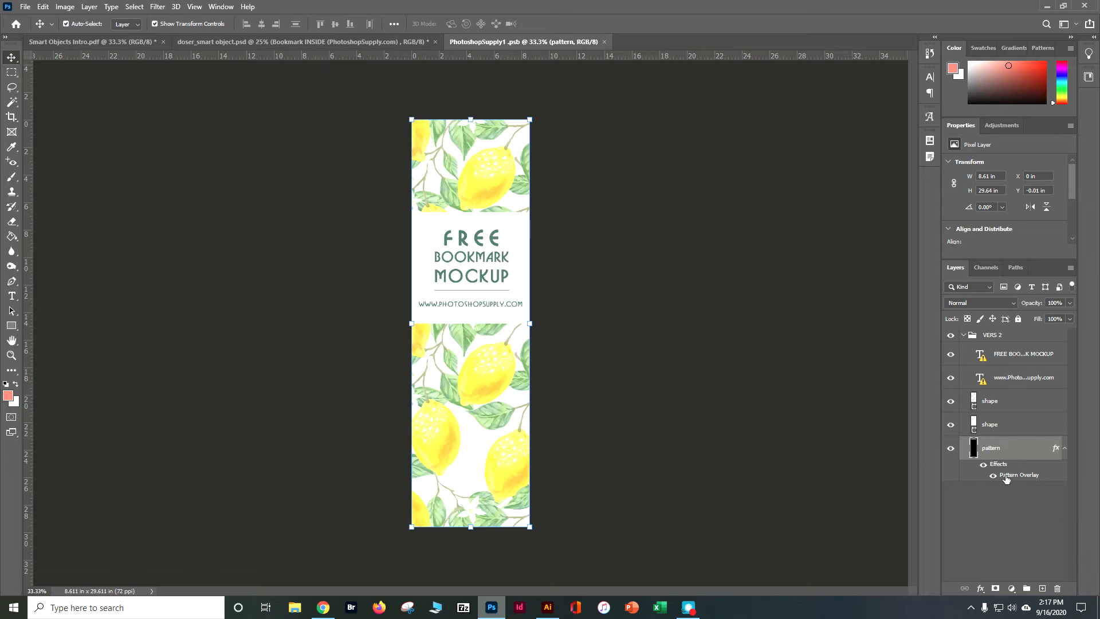
# Step: Load the Glitter-Patterns_1 library into the bookmark's Pattern Overlay picker
pyautogui.doubleClick(1017, 475)
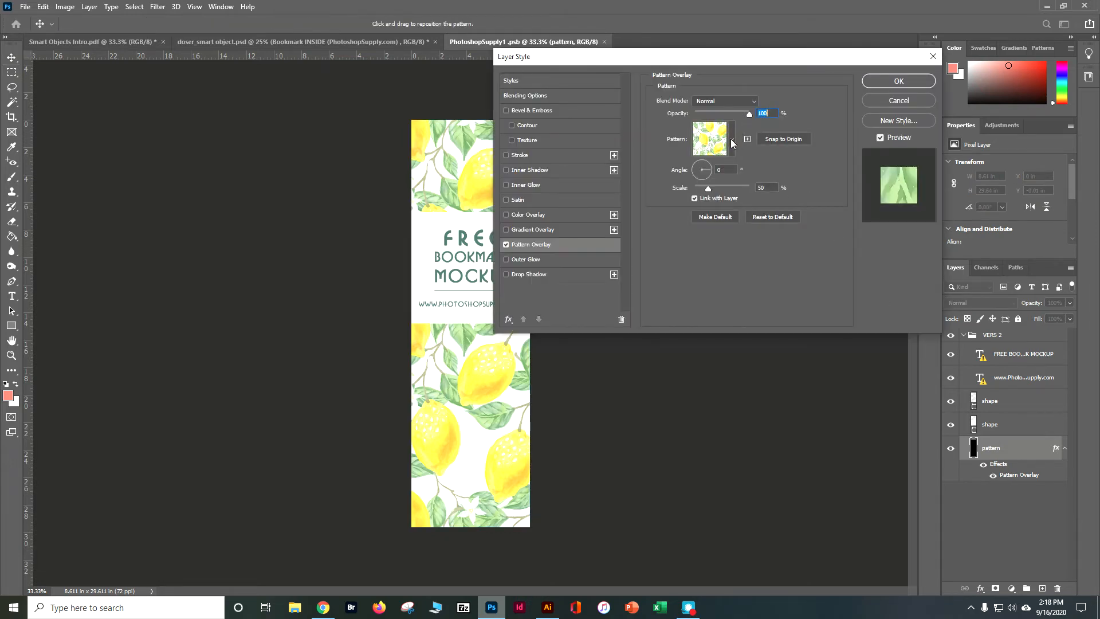
pyautogui.click(733, 139)
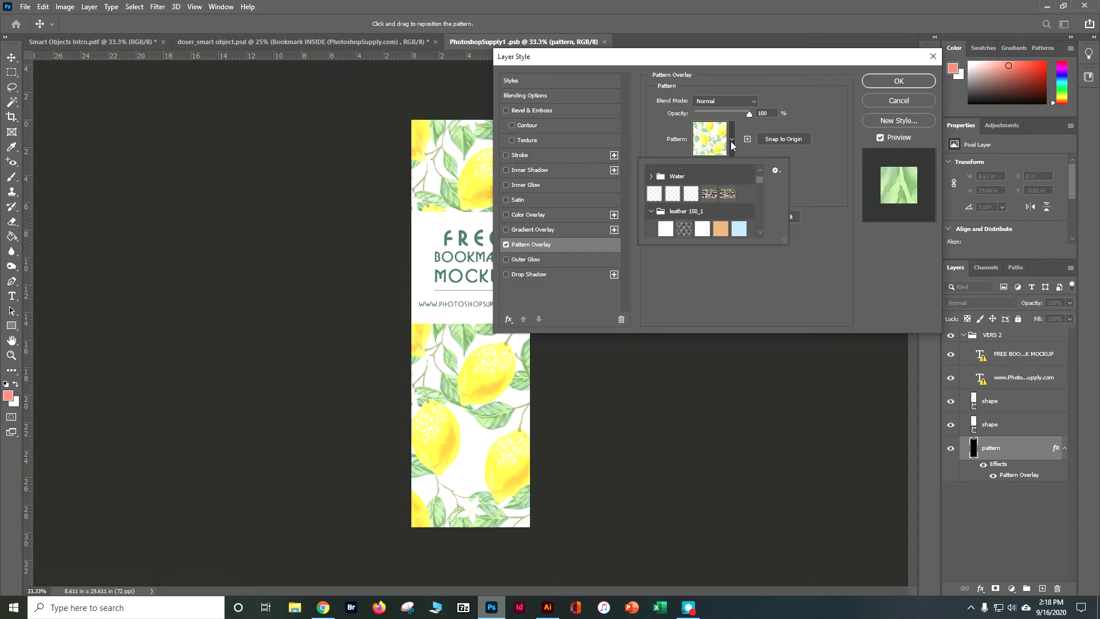
pyautogui.click(776, 171)
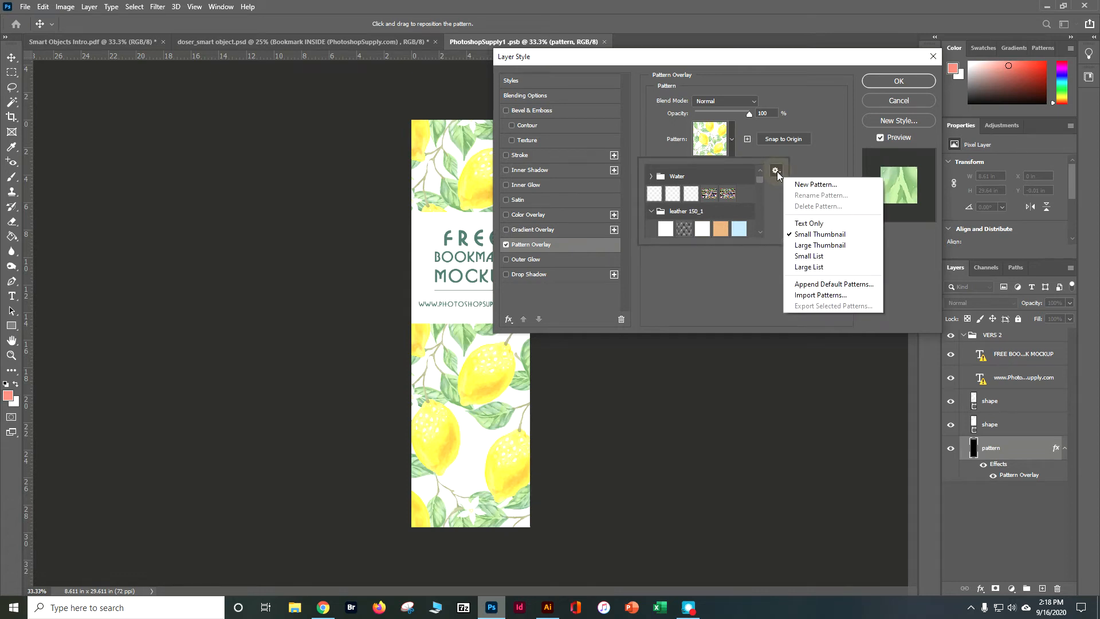
pyautogui.moveTo(808, 267)
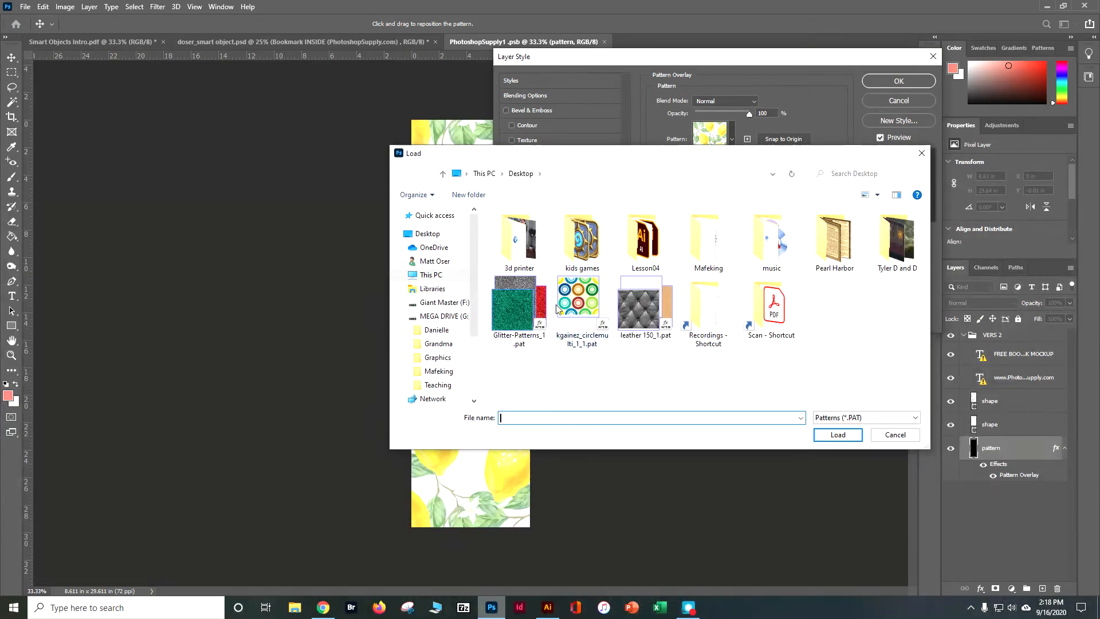
pyautogui.click(517, 301)
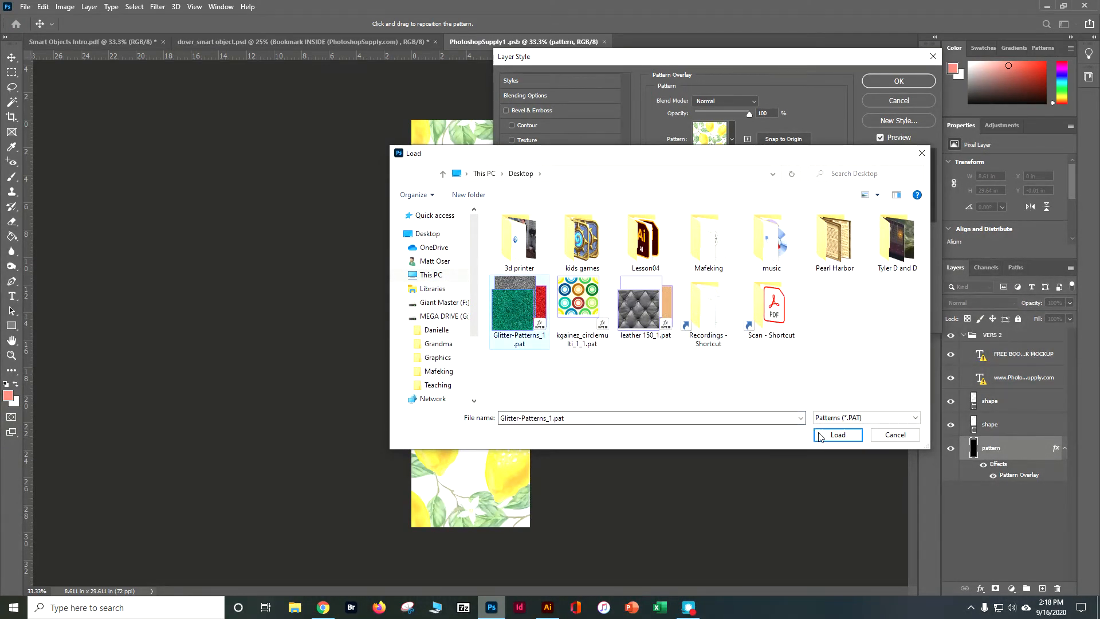
pyautogui.click(837, 436)
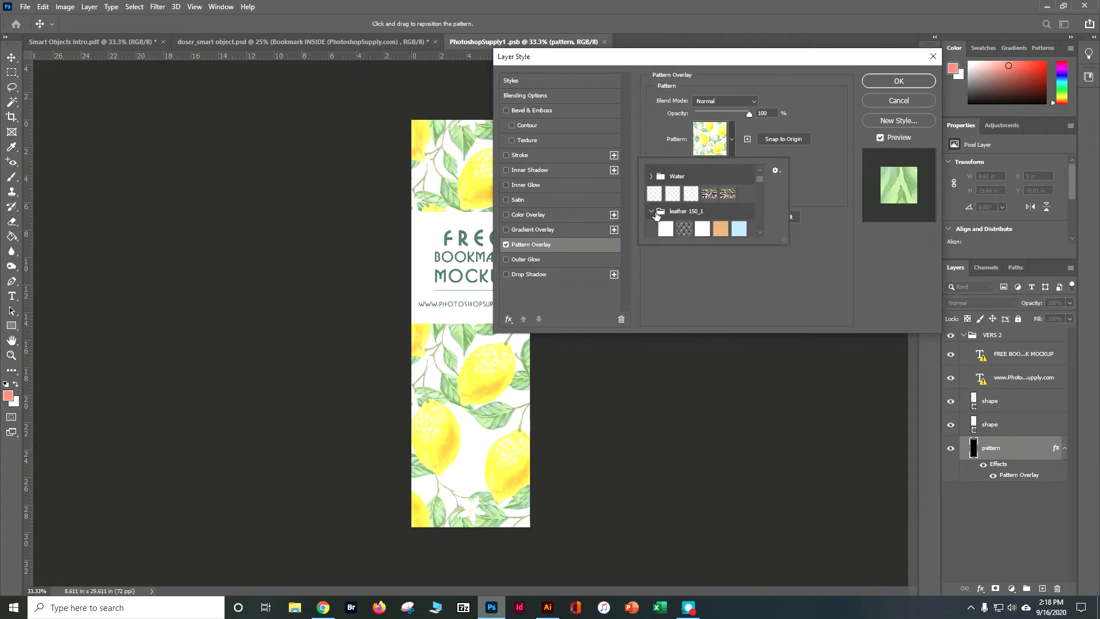
pyautogui.click(652, 213)
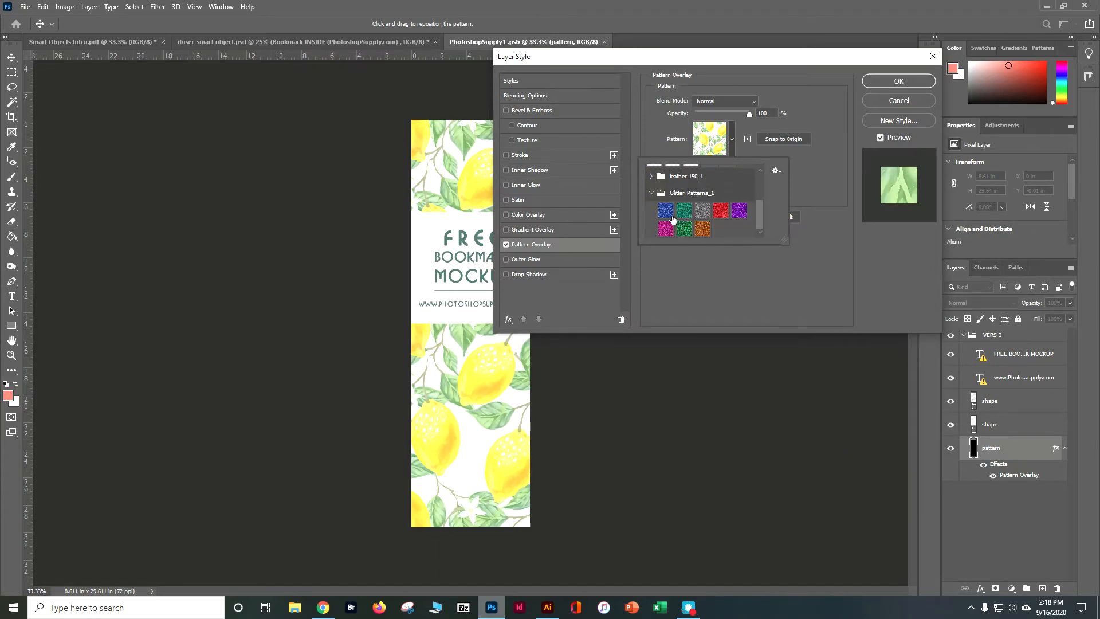
# Step: Apply the blue glitter swatch as the pattern overlay and confirm the layer style
pyautogui.click(664, 209)
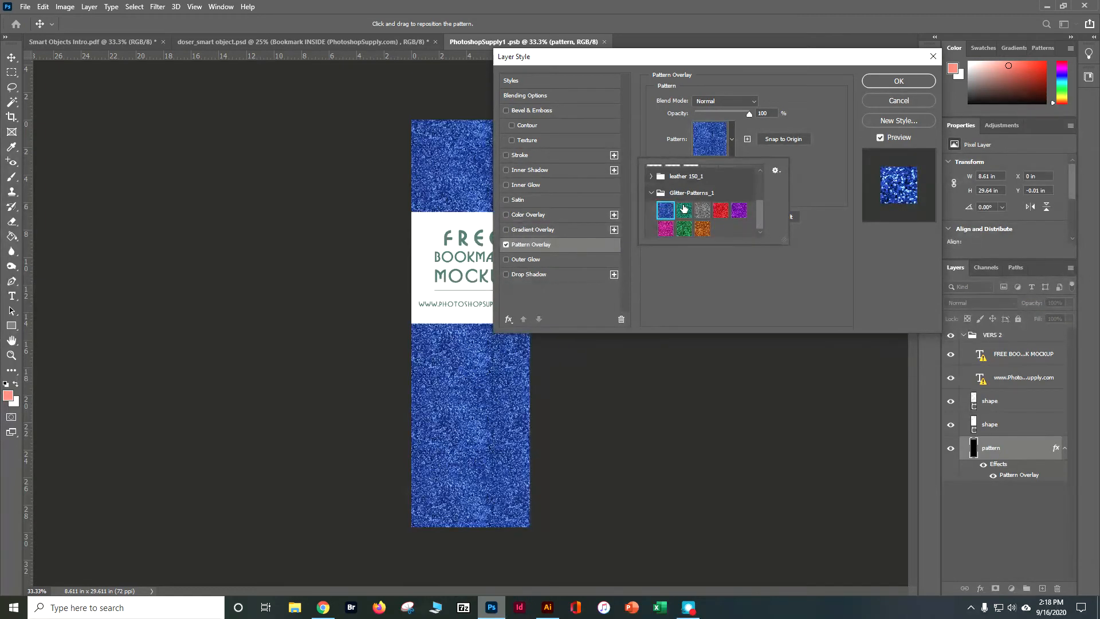
pyautogui.click(702, 210)
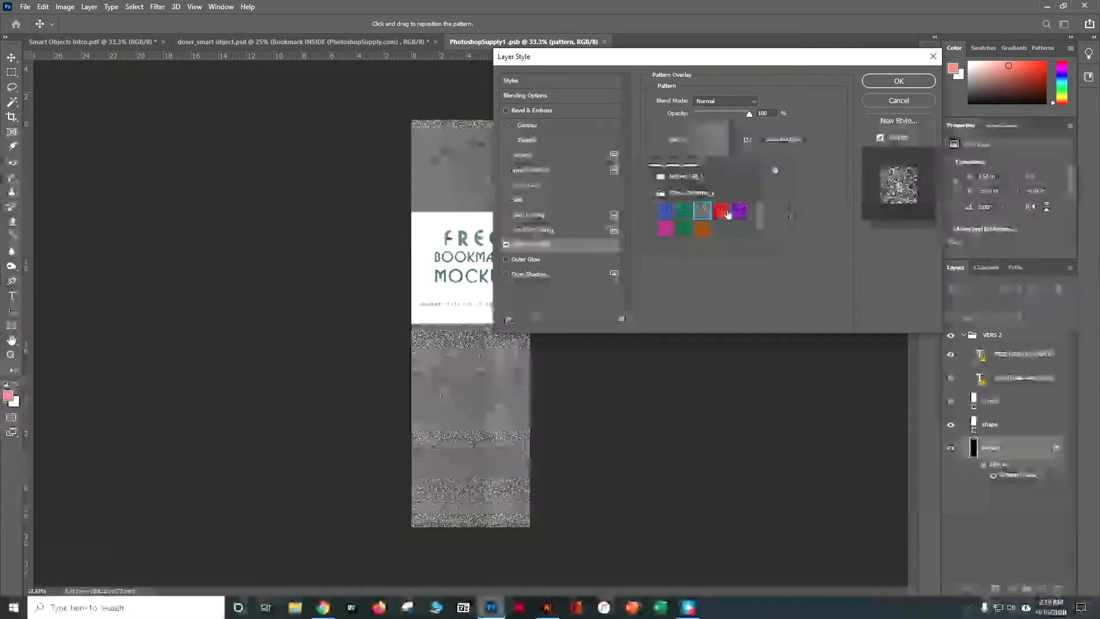
pyautogui.click(664, 210)
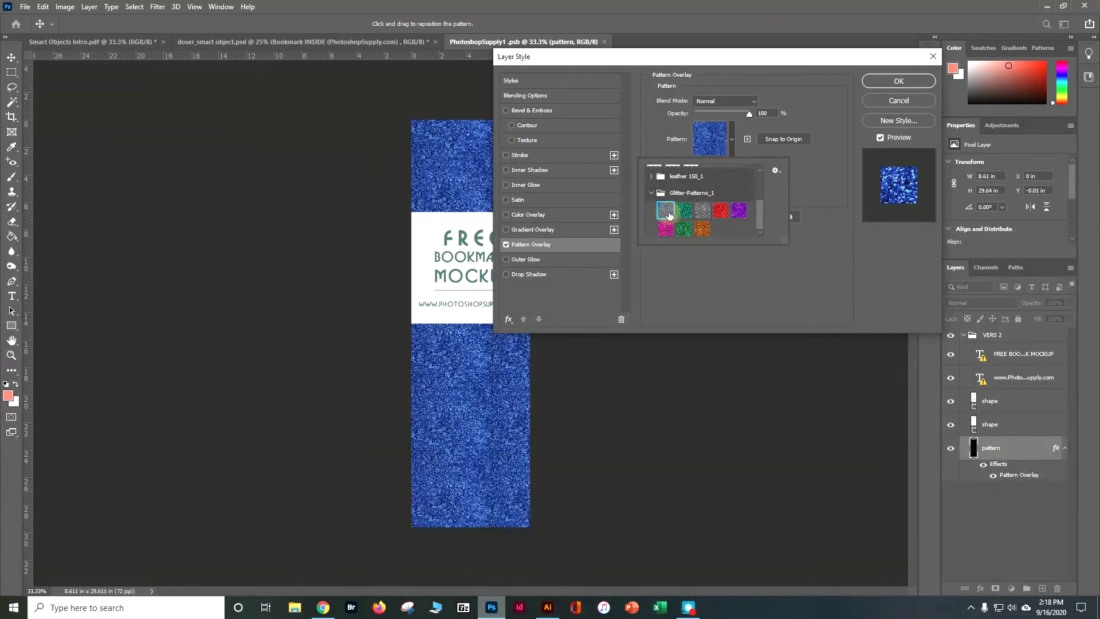
pyautogui.click(664, 210)
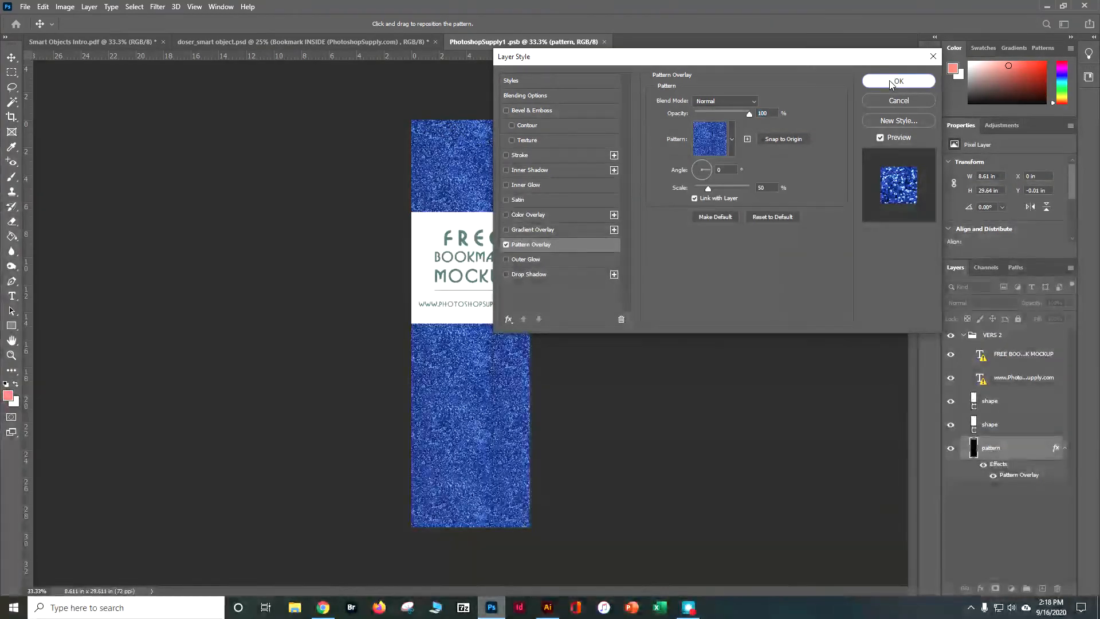
pyautogui.click(899, 80)
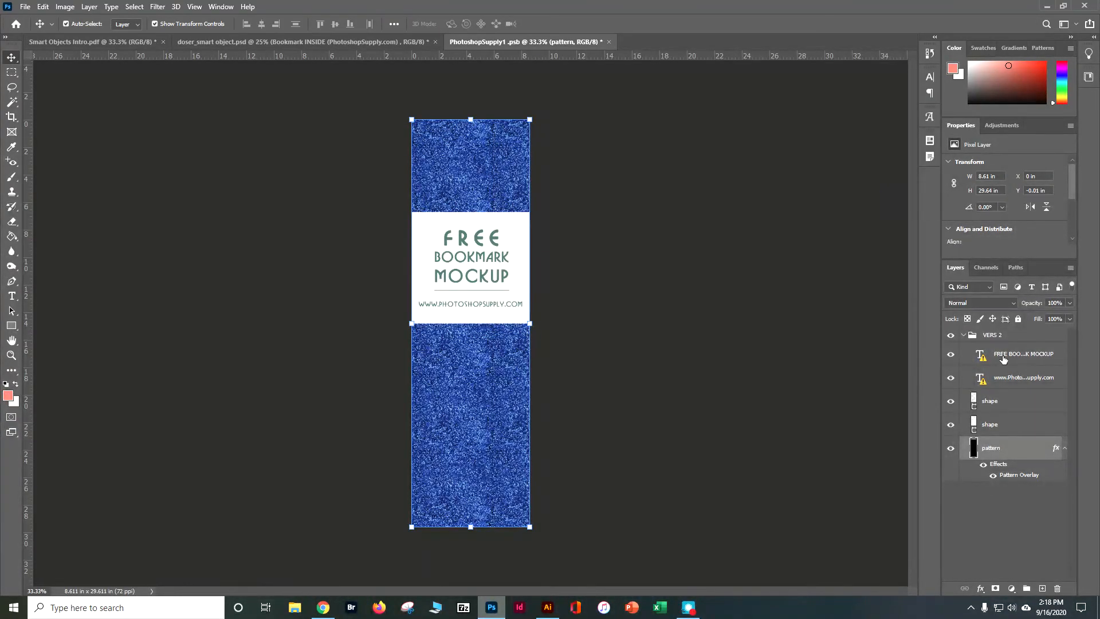
pyautogui.click(1023, 354)
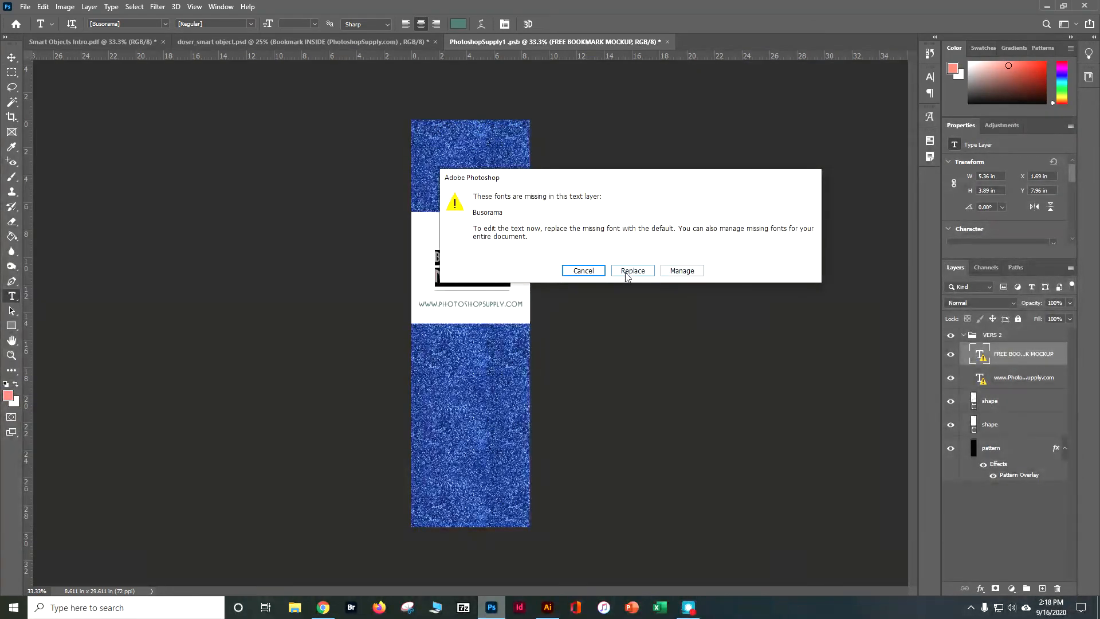
pyautogui.click(633, 271)
pyautogui.write('dan')
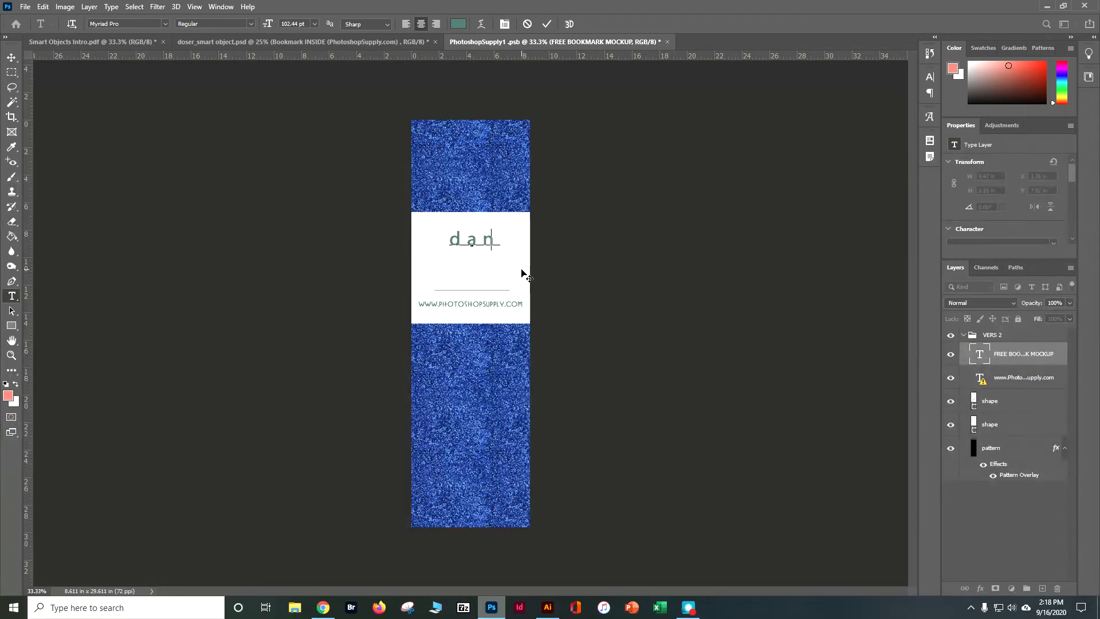
pyautogui.write('D.A')
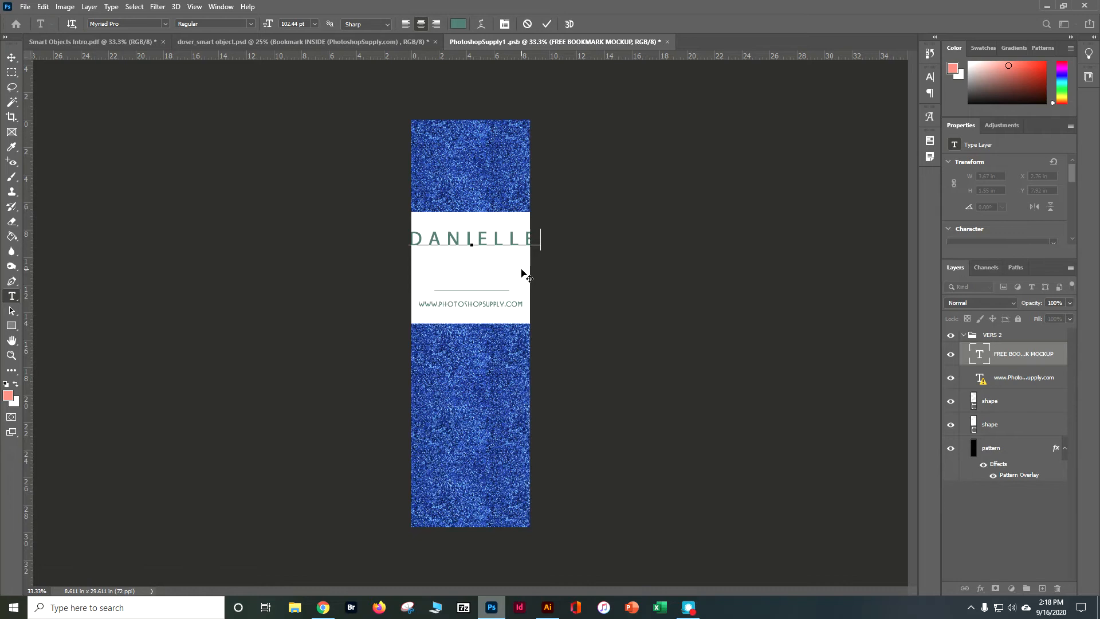
pyautogui.write('OSER')
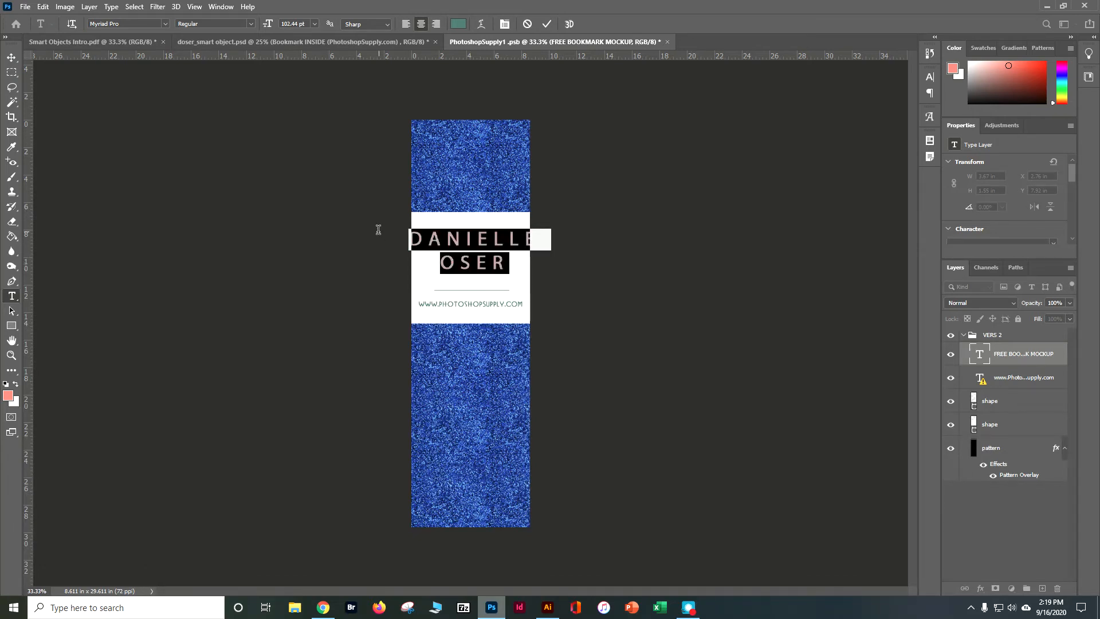
# Step: Via the Character panel, colour the name blue sampled from the glitter and change its tracking
pyautogui.click(220, 7)
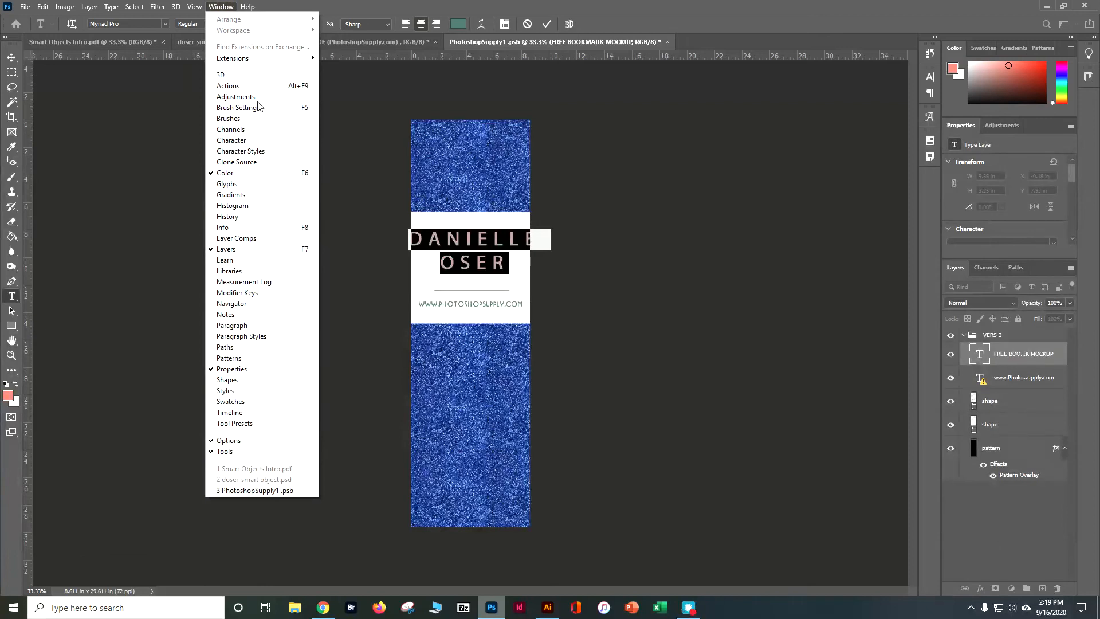
pyautogui.click(230, 140)
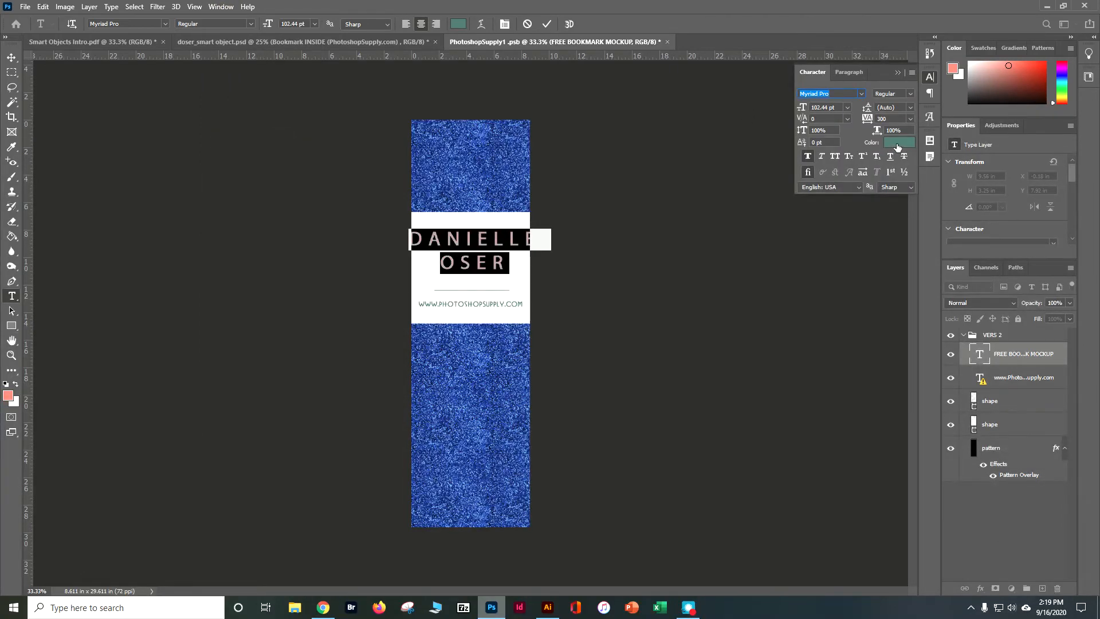
pyautogui.click(901, 142)
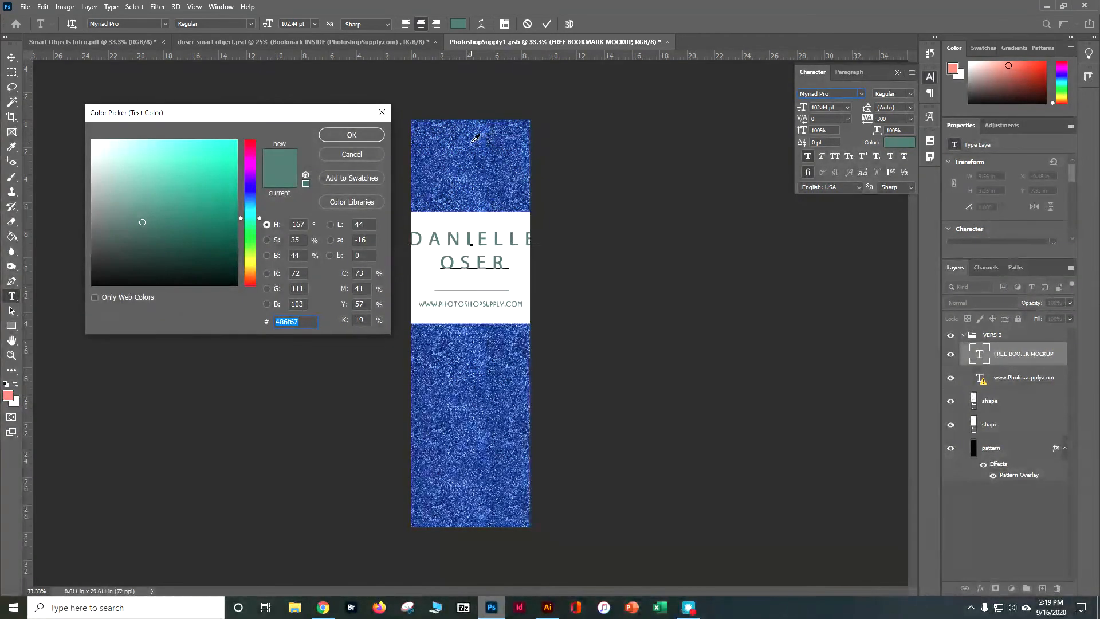
pyautogui.click(216, 199)
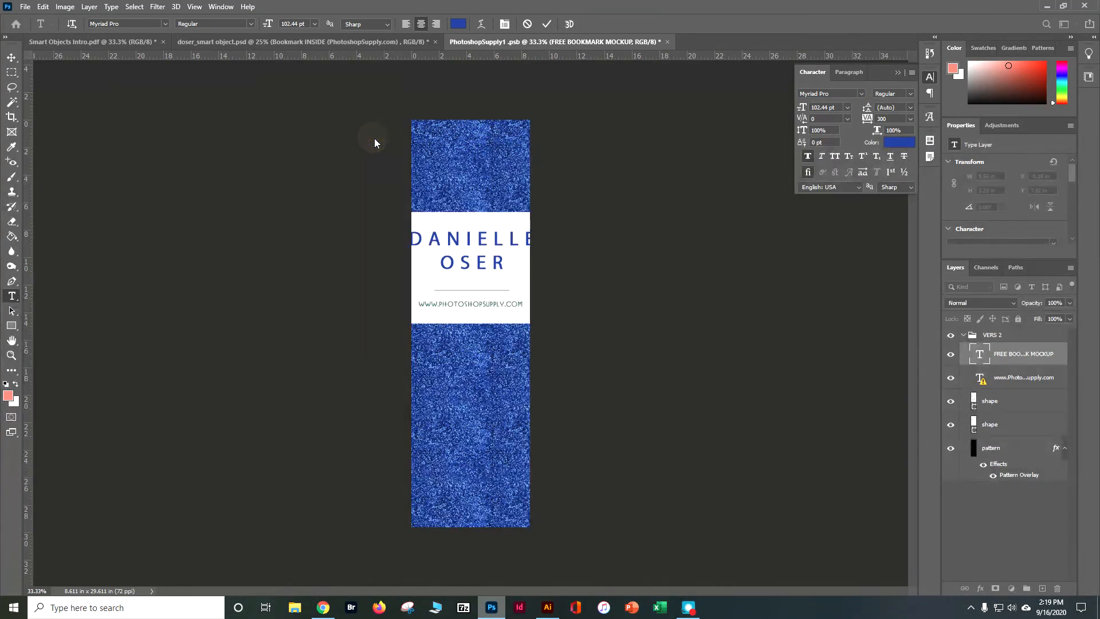
pyautogui.doubleClick(477, 238)
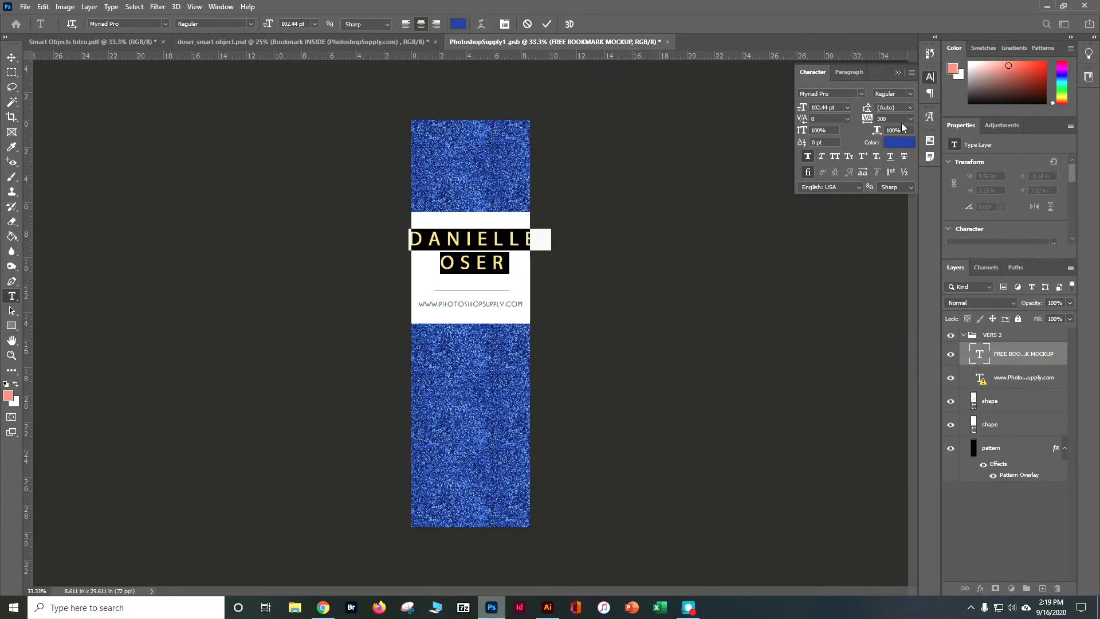
pyautogui.moveTo(872, 119)
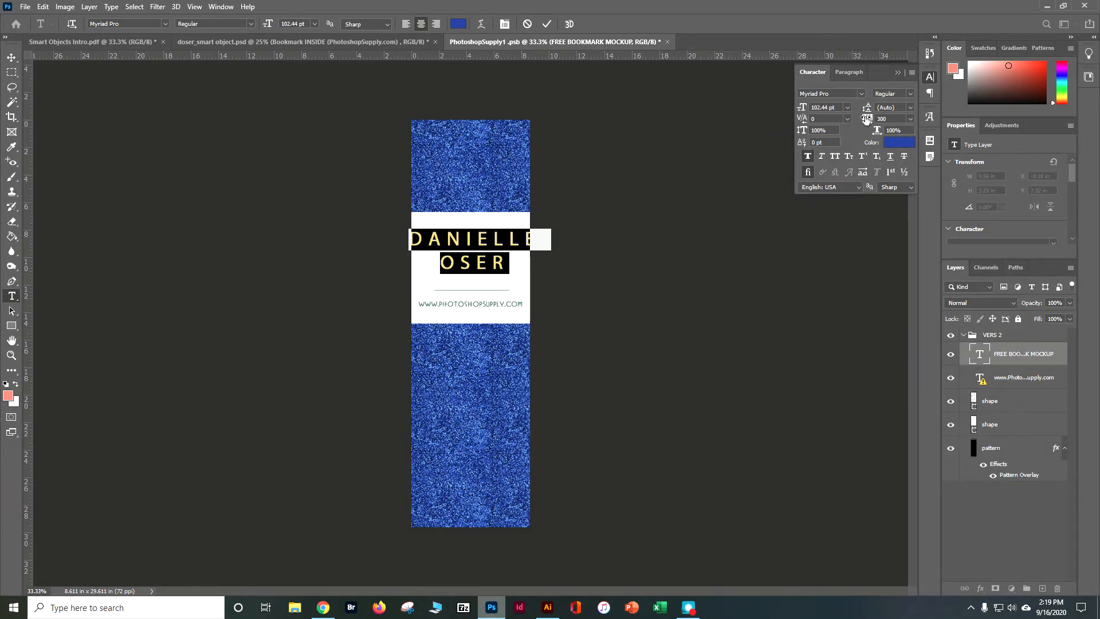
pyautogui.click(910, 118)
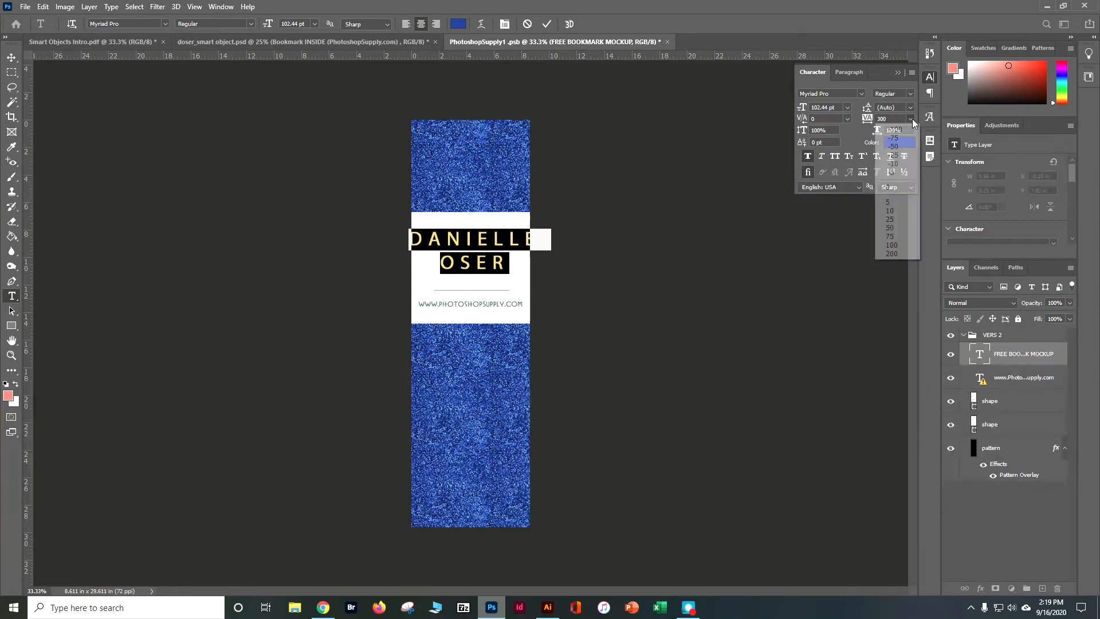
pyautogui.click(892, 254)
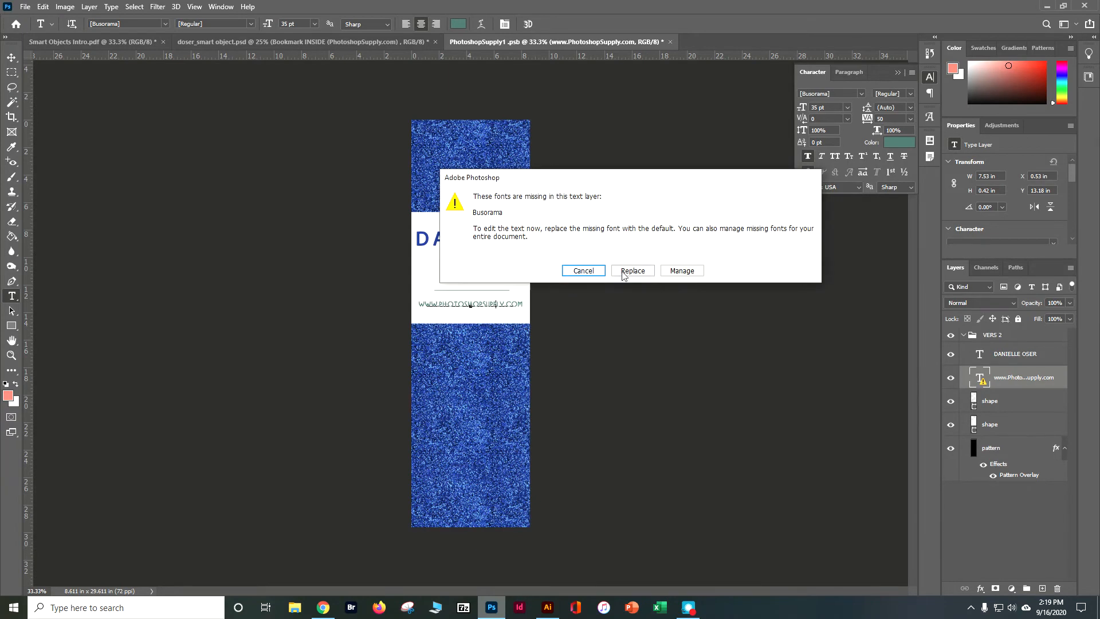
# Step: Replace the website line's missing font with the default font
pyautogui.click(631, 270)
pyautogui.write('MY BOOK')
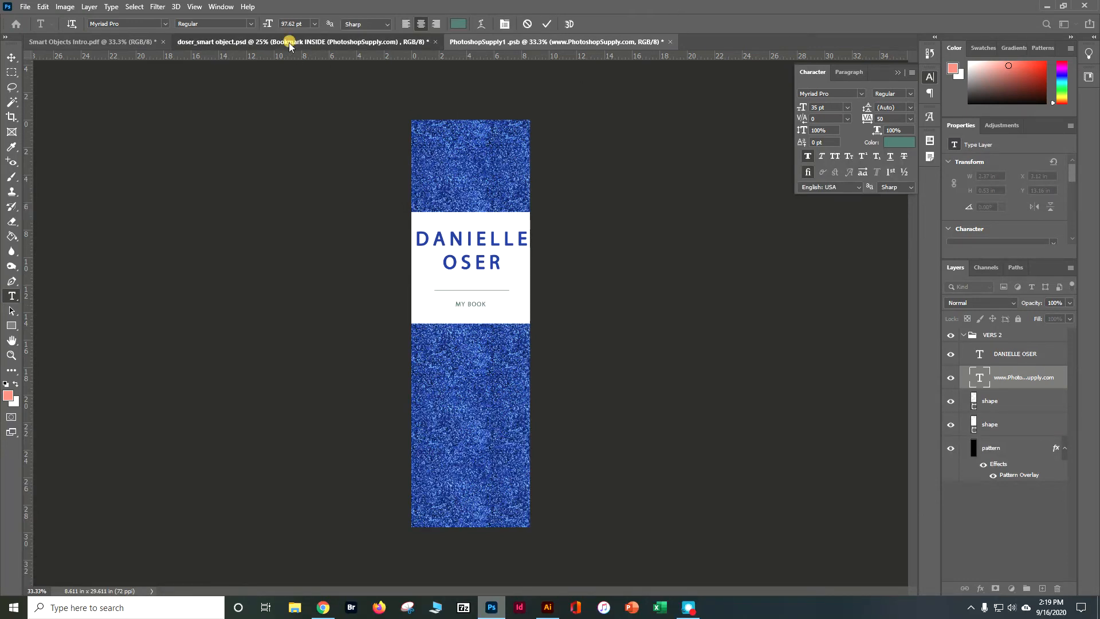
# Step: View the updated blue glitter bookmark in the mockup and open the second bookmark's contents
pyautogui.click(554, 41)
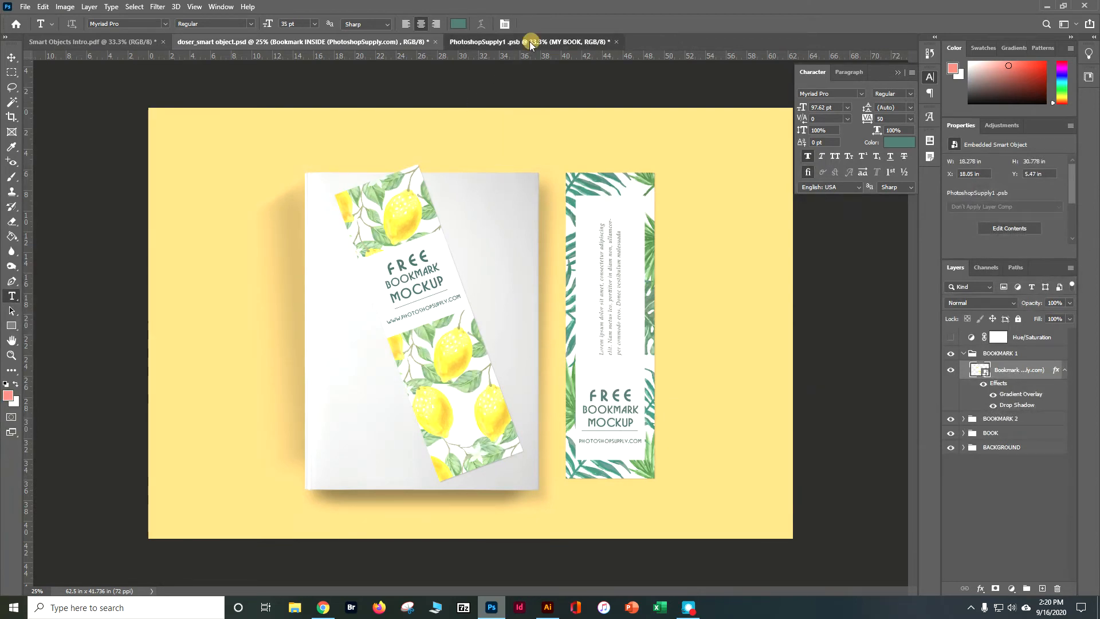
pyautogui.click(529, 41)
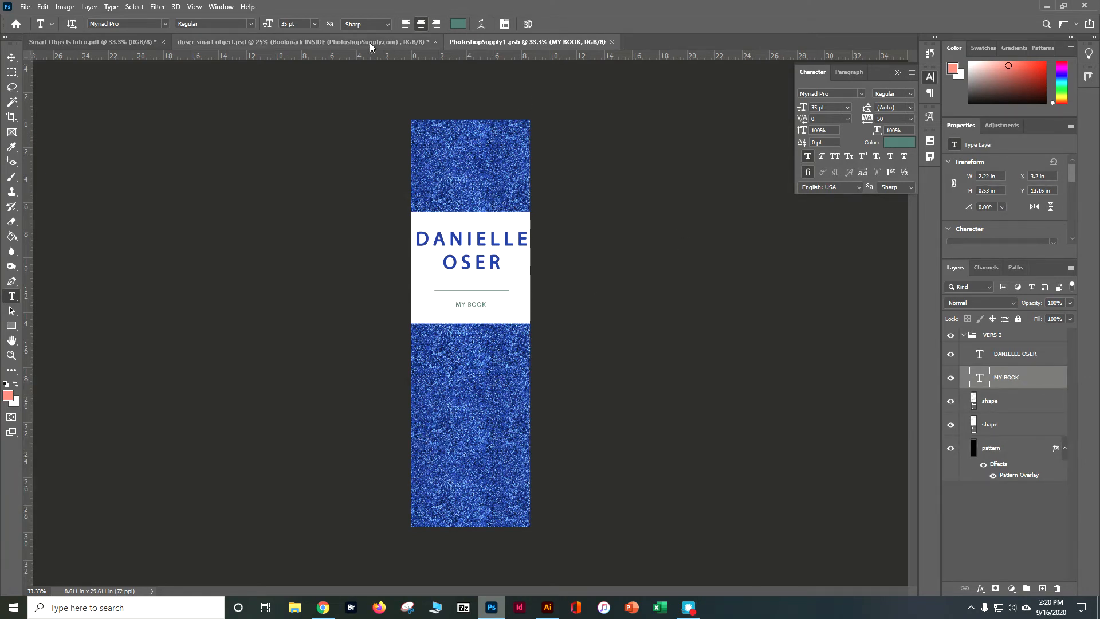
pyautogui.click(302, 41)
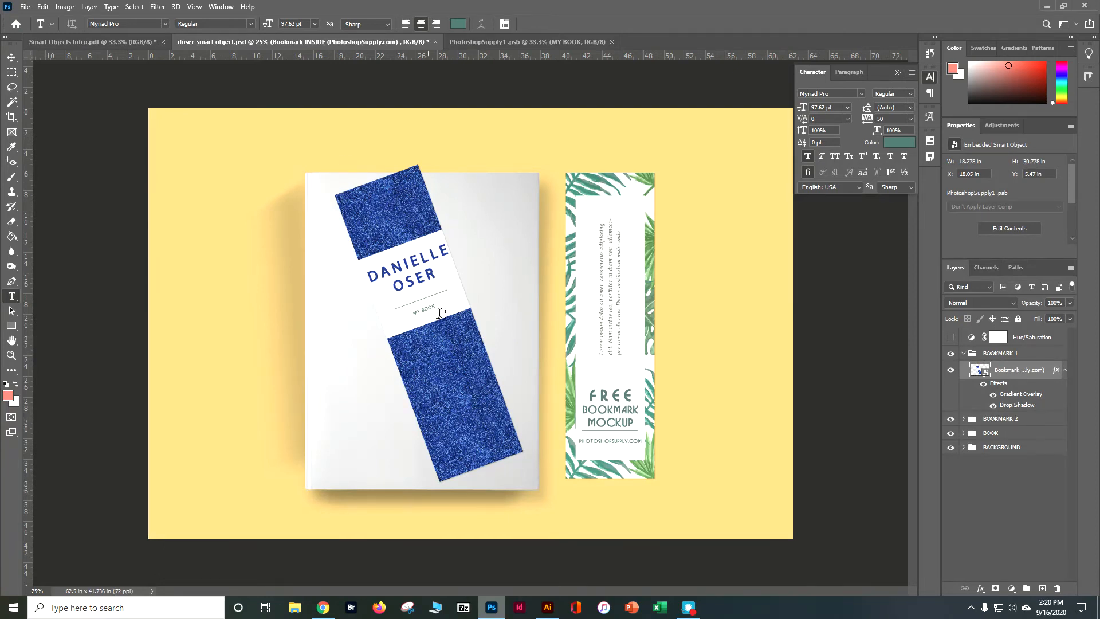
pyautogui.click(951, 353)
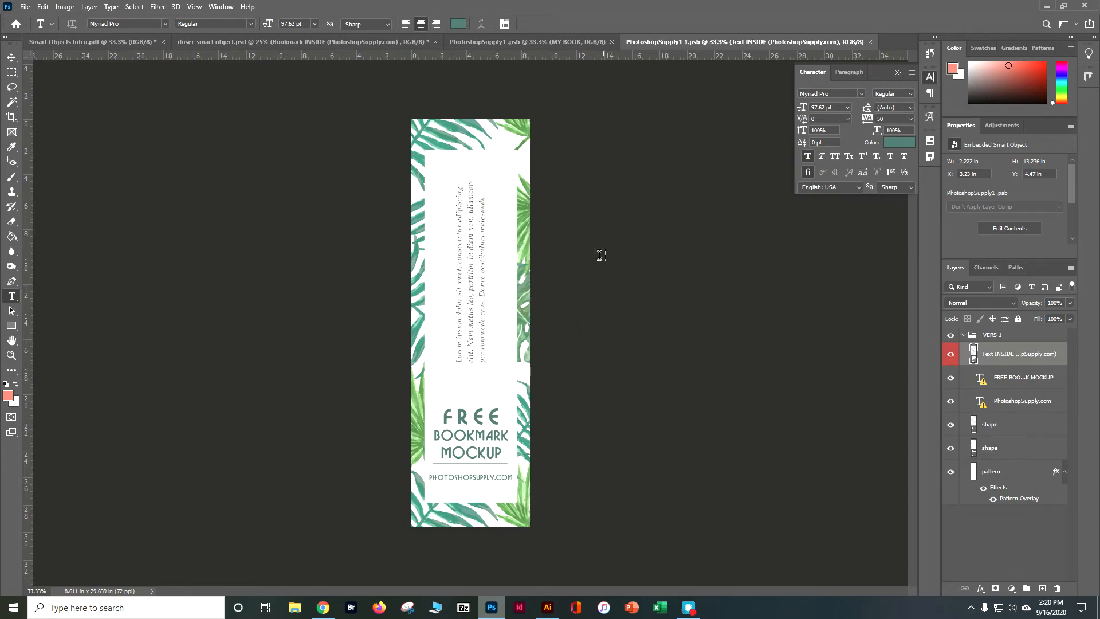
pyautogui.moveTo(504, 411)
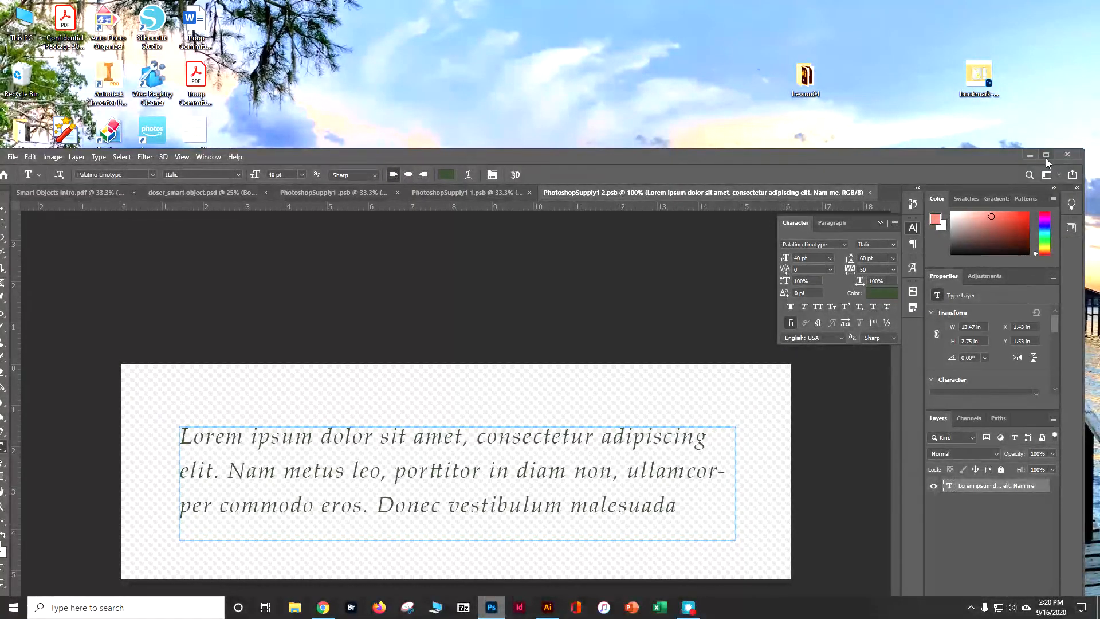
# Step: Maximize the window and select all of the lorem ipsum paragraph text for deletion
pyautogui.click(1046, 155)
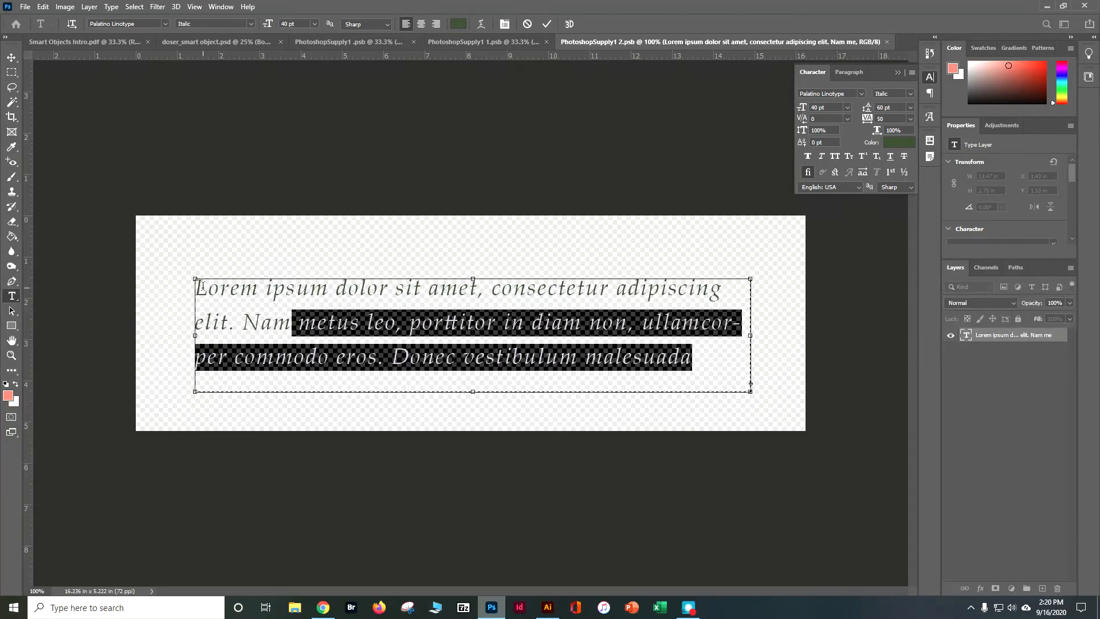
pyautogui.press('ctrl+a')
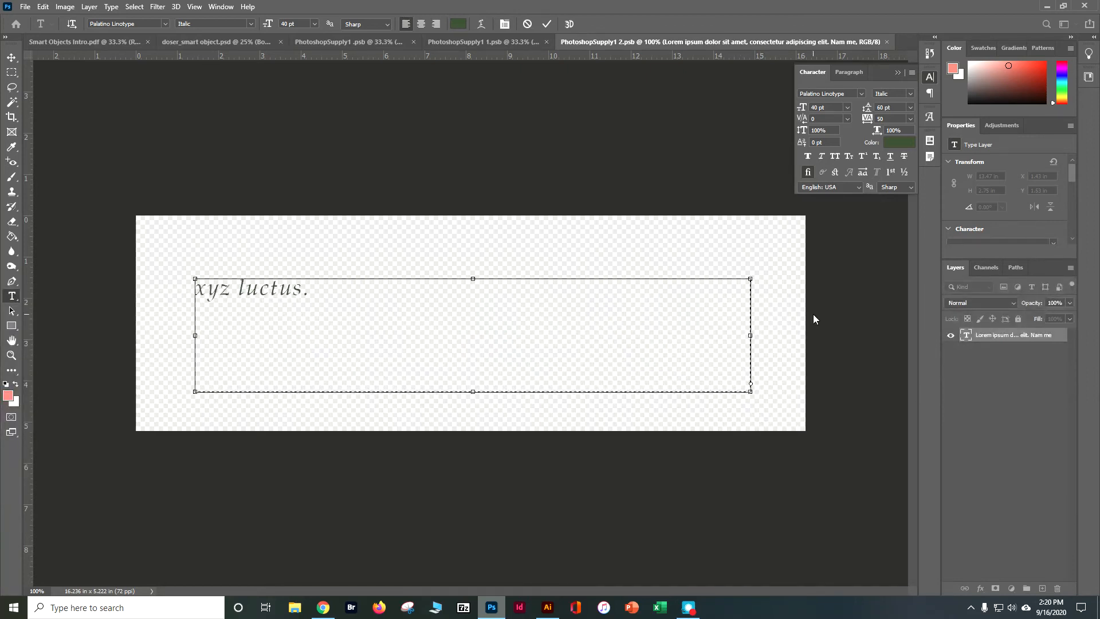
pyautogui.moveTo(652, 330)
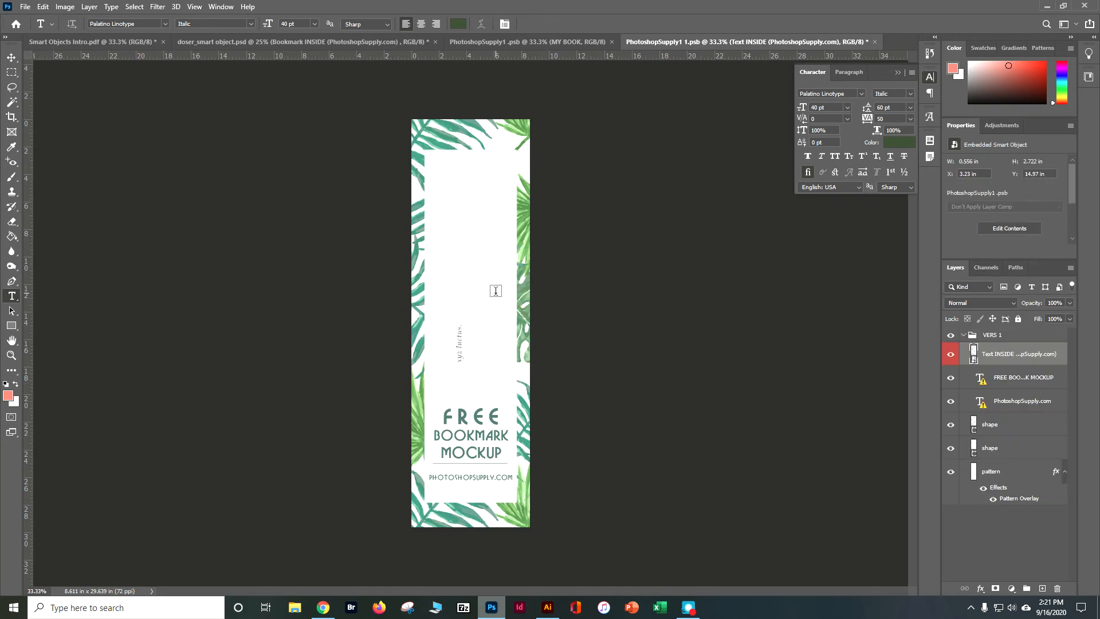
pyautogui.moveTo(478, 362)
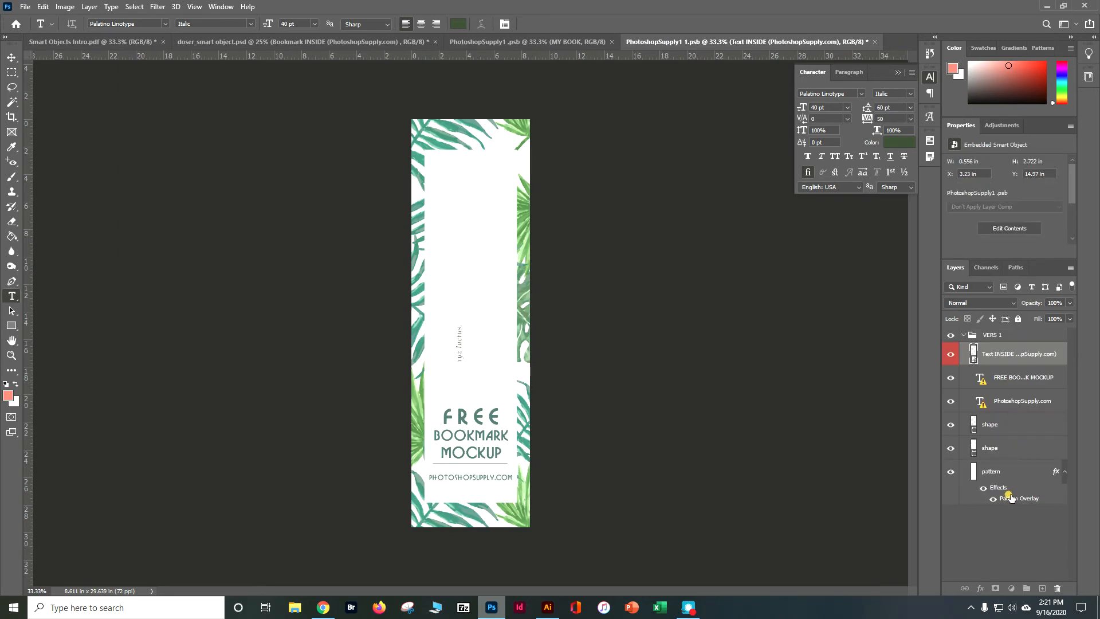
# Step: Set the pattern layer's Pattern Overlay to the purple glitter swatch and confirm
pyautogui.click(991, 471)
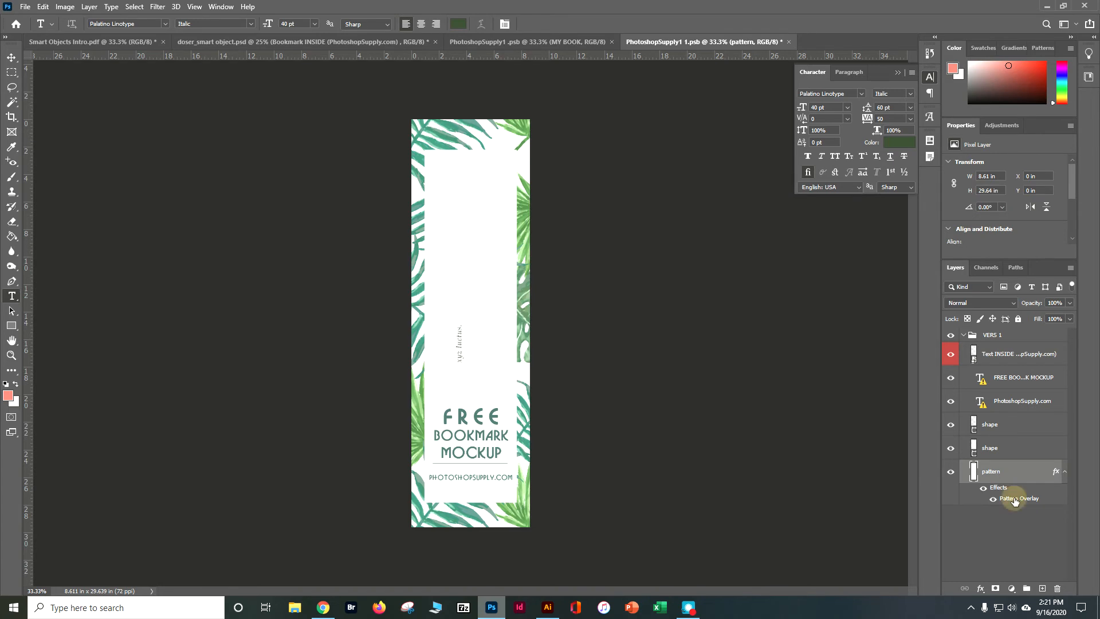
pyautogui.doubleClick(1018, 498)
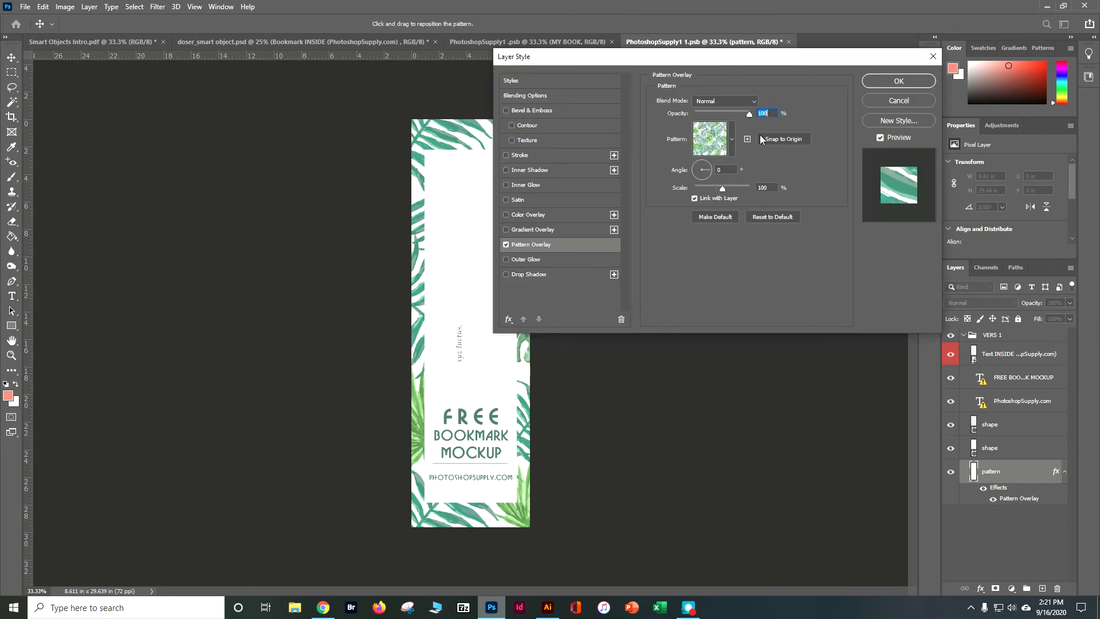
pyautogui.click(732, 138)
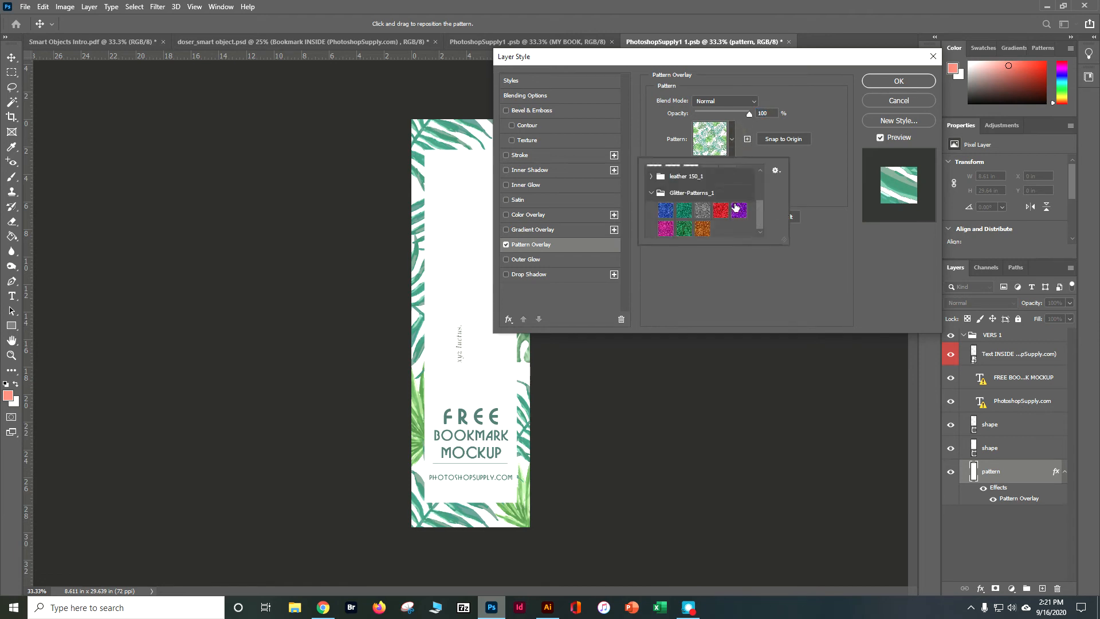
pyautogui.click(737, 209)
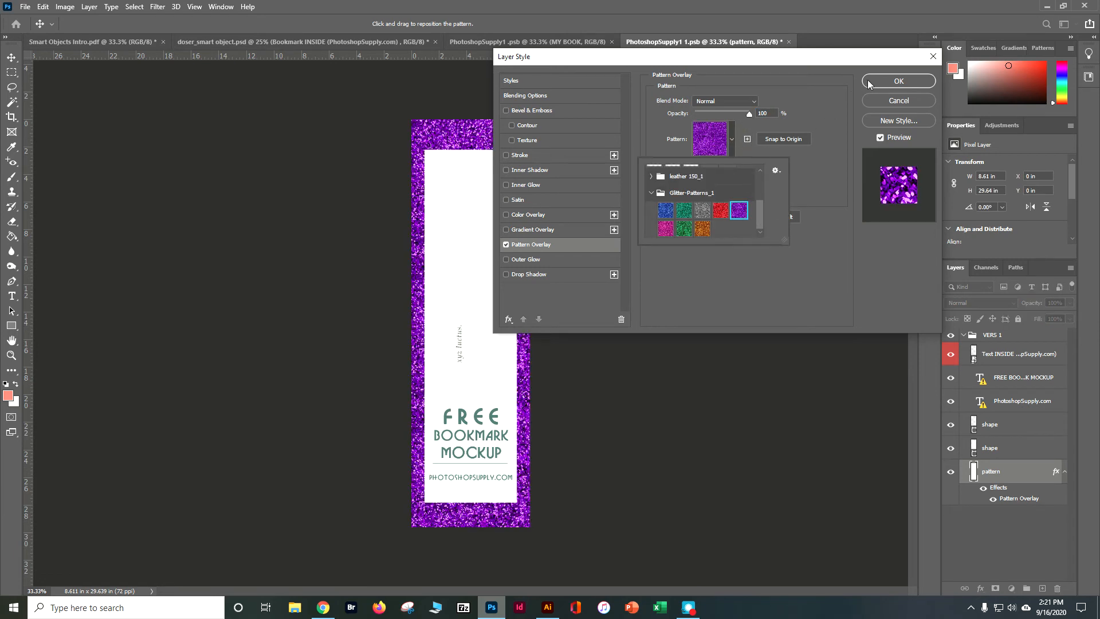
pyautogui.click(898, 80)
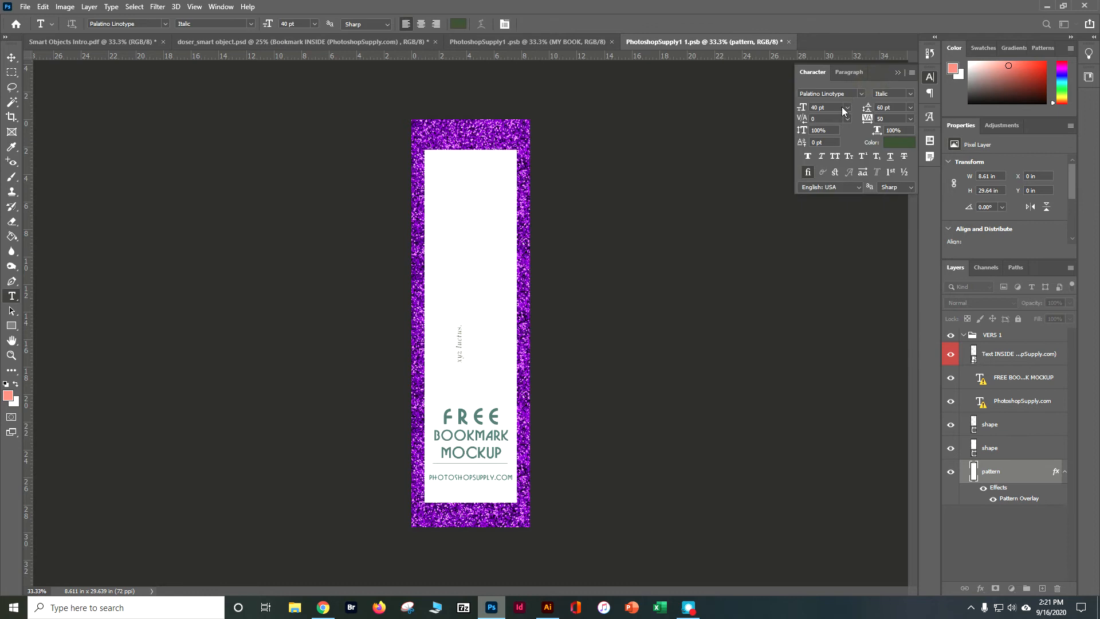
pyautogui.moveTo(710, 405)
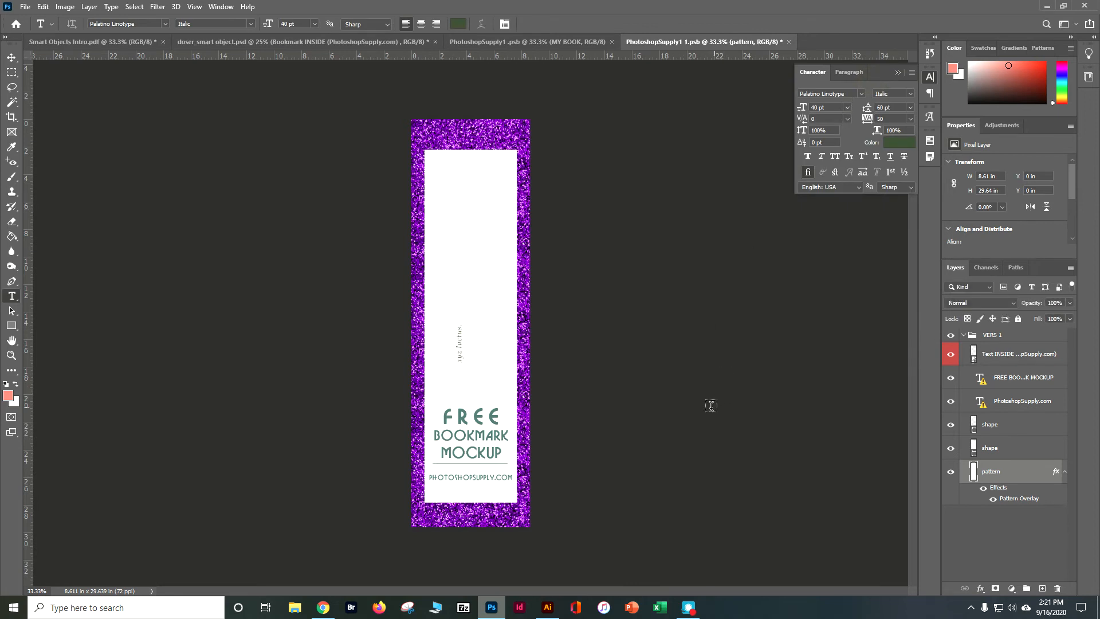
pyautogui.moveTo(649, 341)
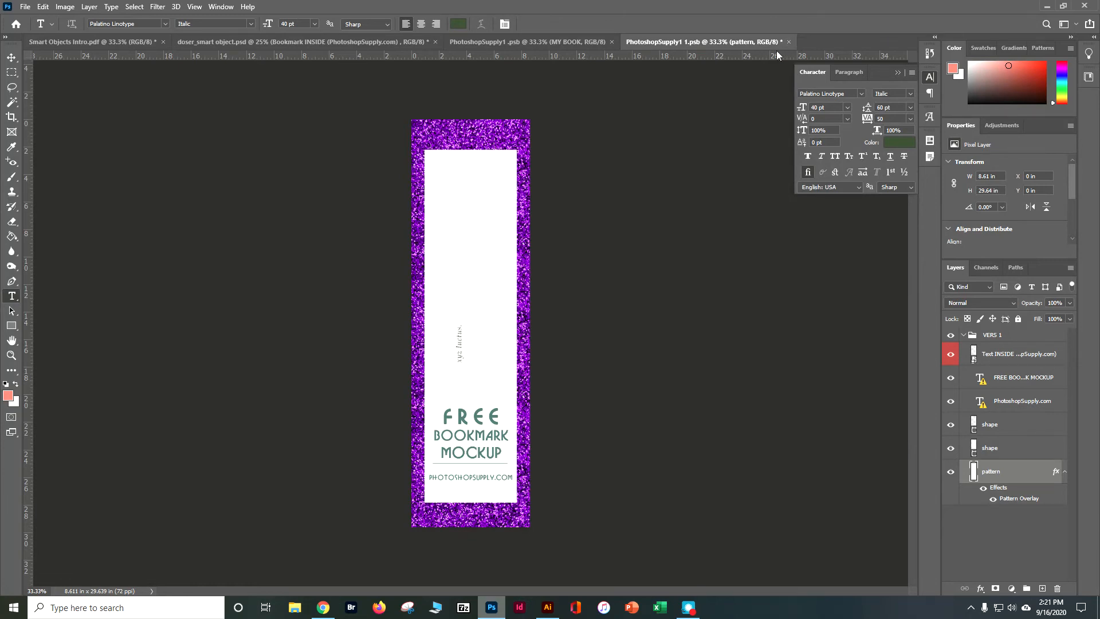
pyautogui.moveTo(730, 107)
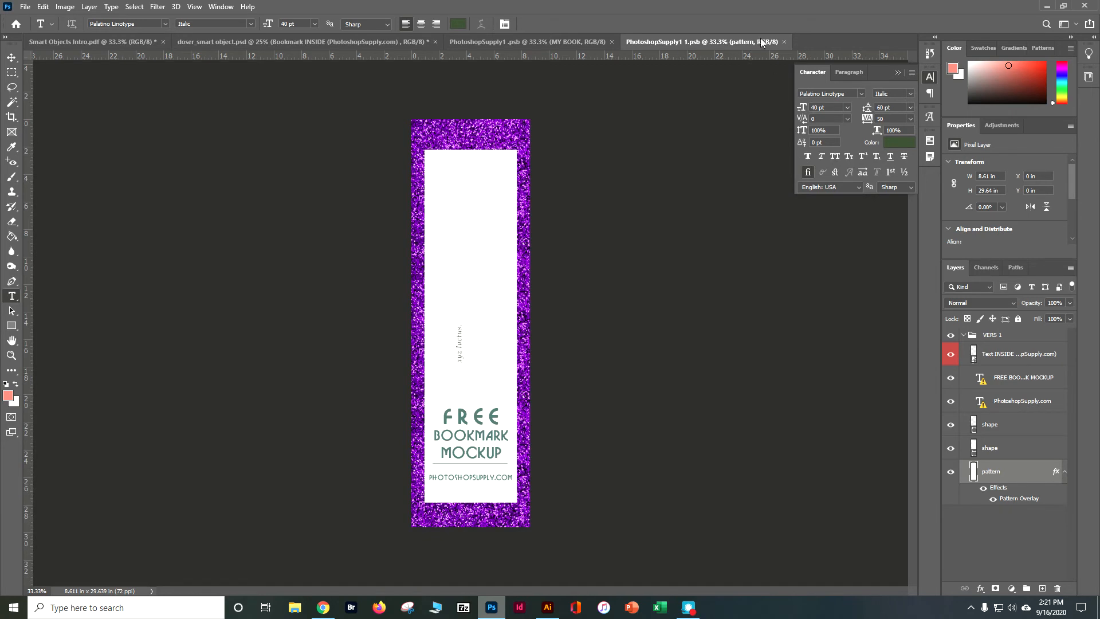
# Step: Close the bookmark contents, return to the mockup and expand the BOOK group
pyautogui.click(784, 41)
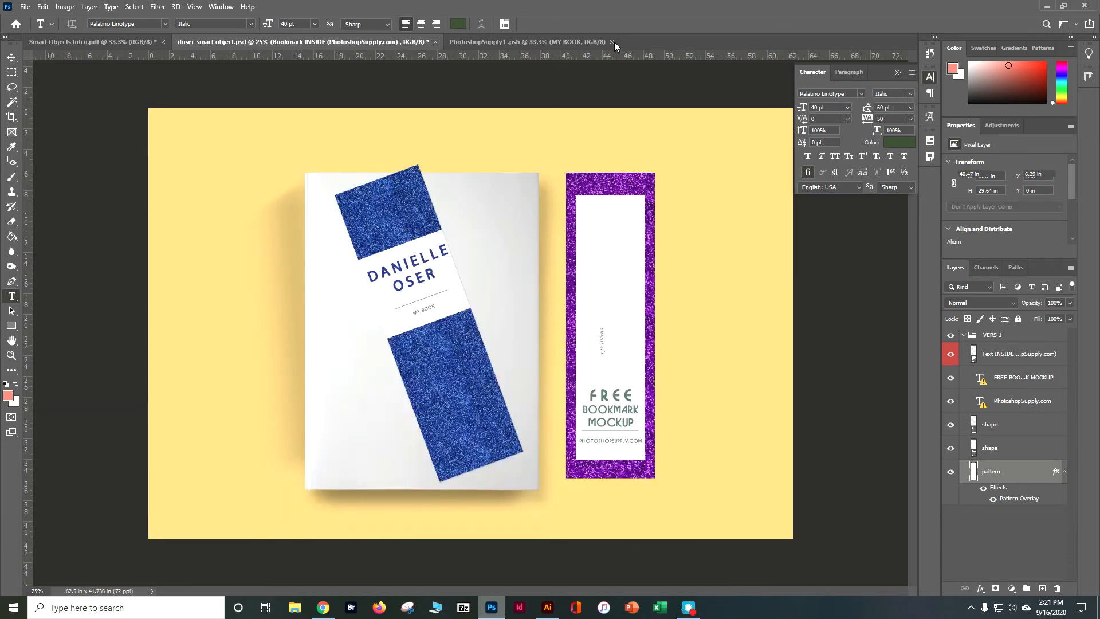
pyautogui.click(611, 41)
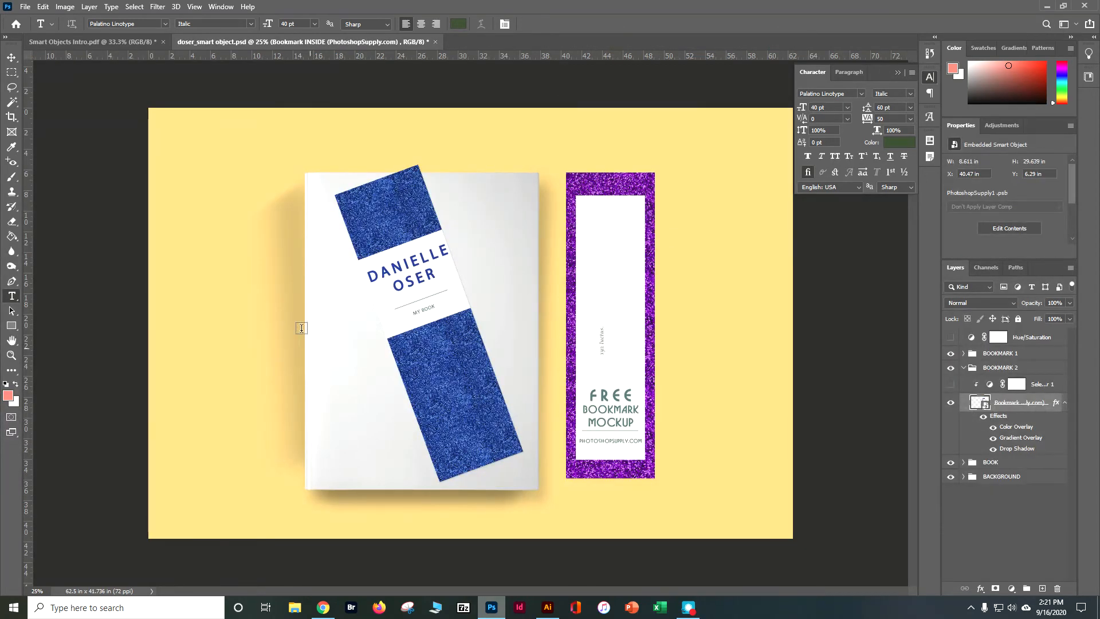
pyautogui.click(990, 462)
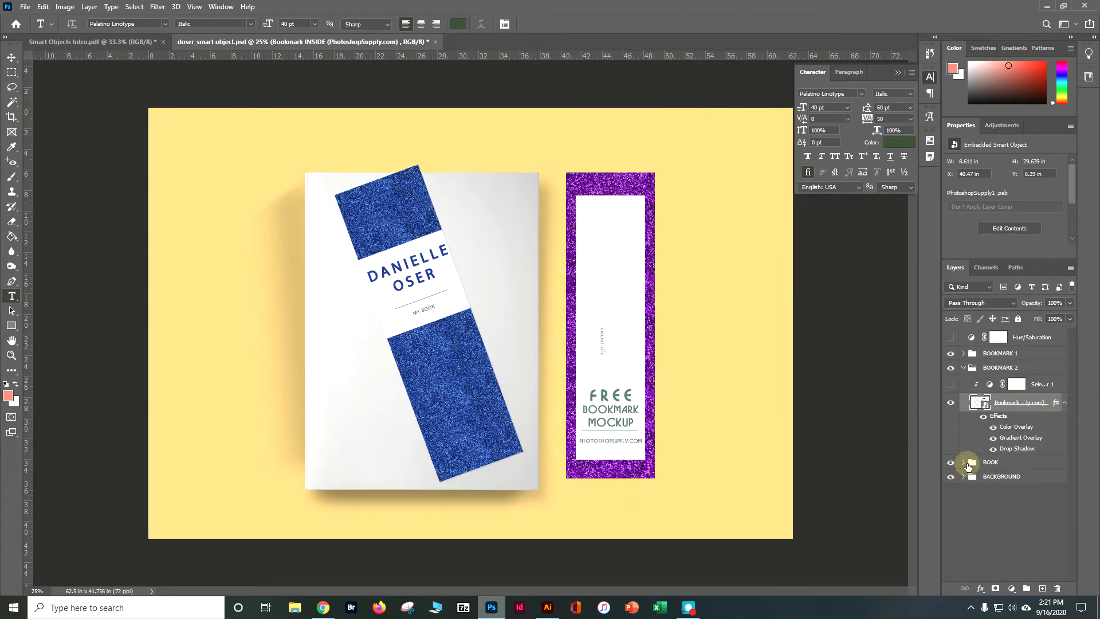
pyautogui.click(965, 462)
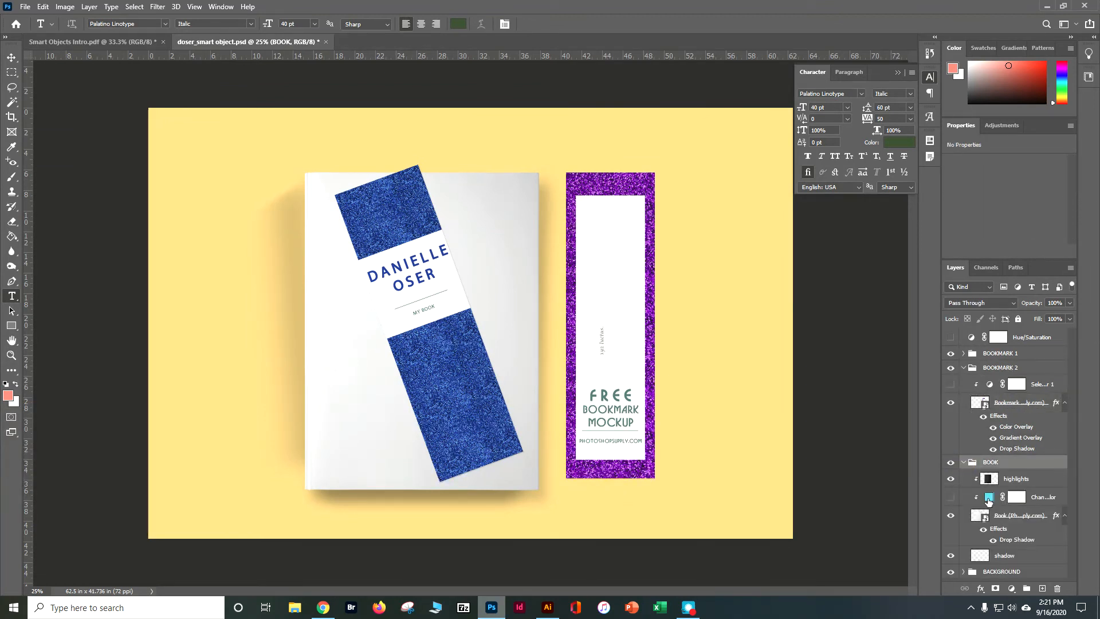
# Step: Change the book's Change Color fill layer hue from light blue to pink
pyautogui.click(989, 496)
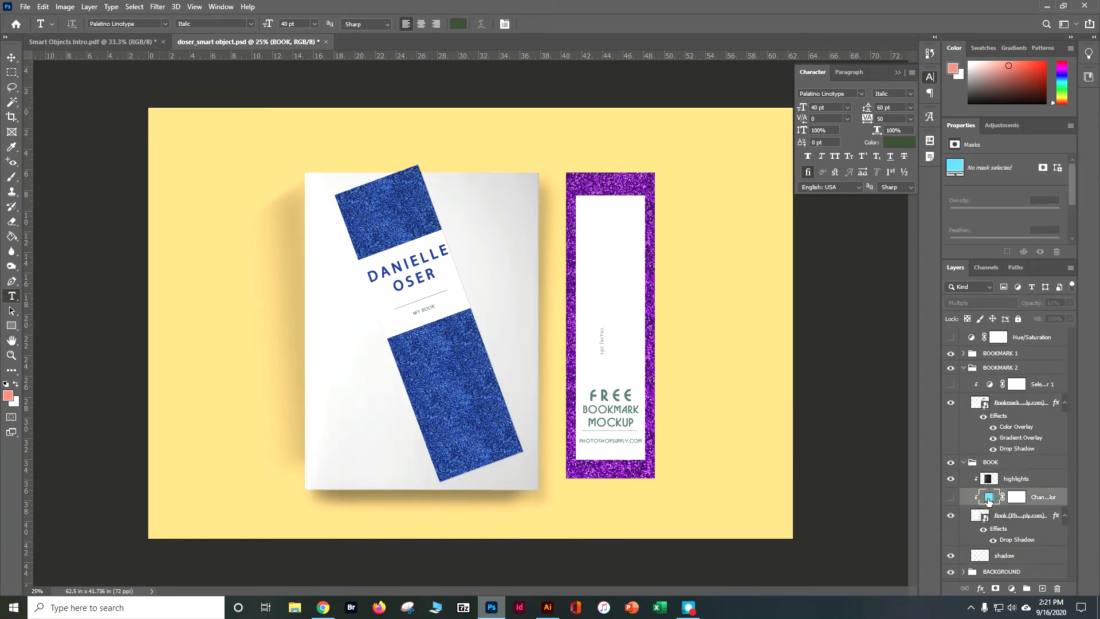
pyautogui.doubleClick(989, 496)
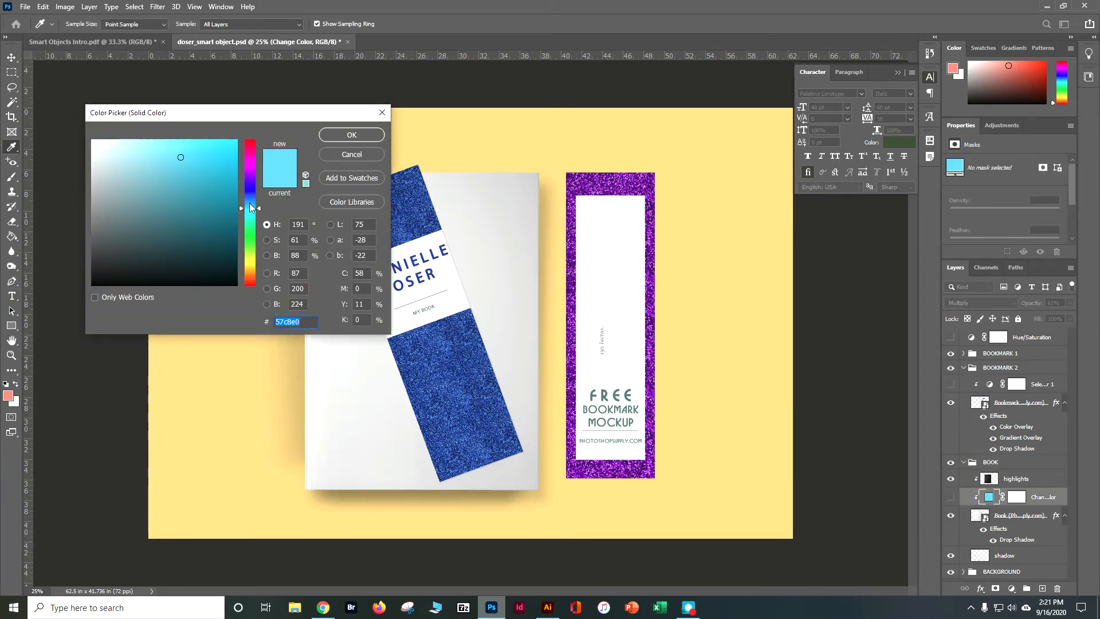
pyautogui.moveTo(251, 207); pyautogui.dragTo(251, 152)
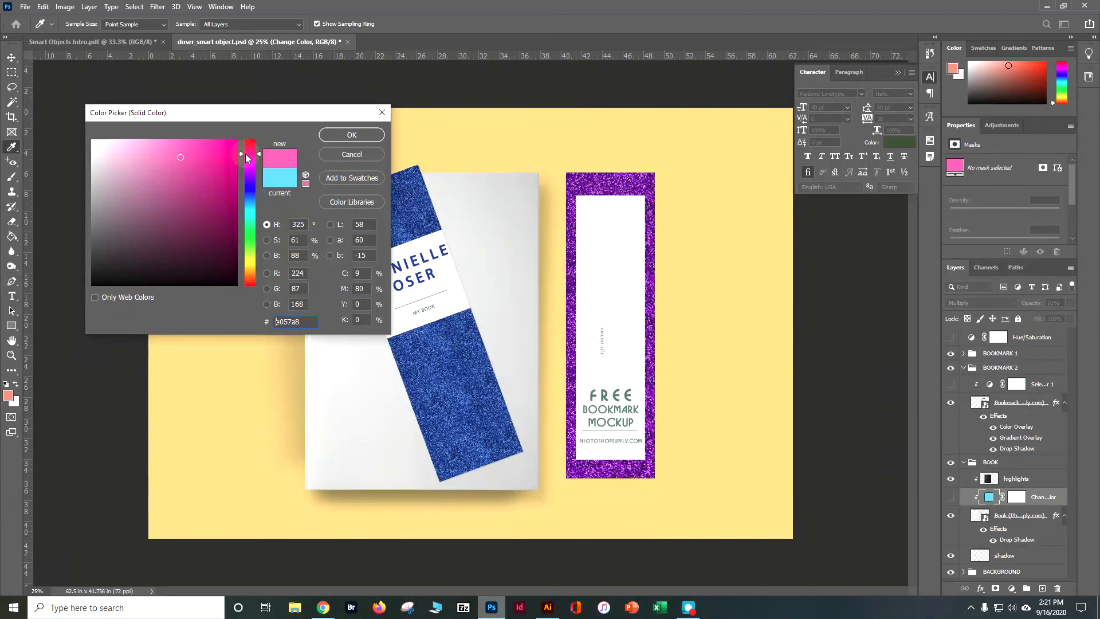
pyautogui.click(351, 134)
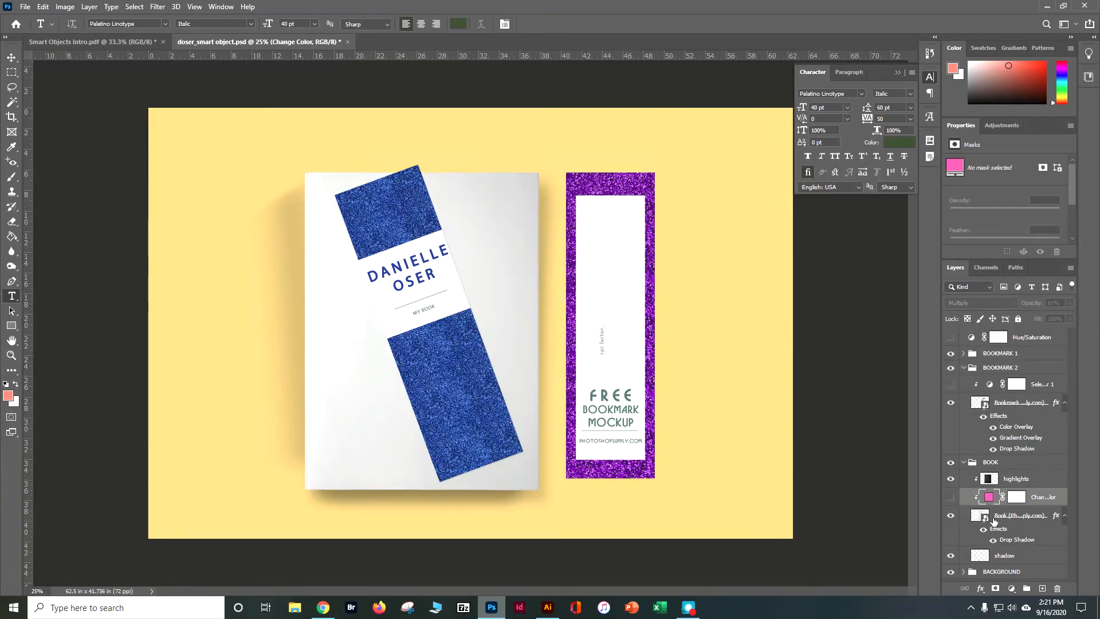
pyautogui.moveTo(980, 514)
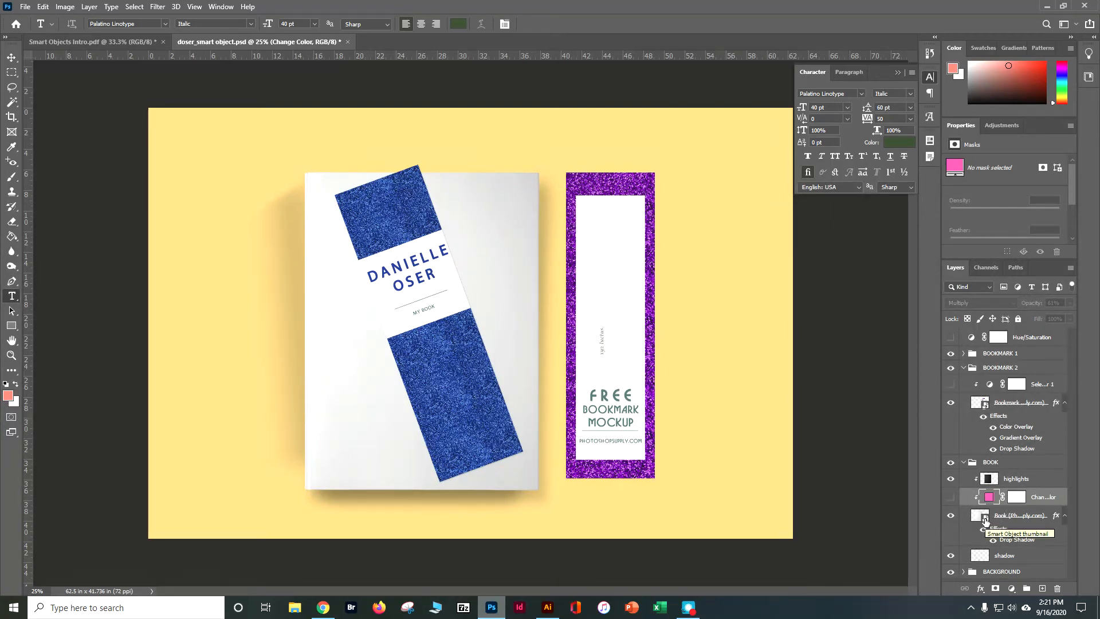
# Step: Open the Book smart object's contents and add a Color Overlay layer style
pyautogui.click(979, 515)
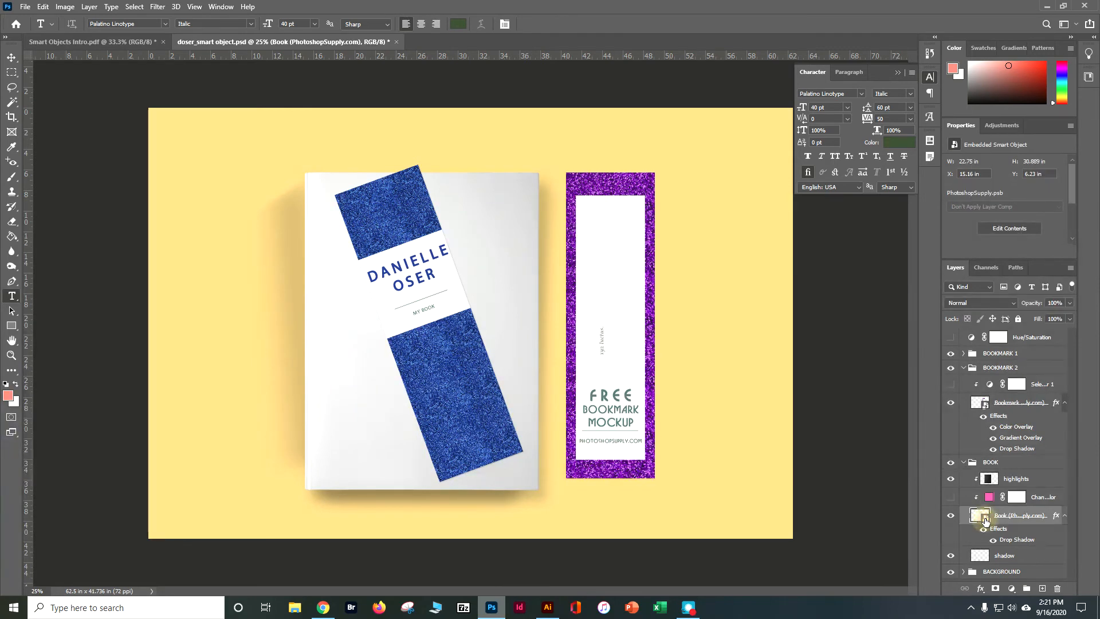
pyautogui.doubleClick(980, 514)
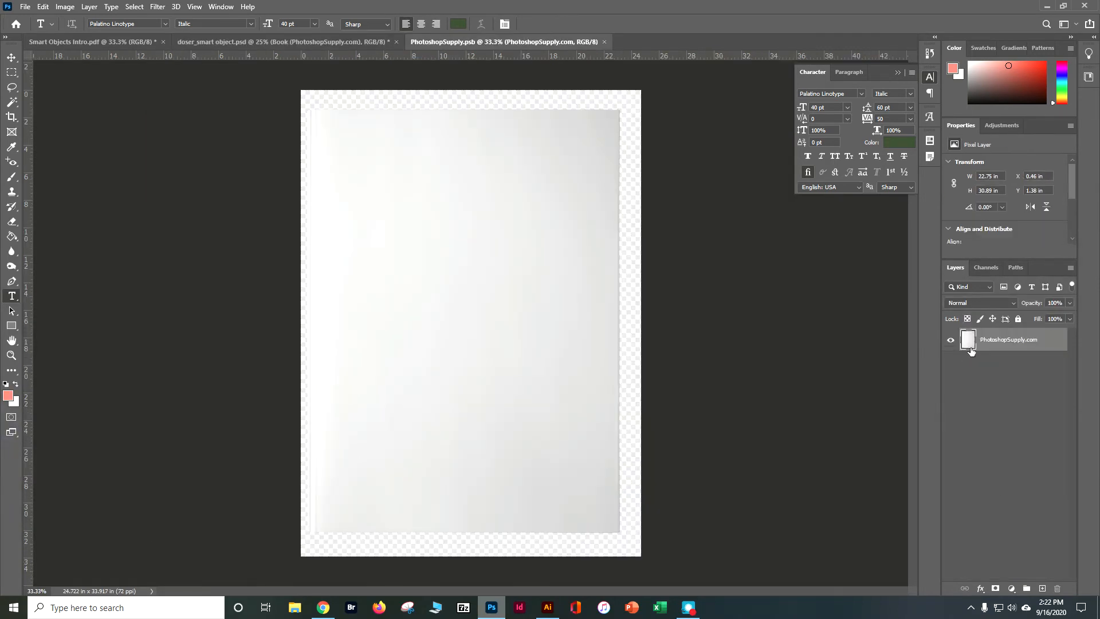
pyautogui.moveTo(4, 307)
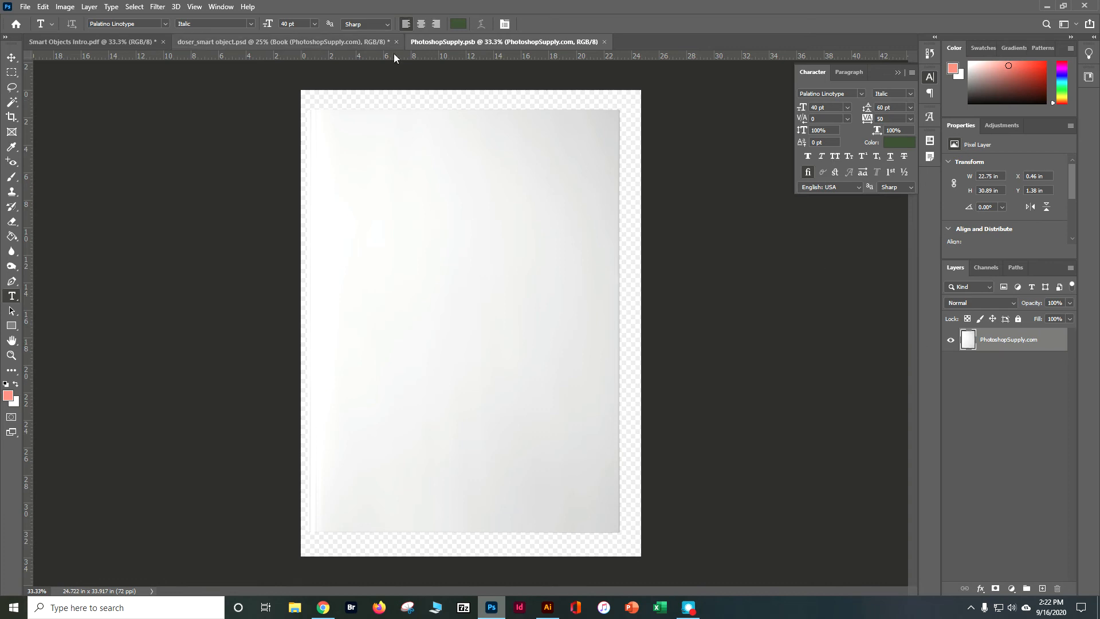
pyautogui.moveTo(222, 179)
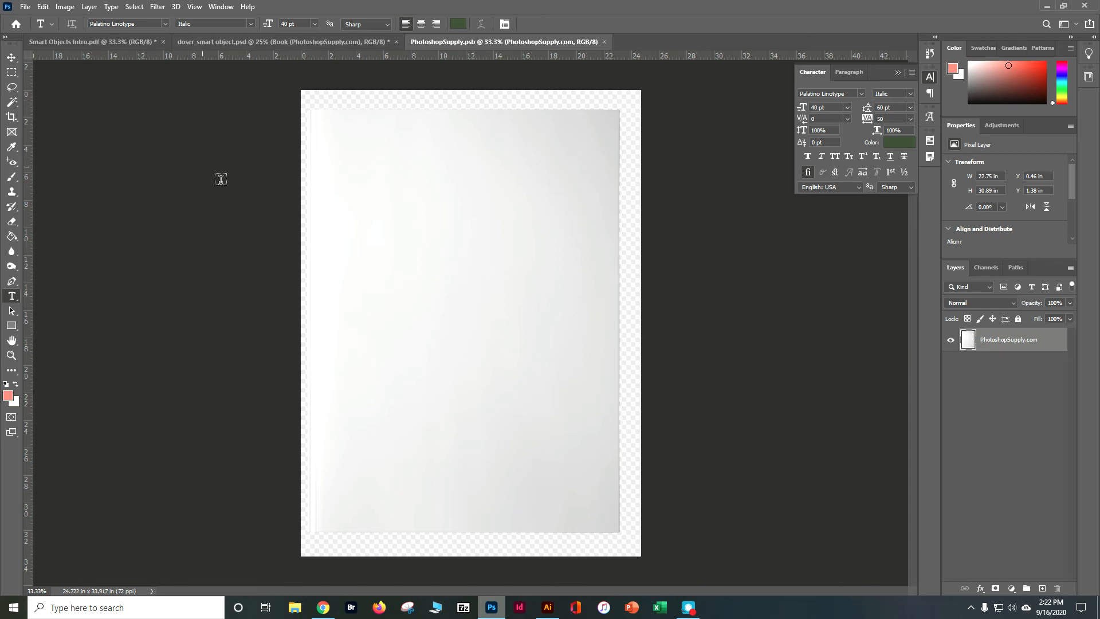
pyautogui.moveTo(998, 593)
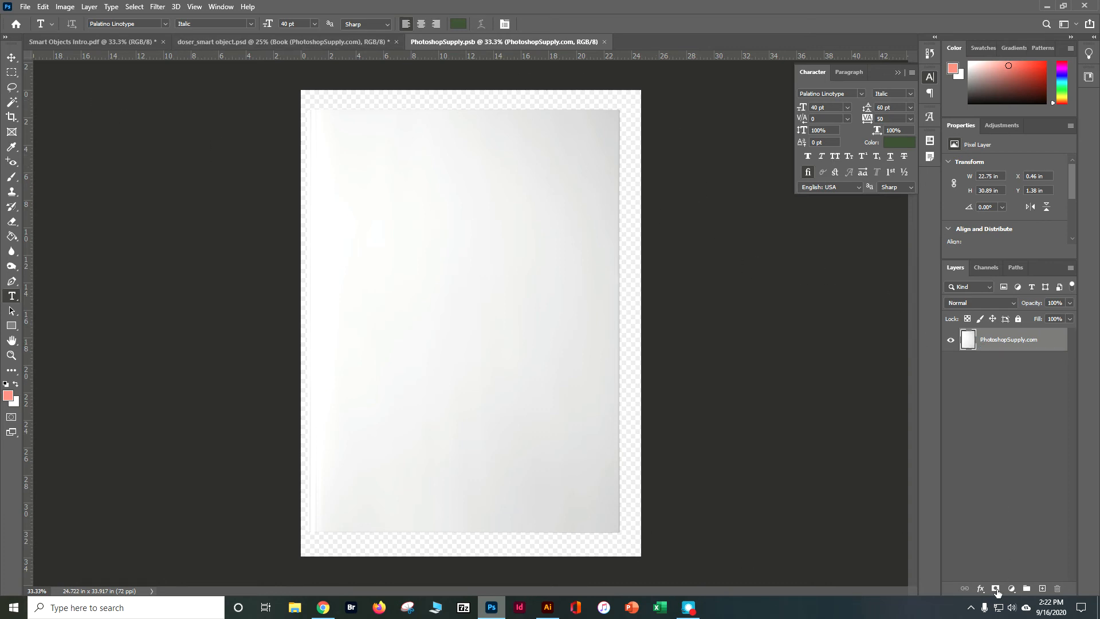
pyautogui.click(981, 588)
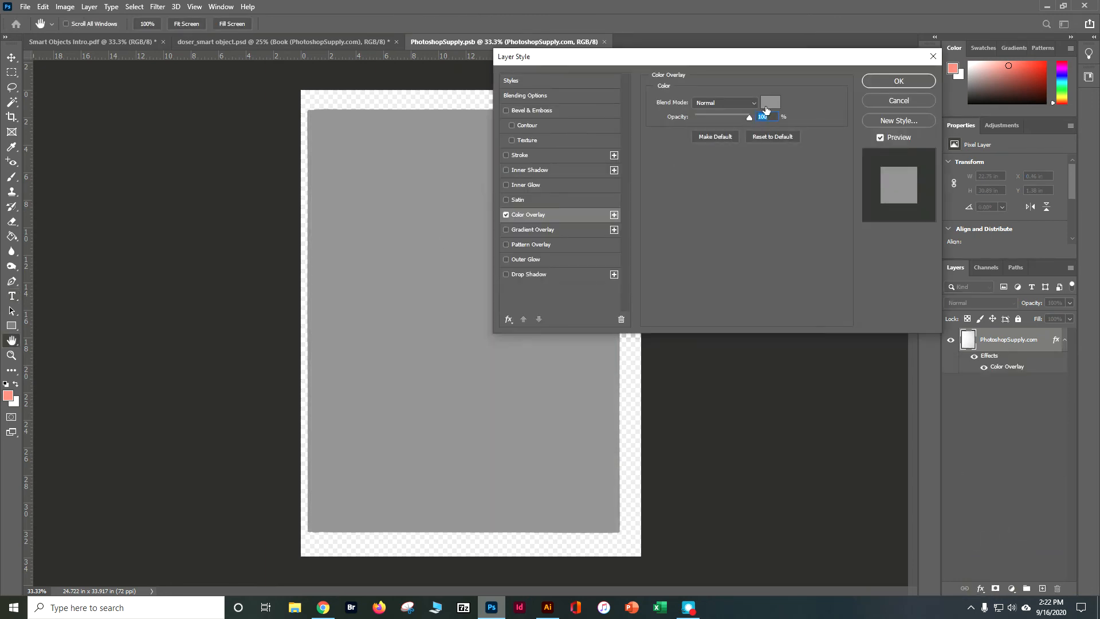
# Step: Set the overlay colour to a solid blue and apply it to the cover
pyautogui.click(769, 102)
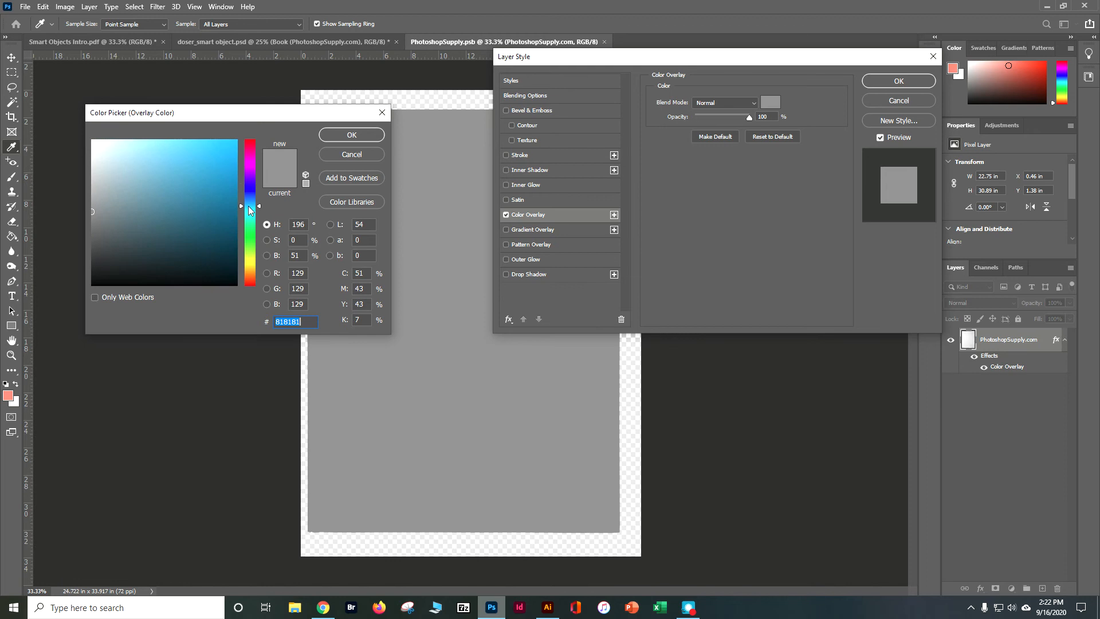
pyautogui.click(228, 188)
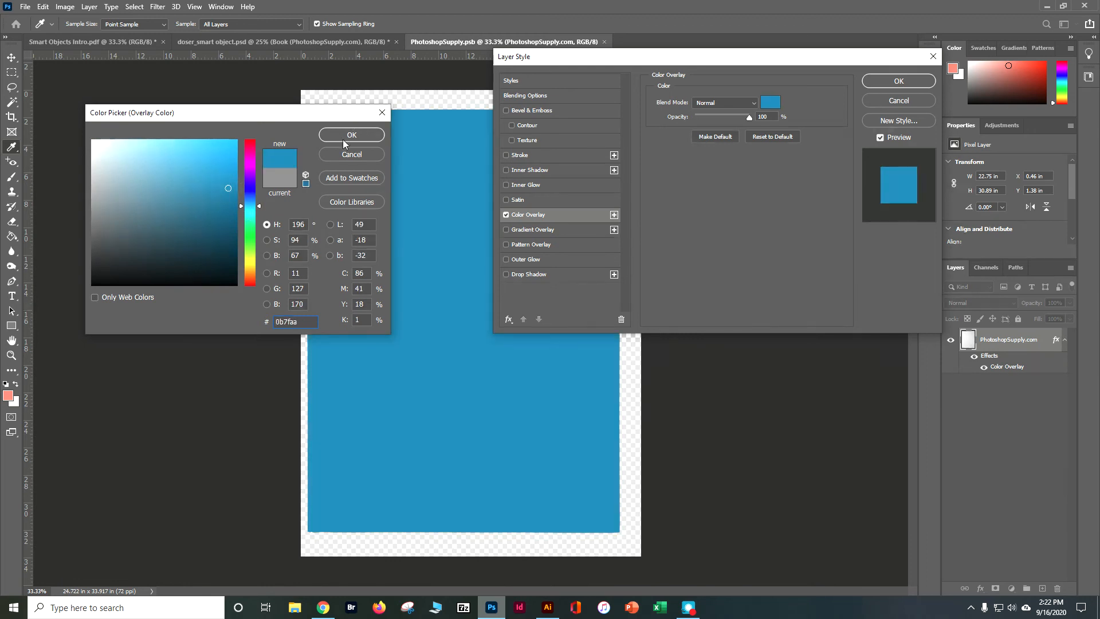
pyautogui.click(351, 135)
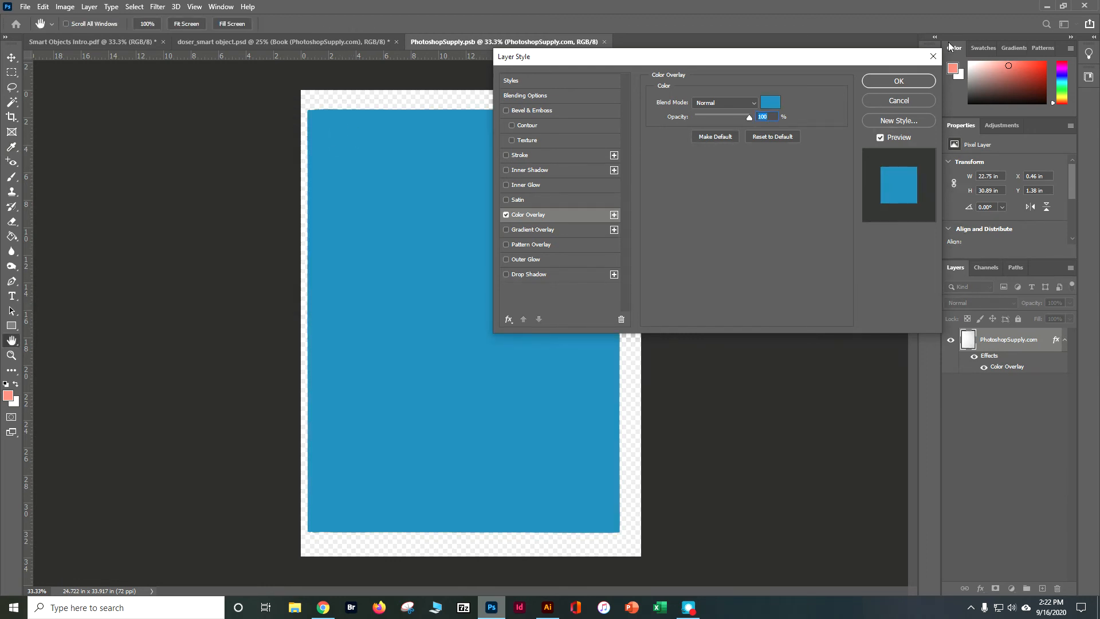
pyautogui.click(898, 80)
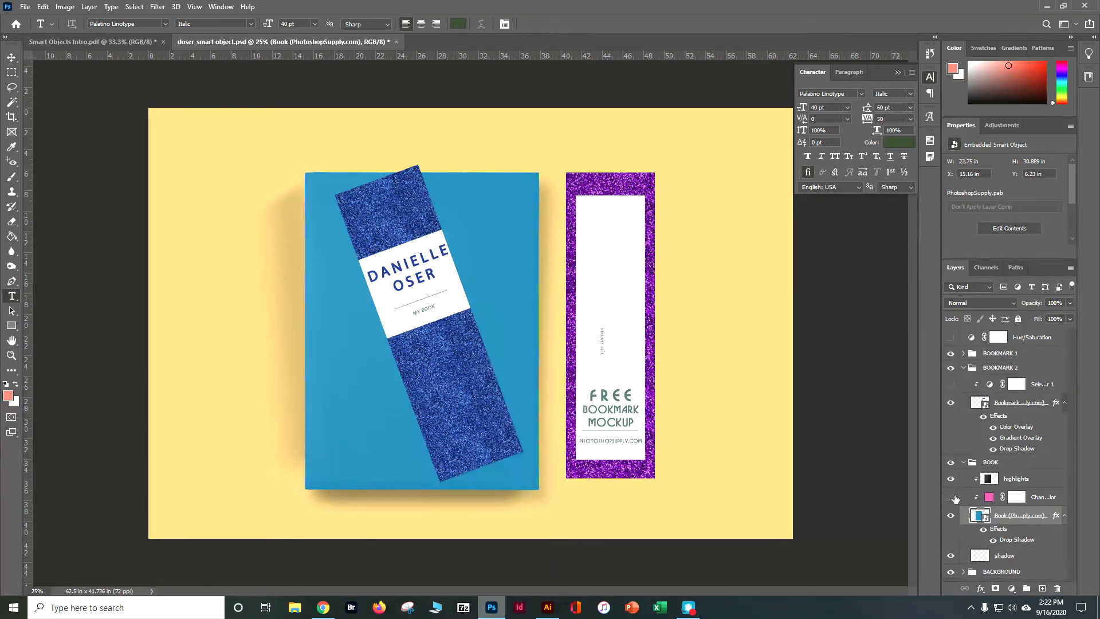
# Step: Toggle the Change Color colour-fill layer over the book to deepen its blue
pyautogui.click(951, 499)
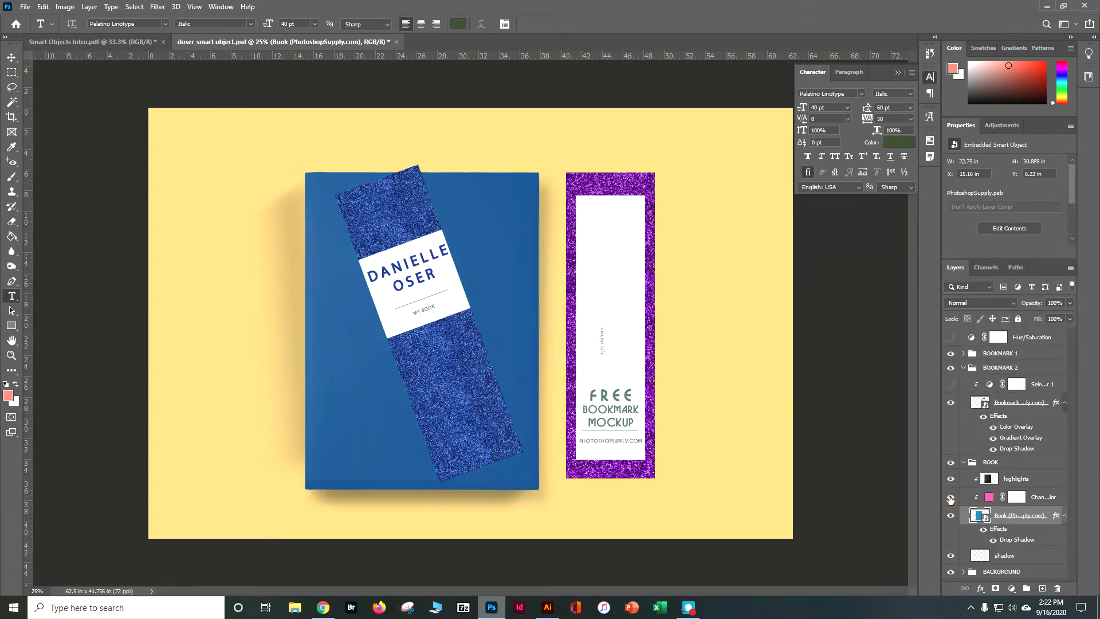
pyautogui.click(952, 498)
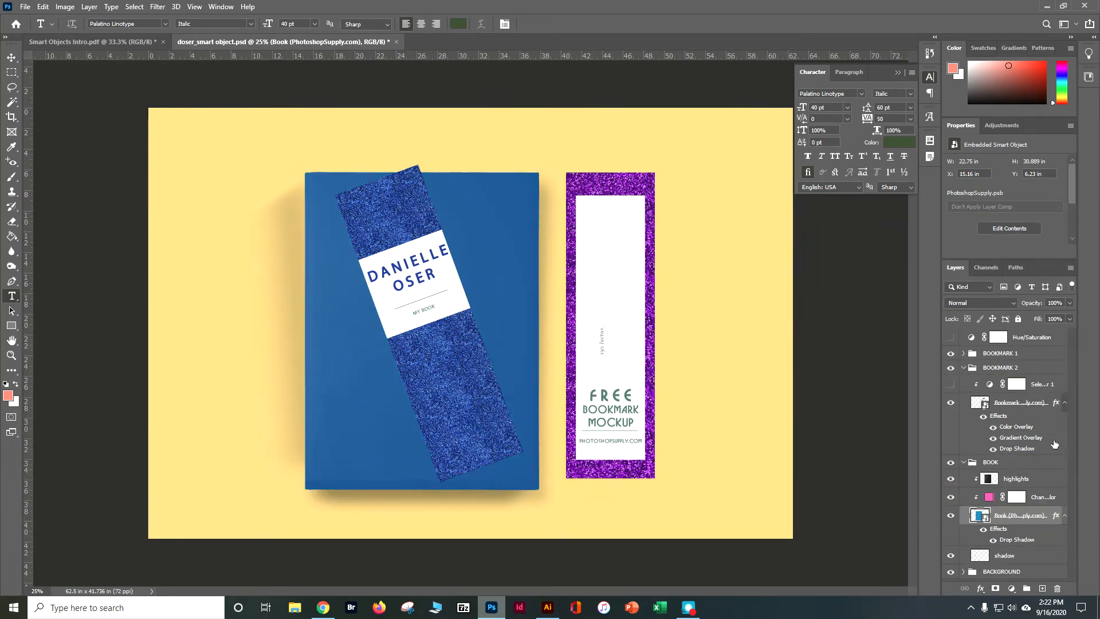
pyautogui.scroll(-3)
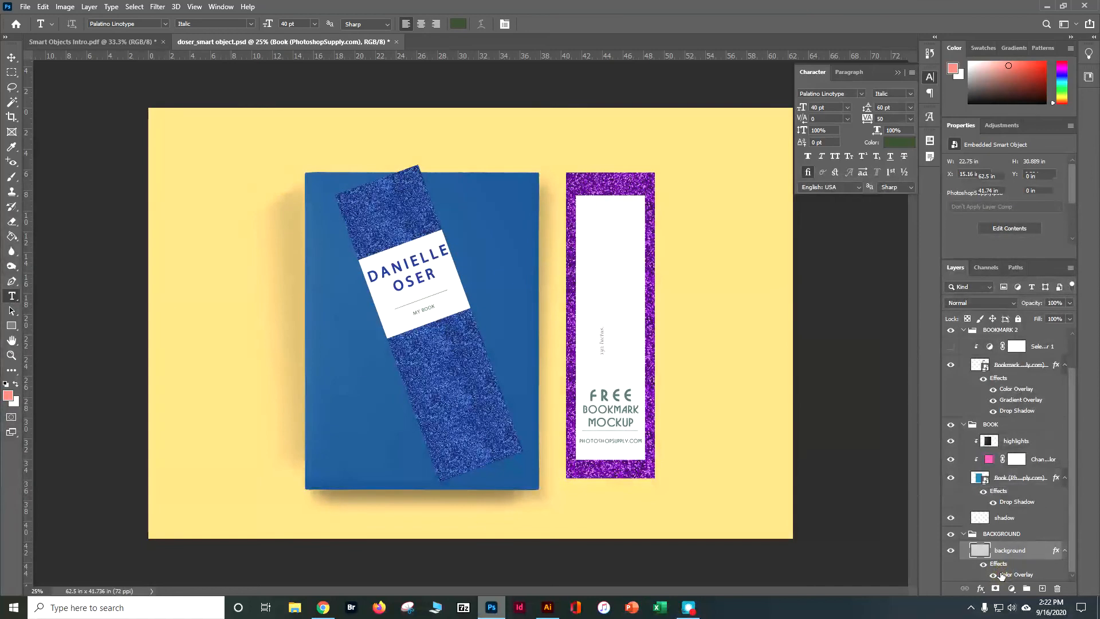
# Step: Set the background layer's Color Overlay to pink #eb769f and apply the layer style
pyautogui.doubleClick(1015, 574)
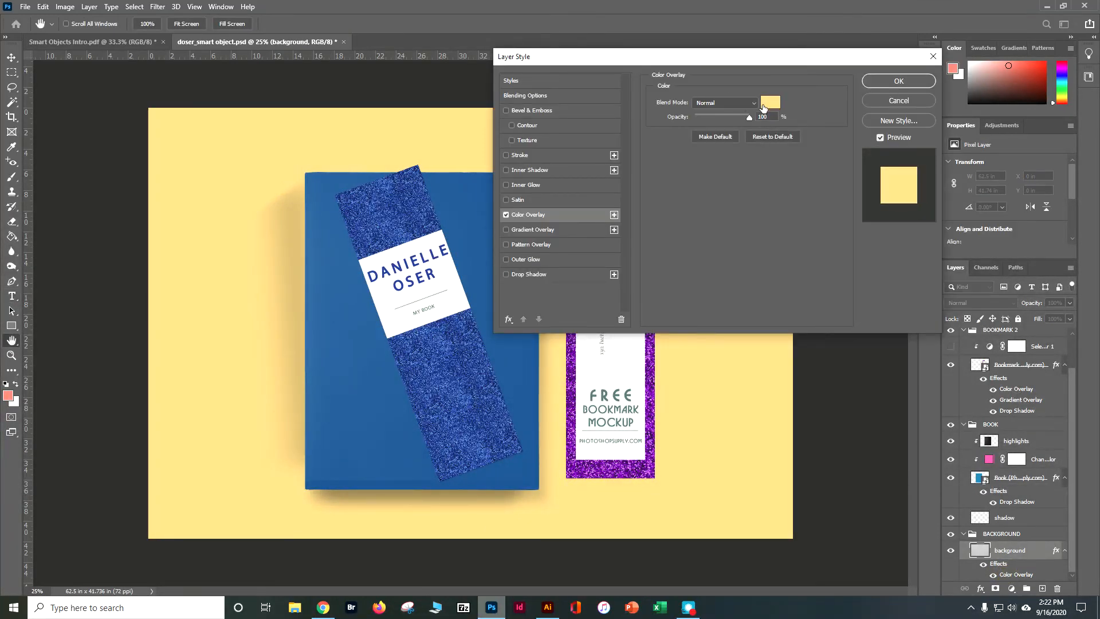
pyautogui.click(770, 102)
pyautogui.write('eb769f')
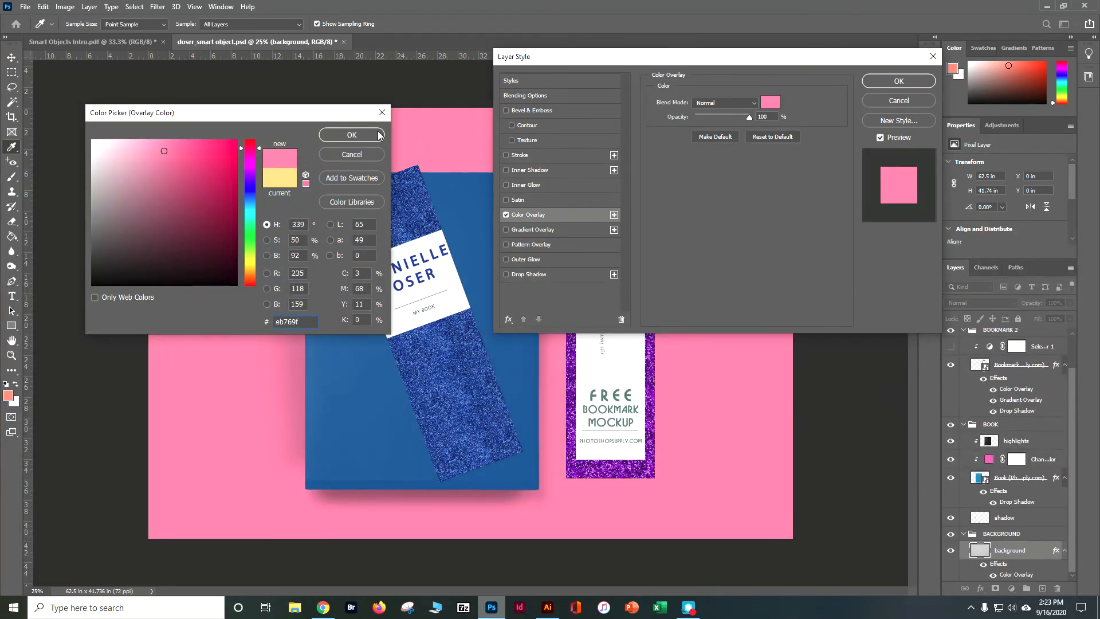
pyautogui.click(350, 135)
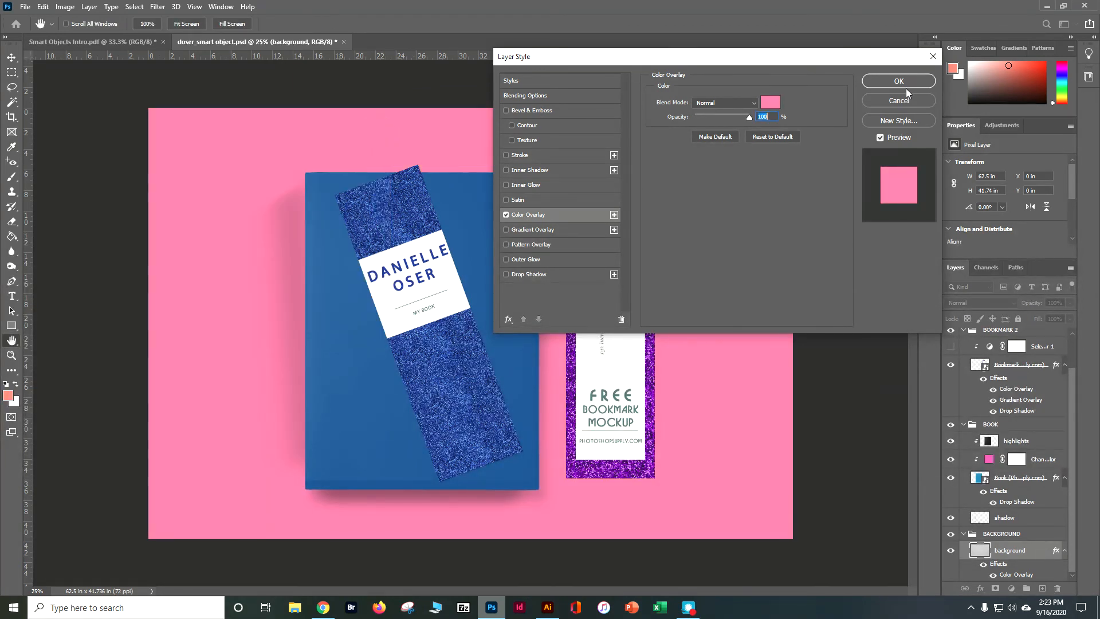
pyautogui.click(898, 80)
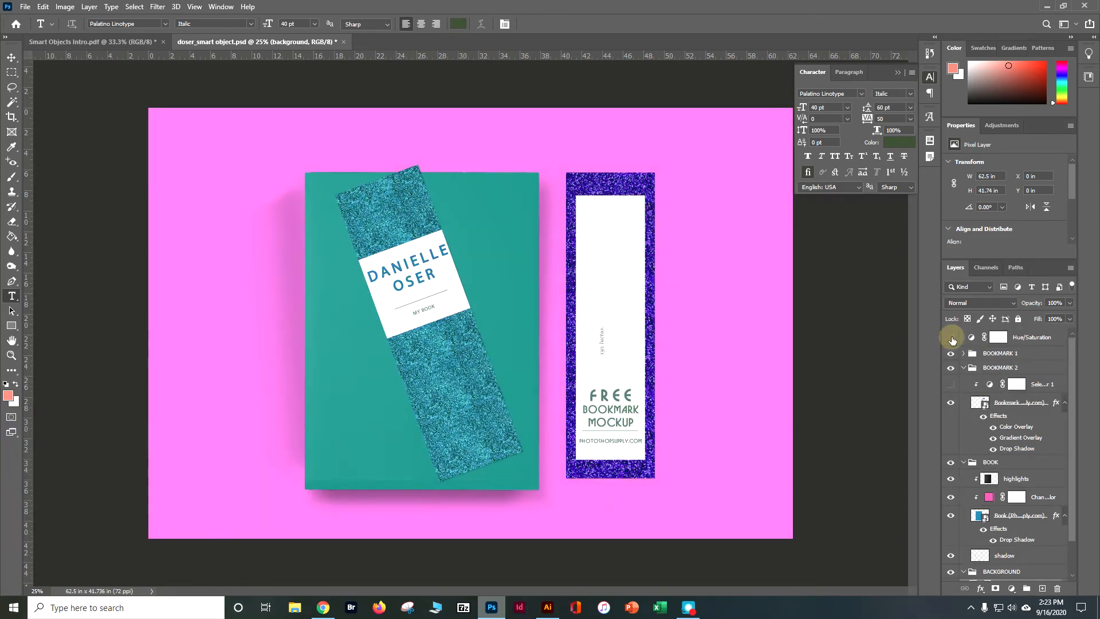
# Step: Toggle the Hue/Saturation adjustment layer's visibility, leaving it hidden
pyautogui.click(951, 337)
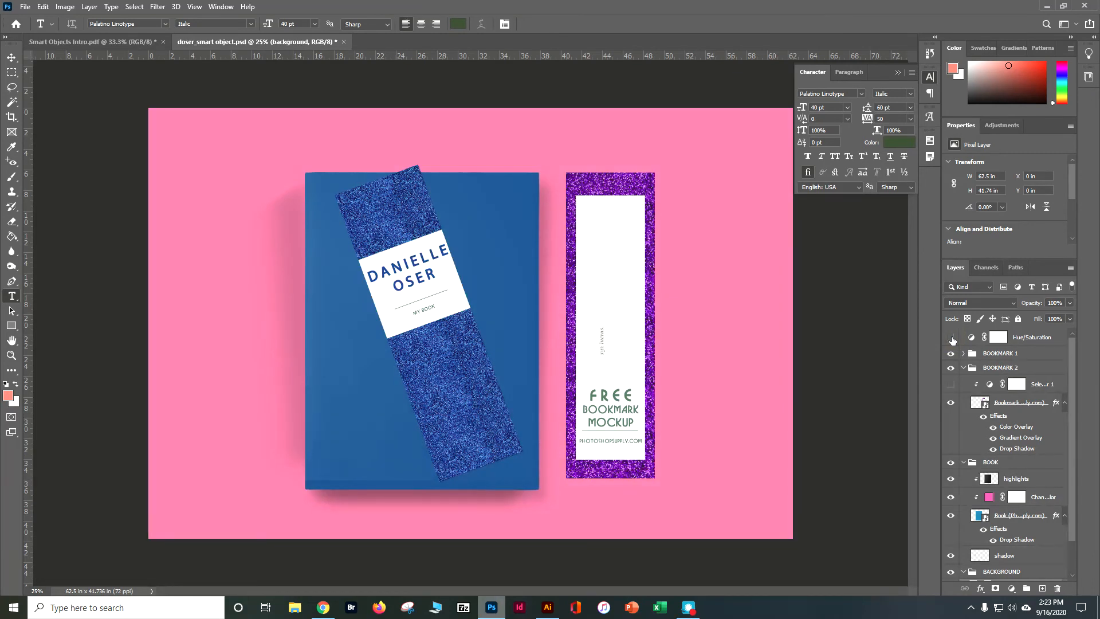
pyautogui.click(951, 337)
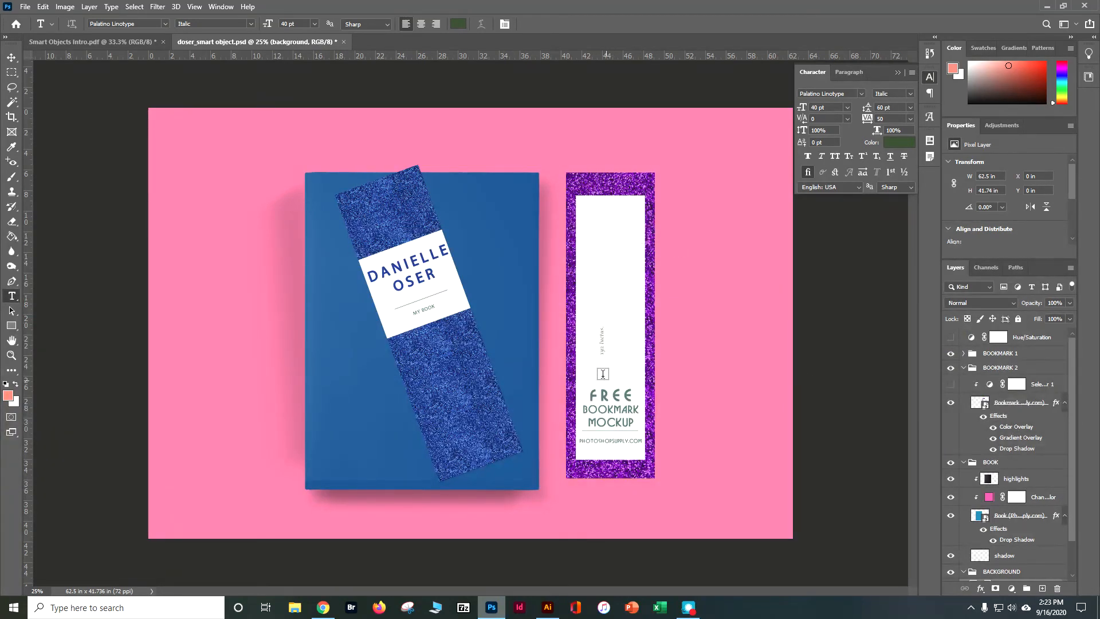
pyautogui.moveTo(499, 222)
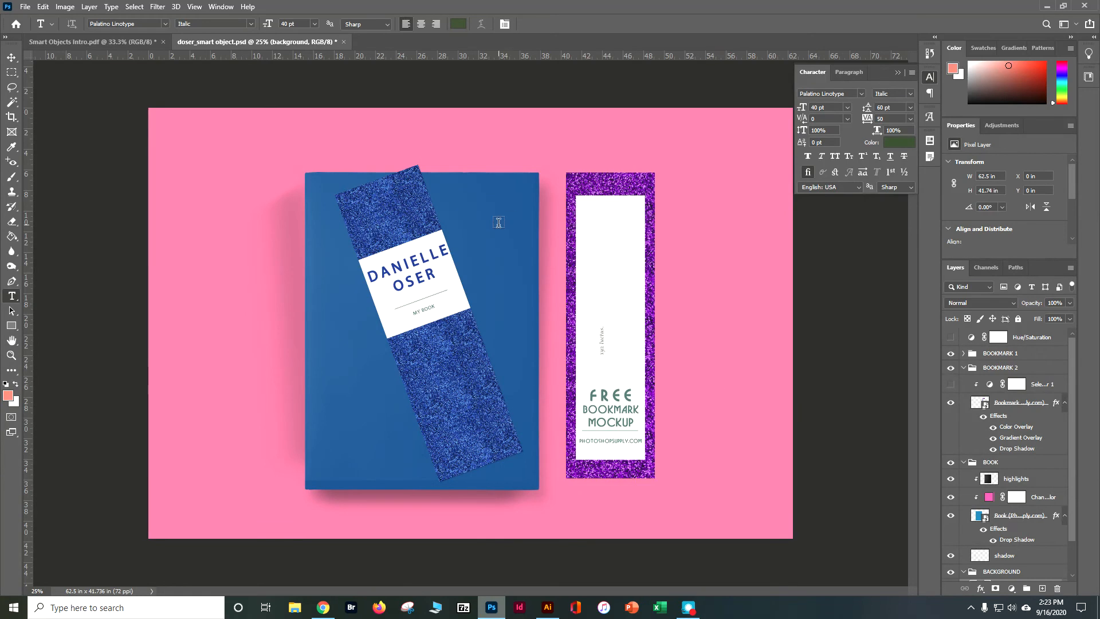
pyautogui.moveTo(568, 268)
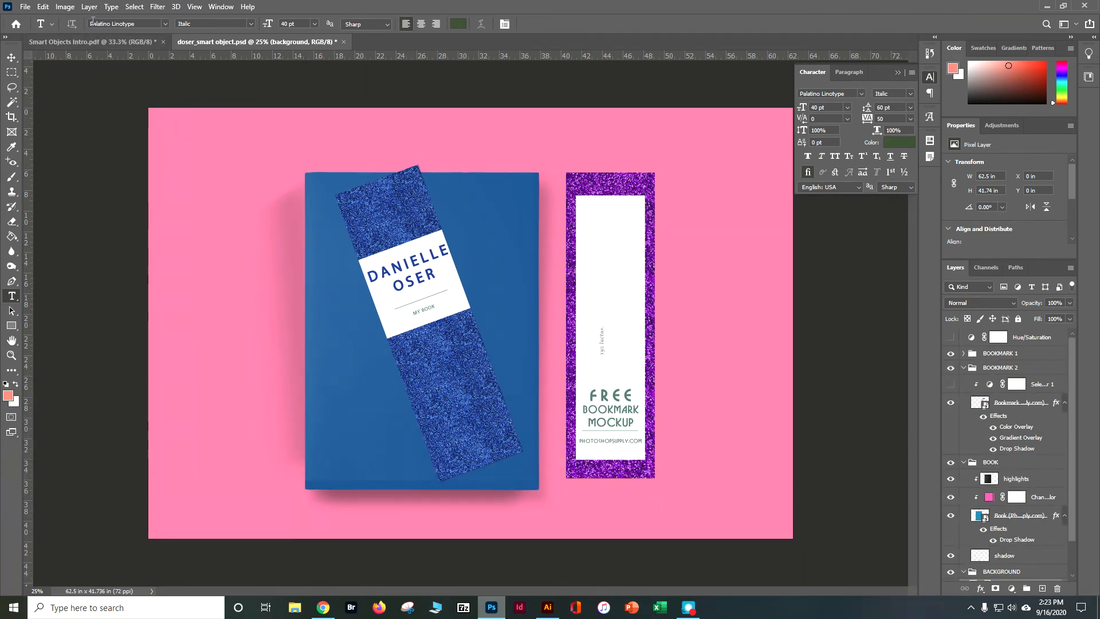
# Step: Duplicate the image with FLAT added to its name via Image > Duplicate
pyautogui.click(64, 7)
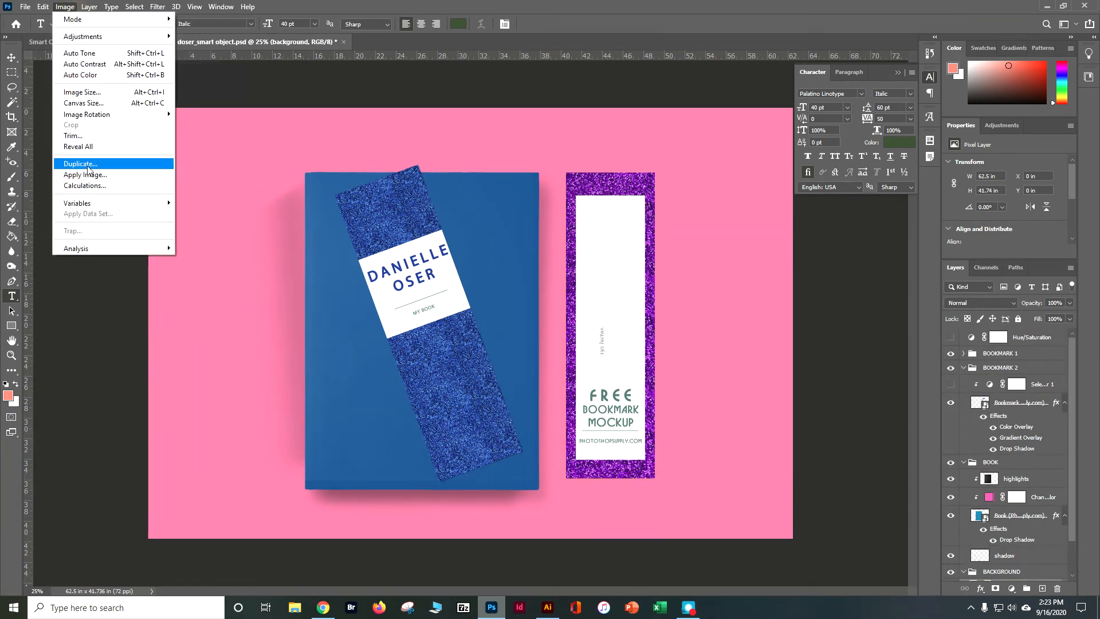
pyautogui.click(80, 164)
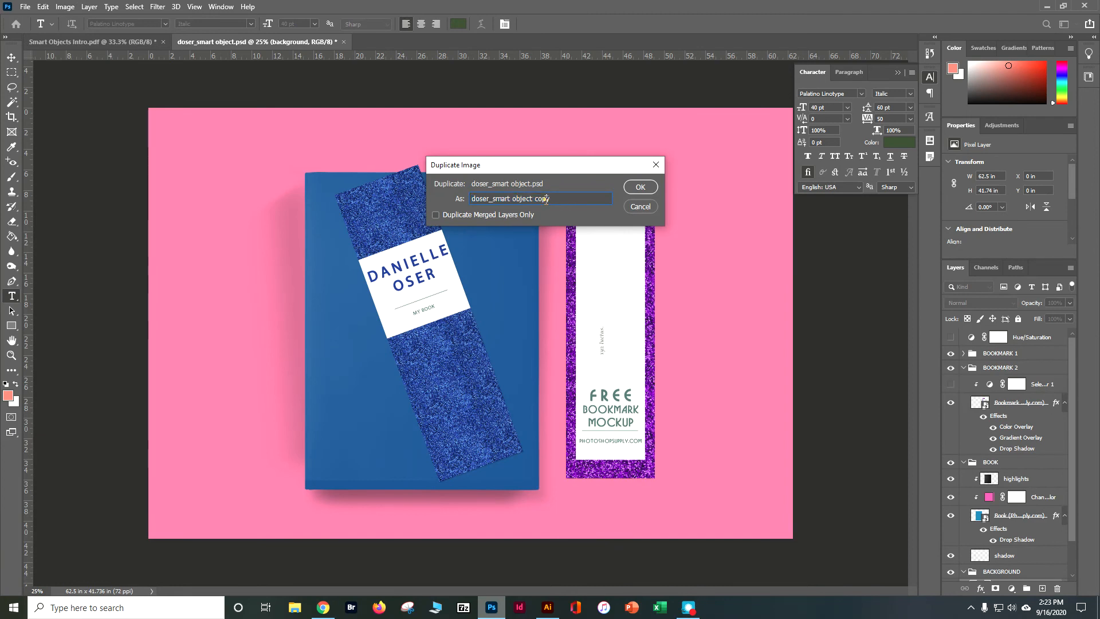
pyautogui.write('FLAT')
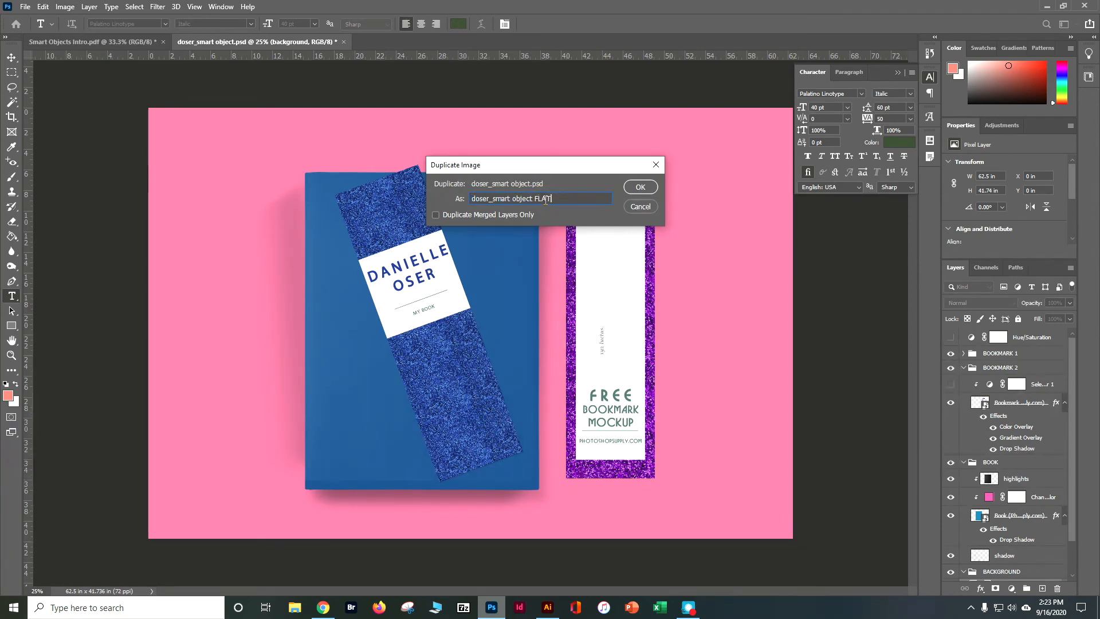
pyautogui.click(639, 186)
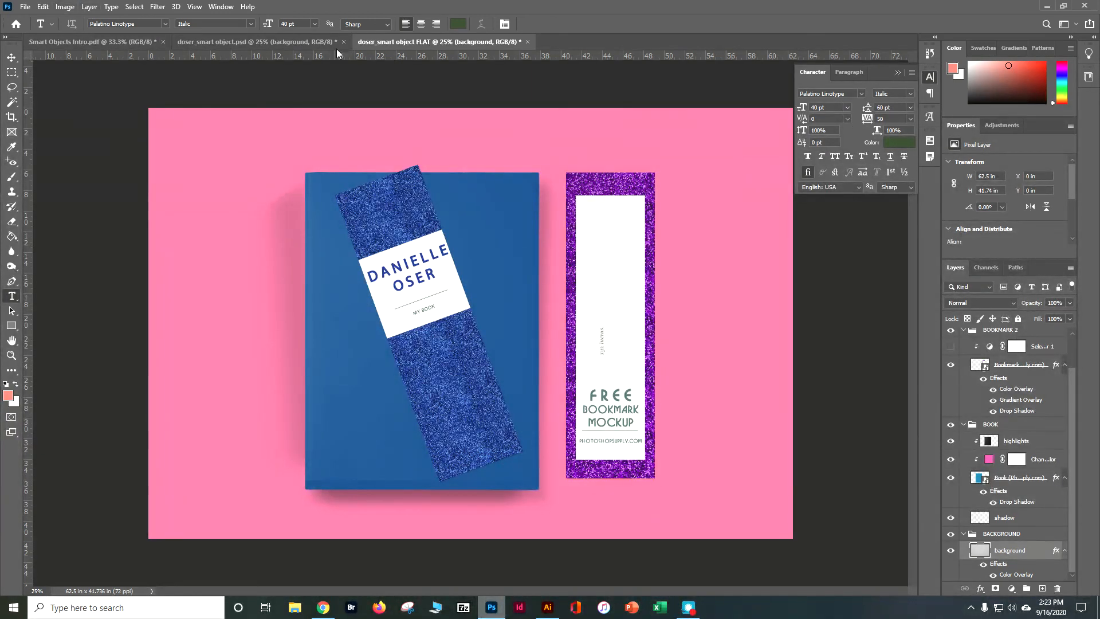
# Step: Flatten the duplicate to a single Background layer, discarding hidden layers
pyautogui.click(90, 7)
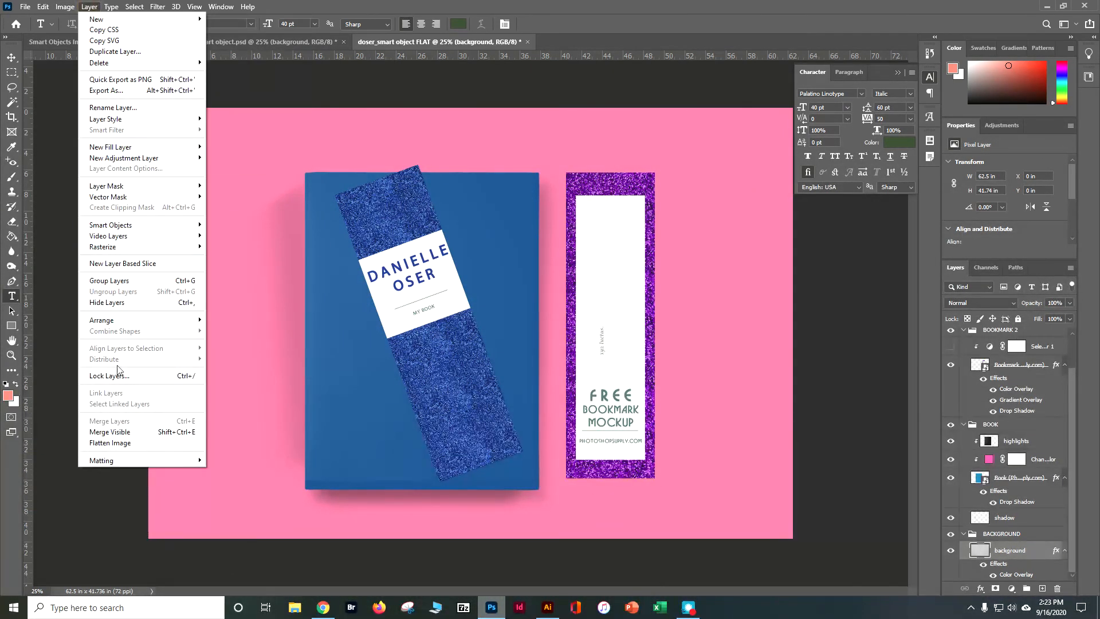
pyautogui.click(110, 443)
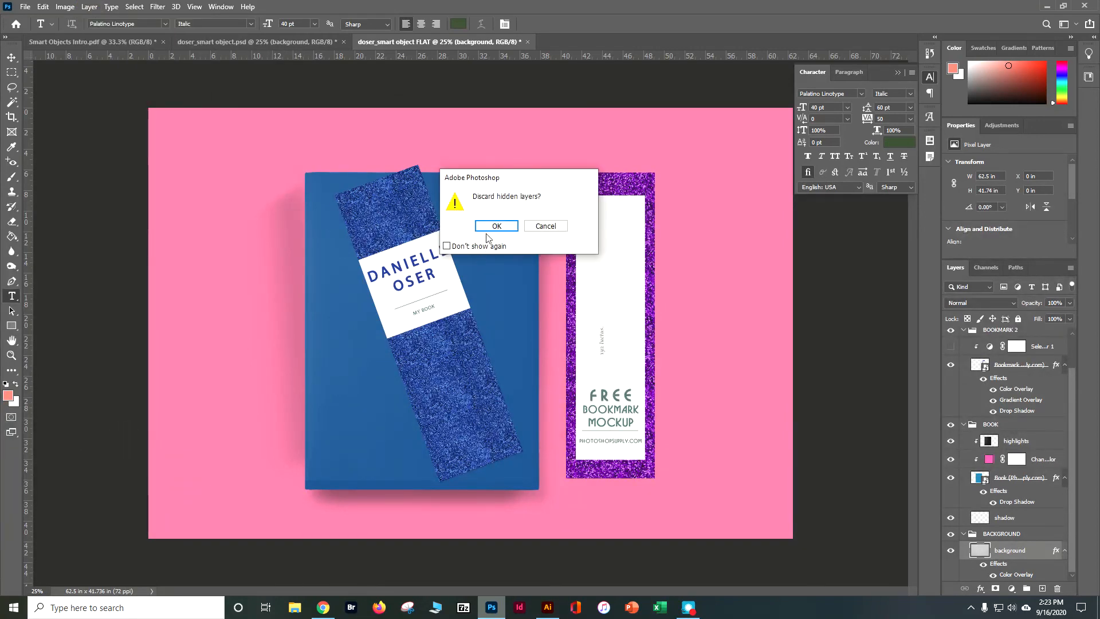
pyautogui.click(496, 226)
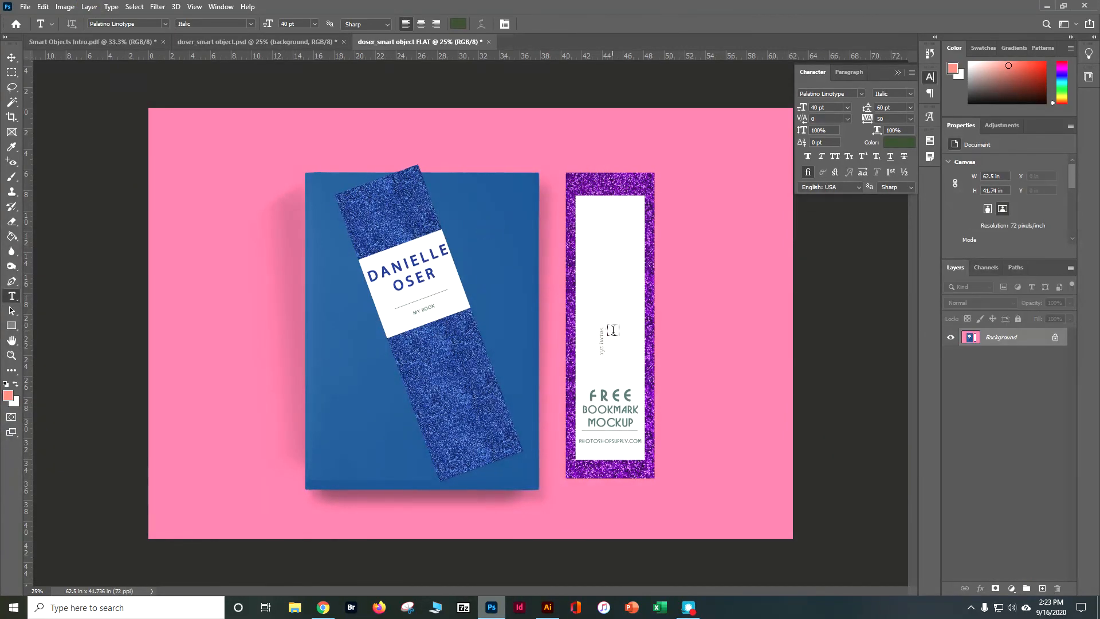
pyautogui.moveTo(788, 292)
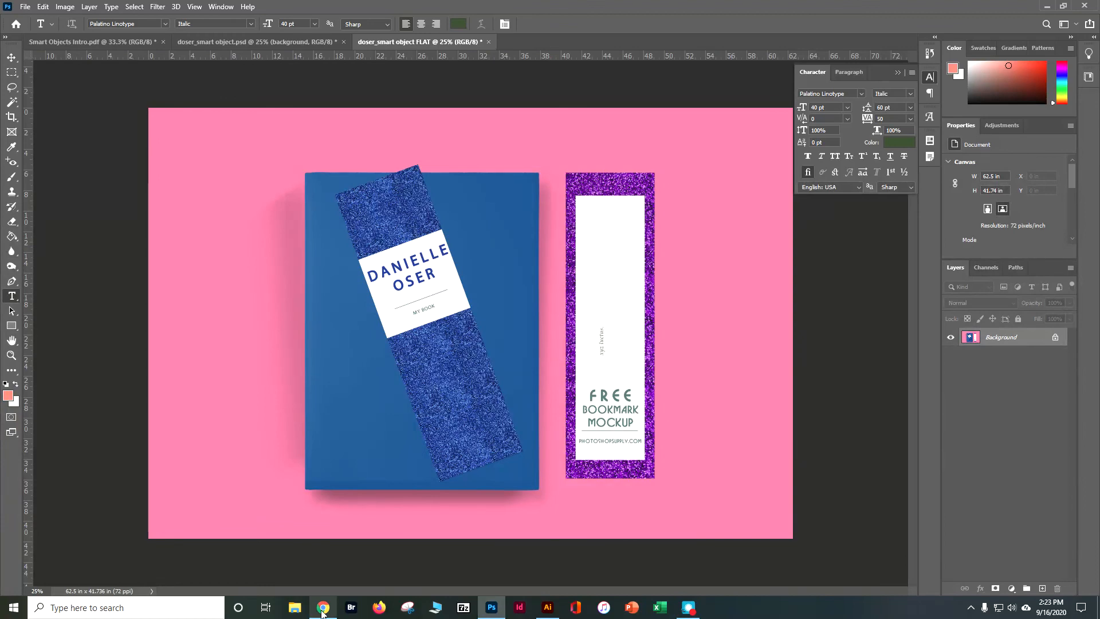
pyautogui.click(322, 607)
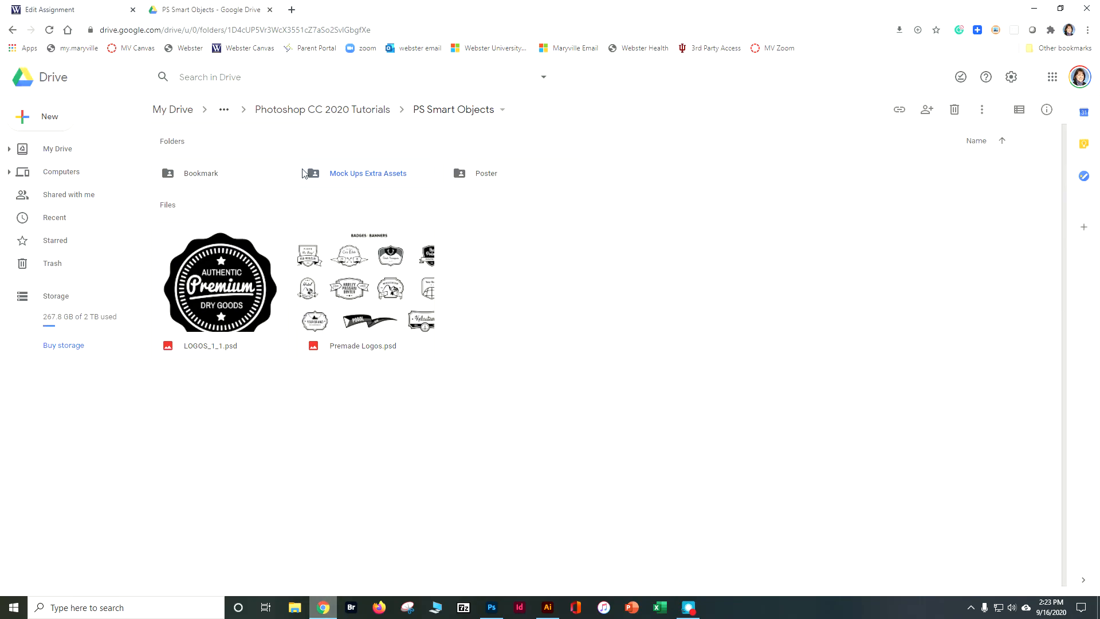
pyautogui.moveTo(335, 182)
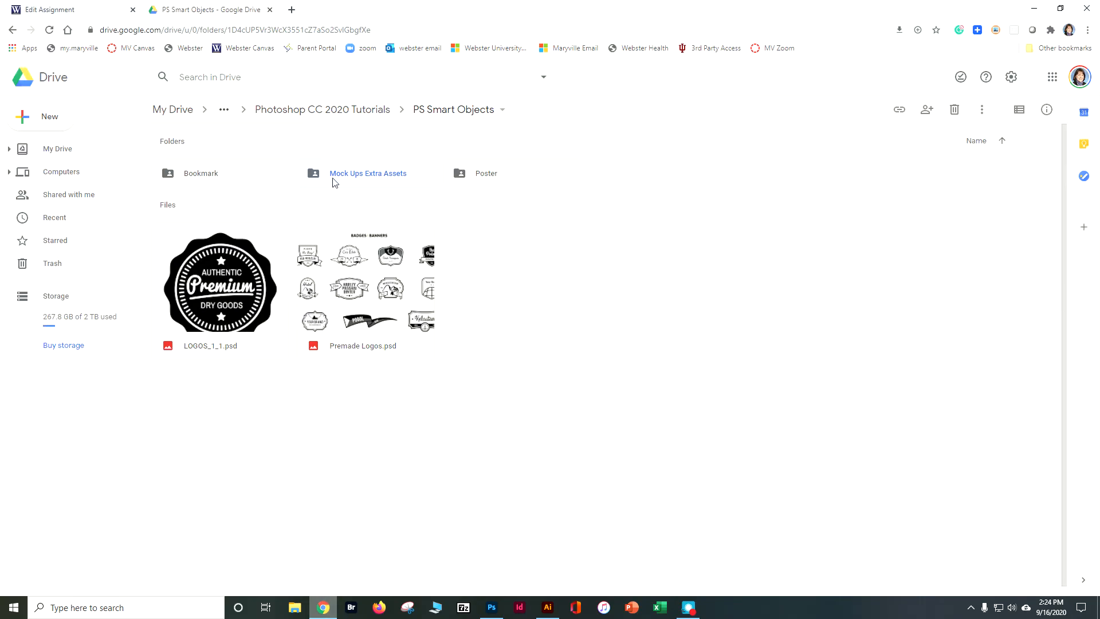
pyautogui.doubleClick(368, 173)
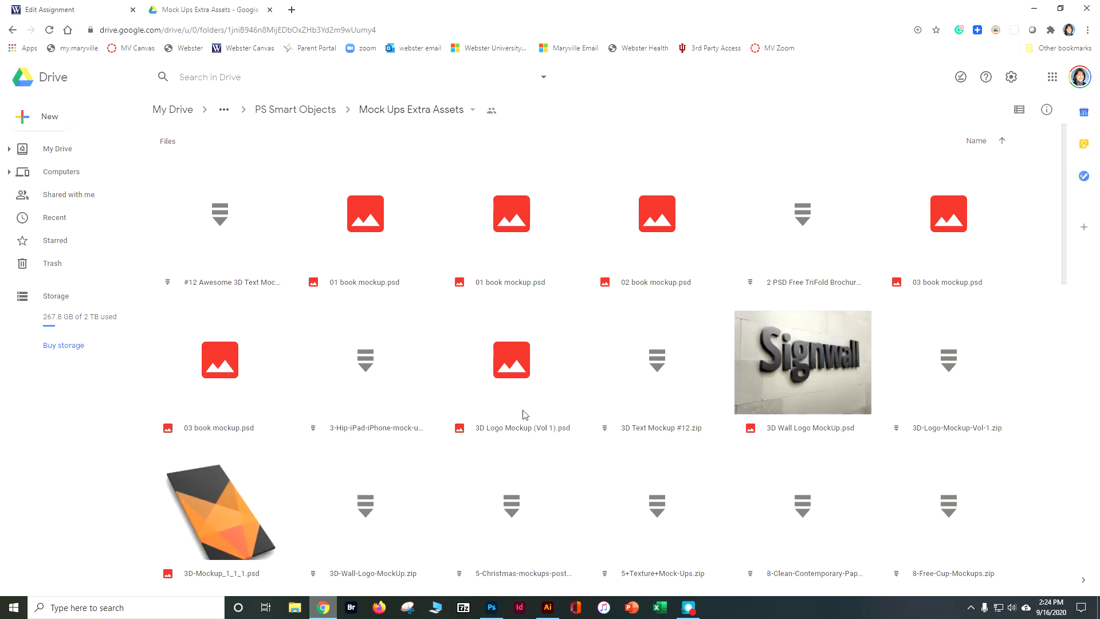
pyautogui.moveTo(1052, 220)
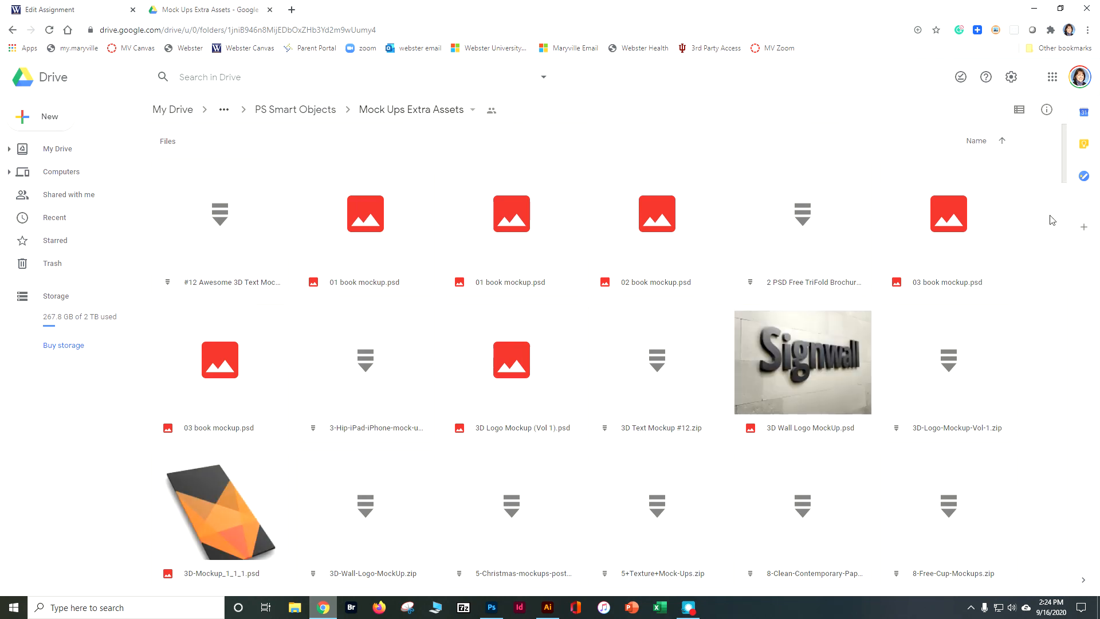
pyautogui.moveTo(949, 213)
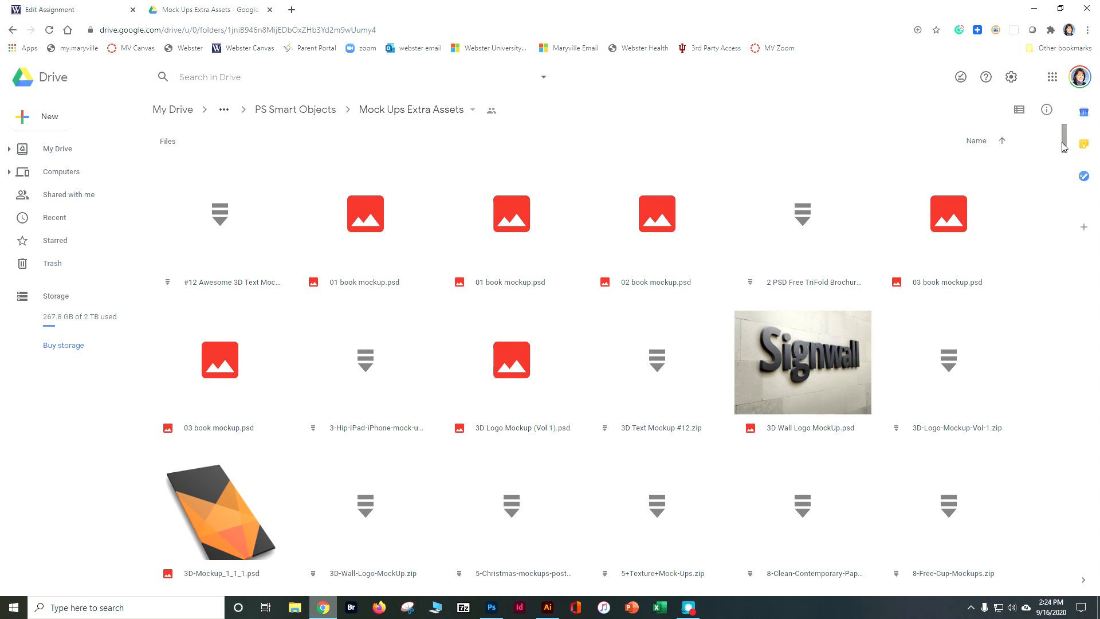
pyautogui.scroll(-3)
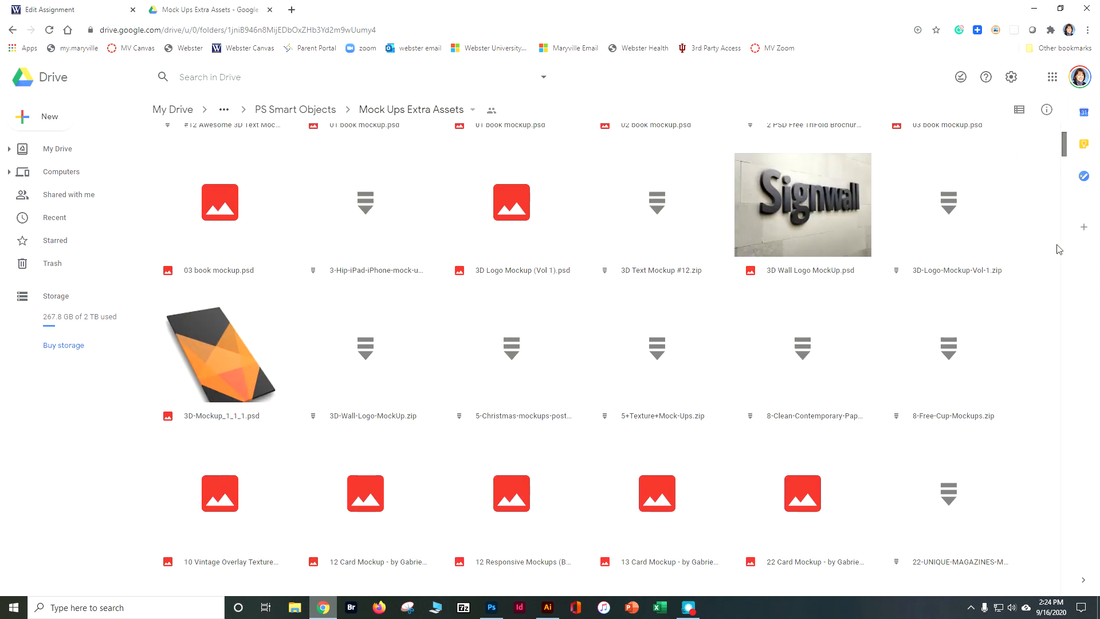
pyautogui.scroll(-3)
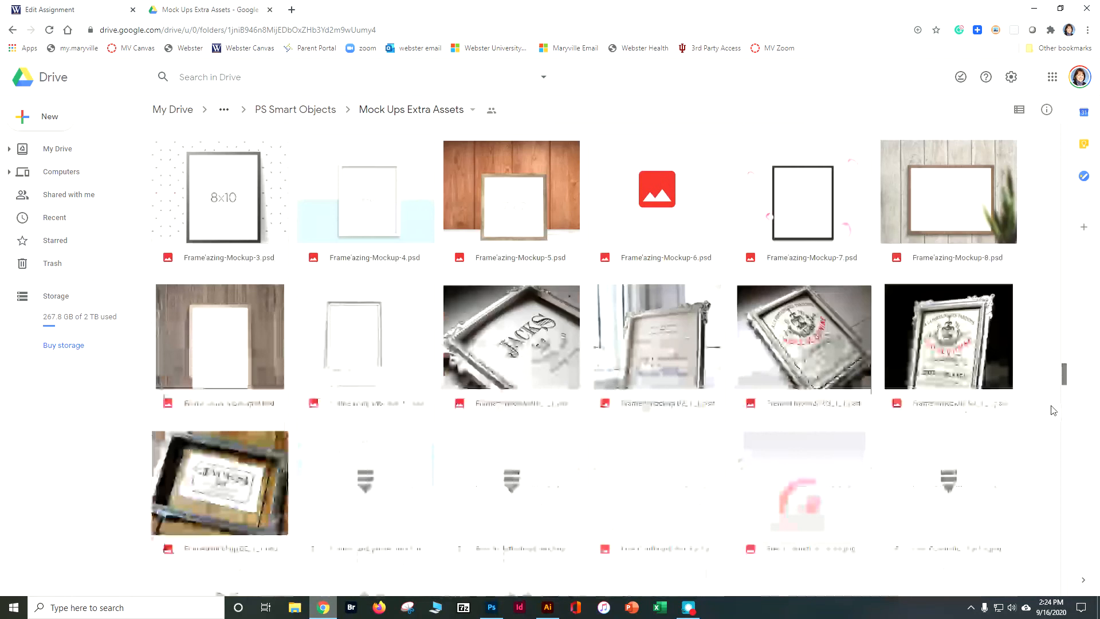
pyautogui.scroll(-3)
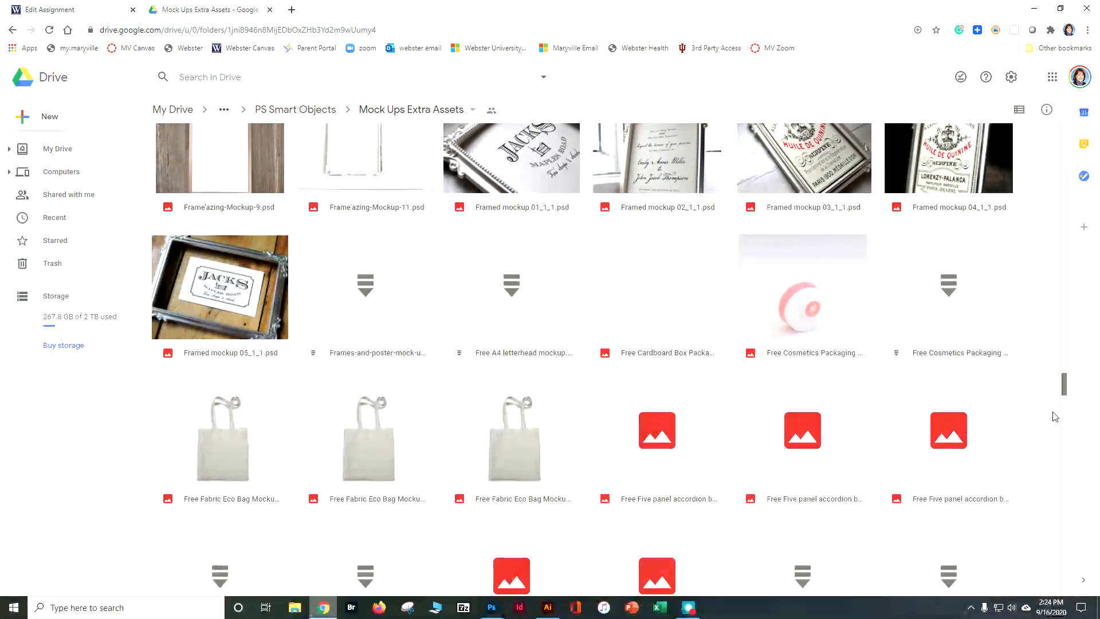
pyautogui.scroll(-3)
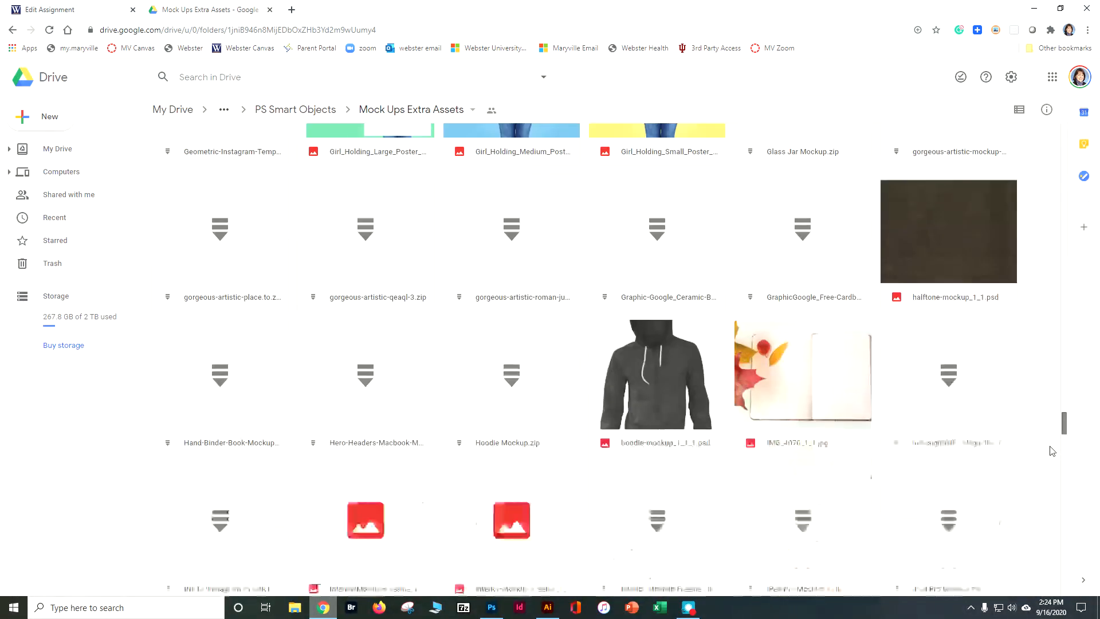
pyautogui.scroll(-3)
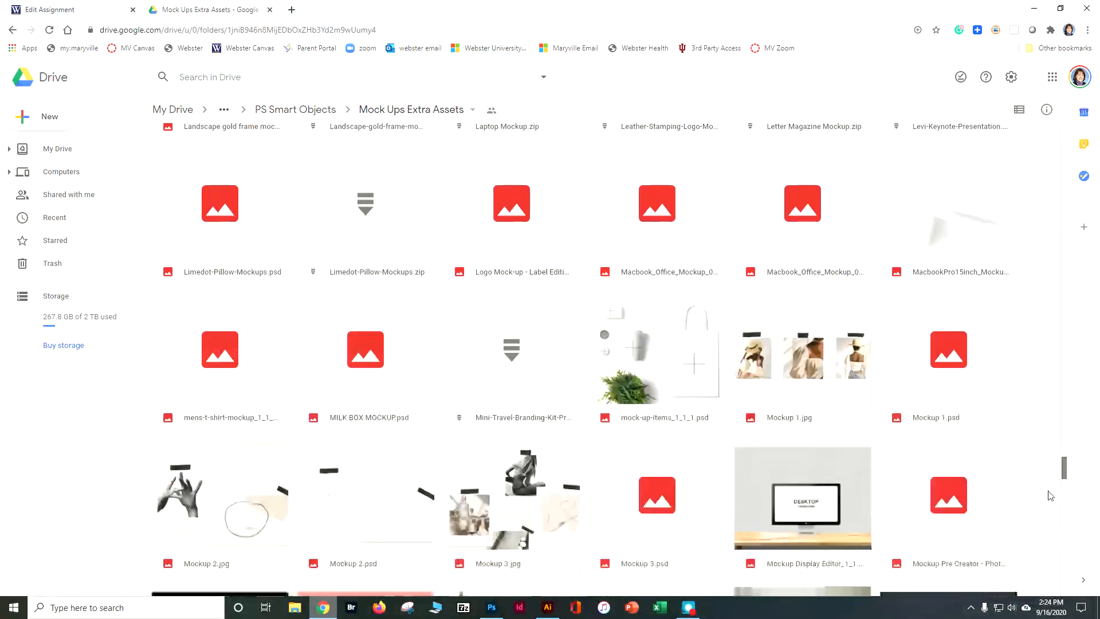
pyautogui.scroll(-3)
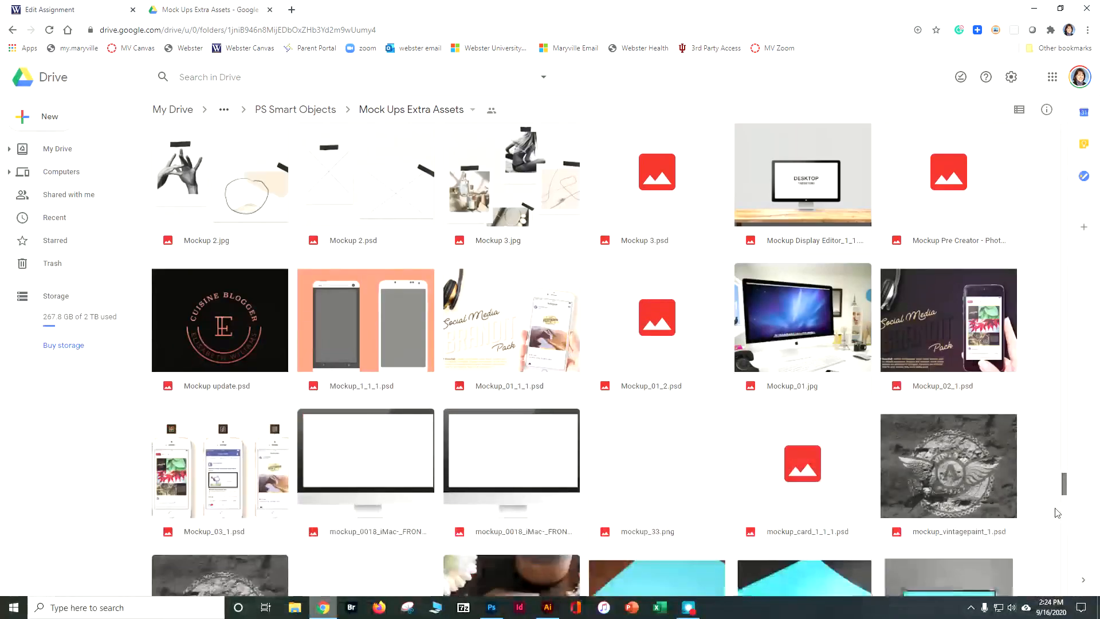
pyautogui.scroll(-3)
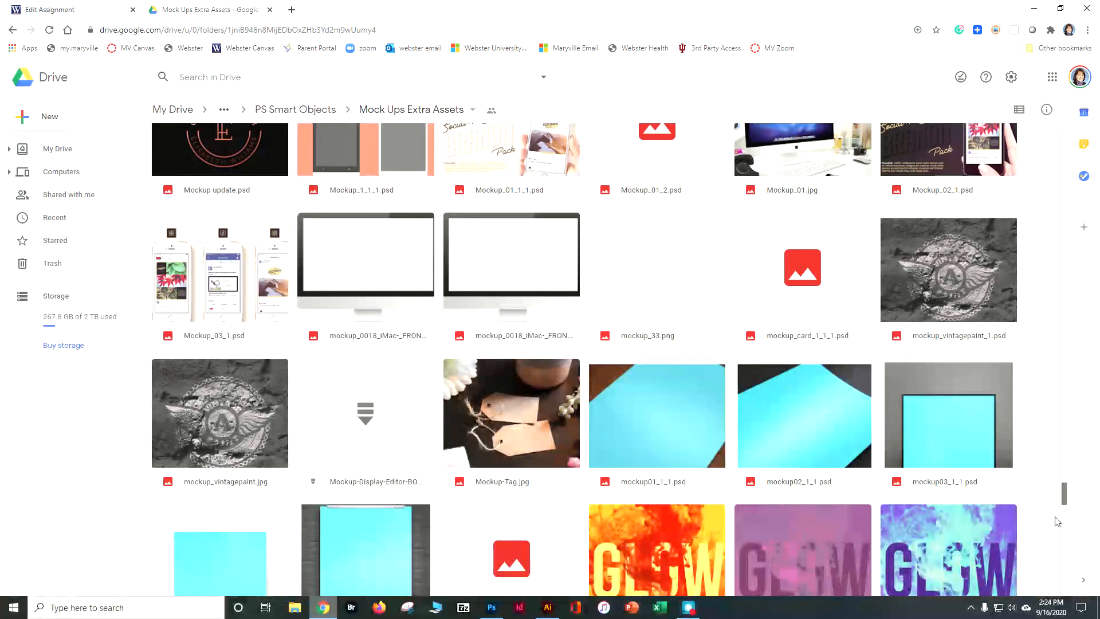
pyautogui.scroll(3)
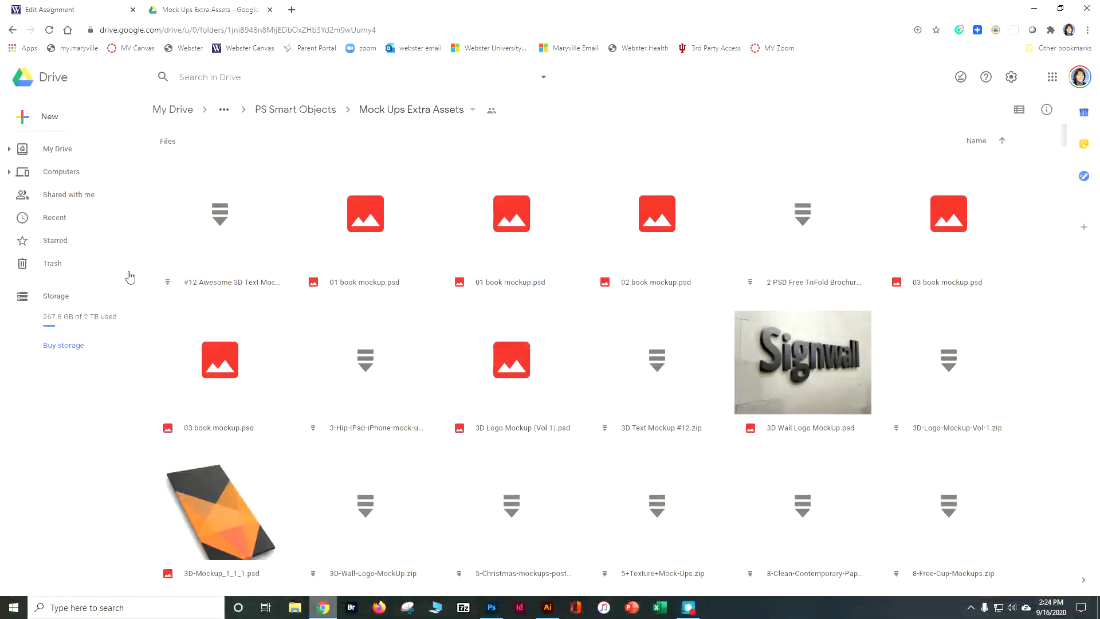
pyautogui.click(493, 608)
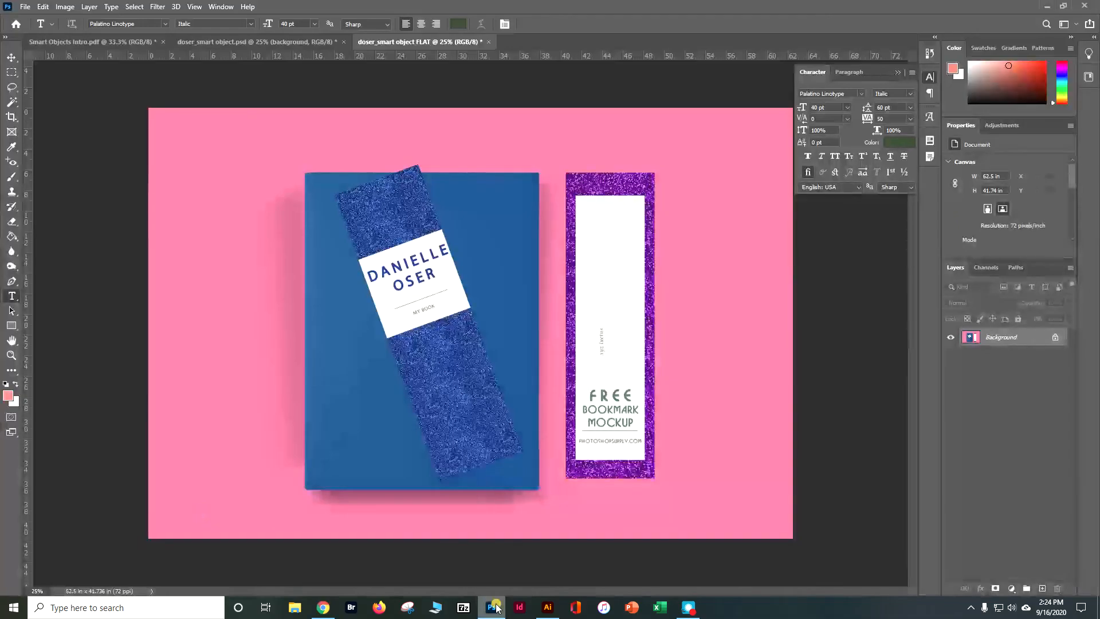